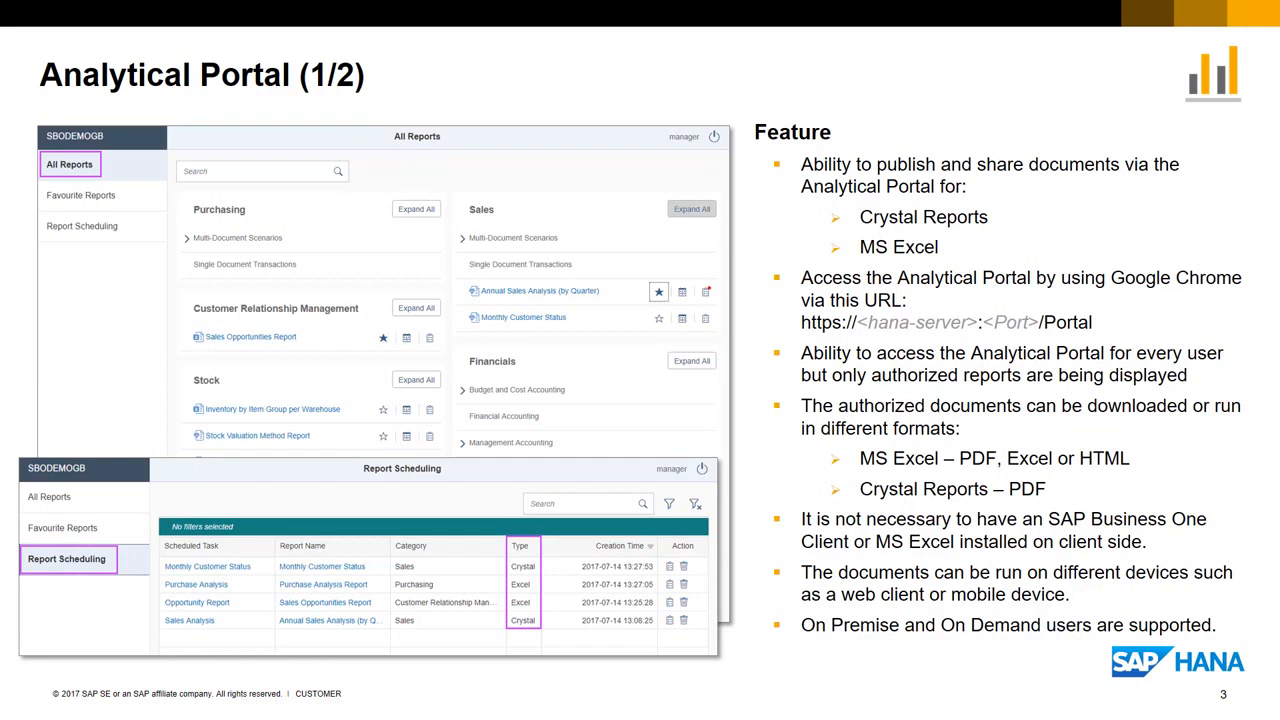
- Log on to company SBODEMOMR as manager and reach the All Reports page
key(right)
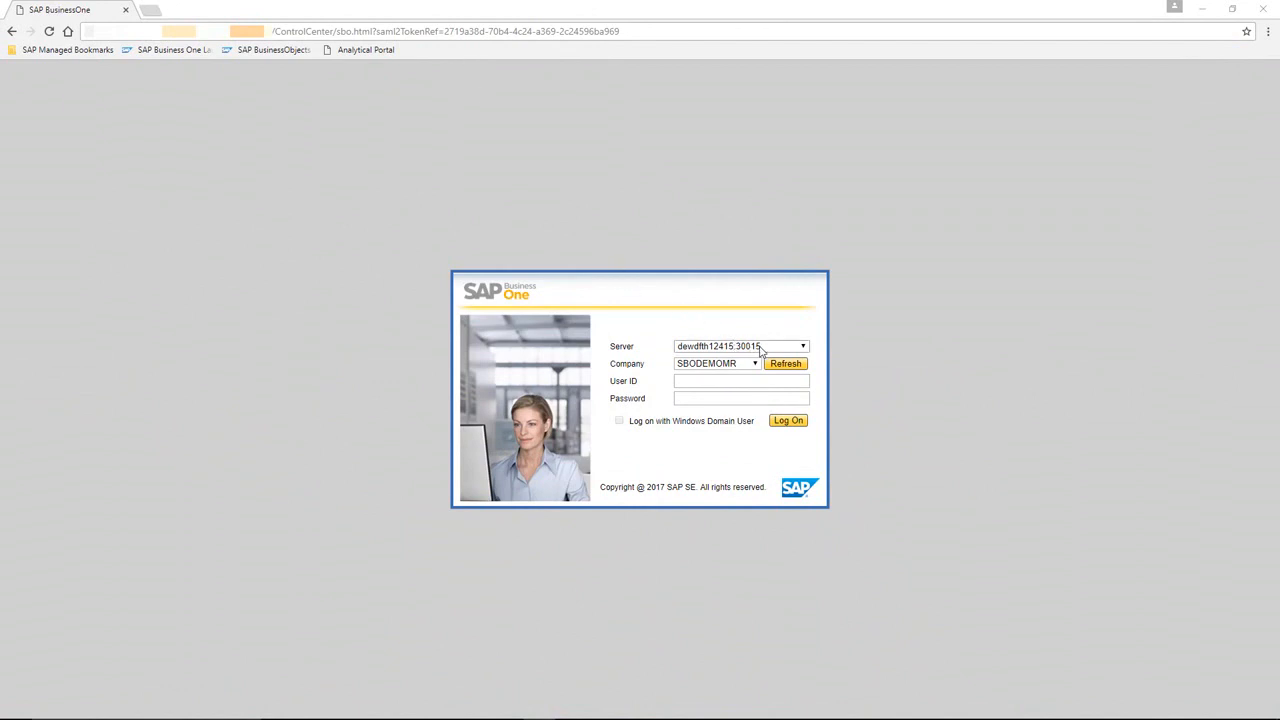
click(740, 381)
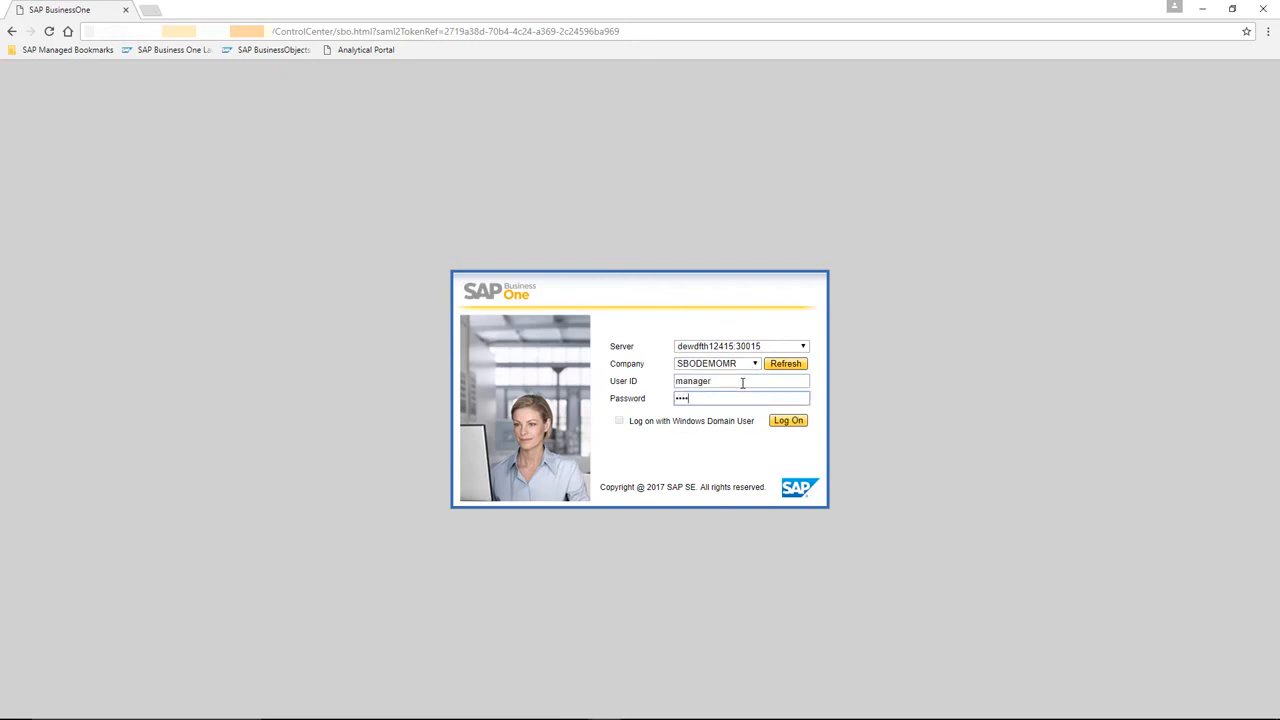
click(788, 420)
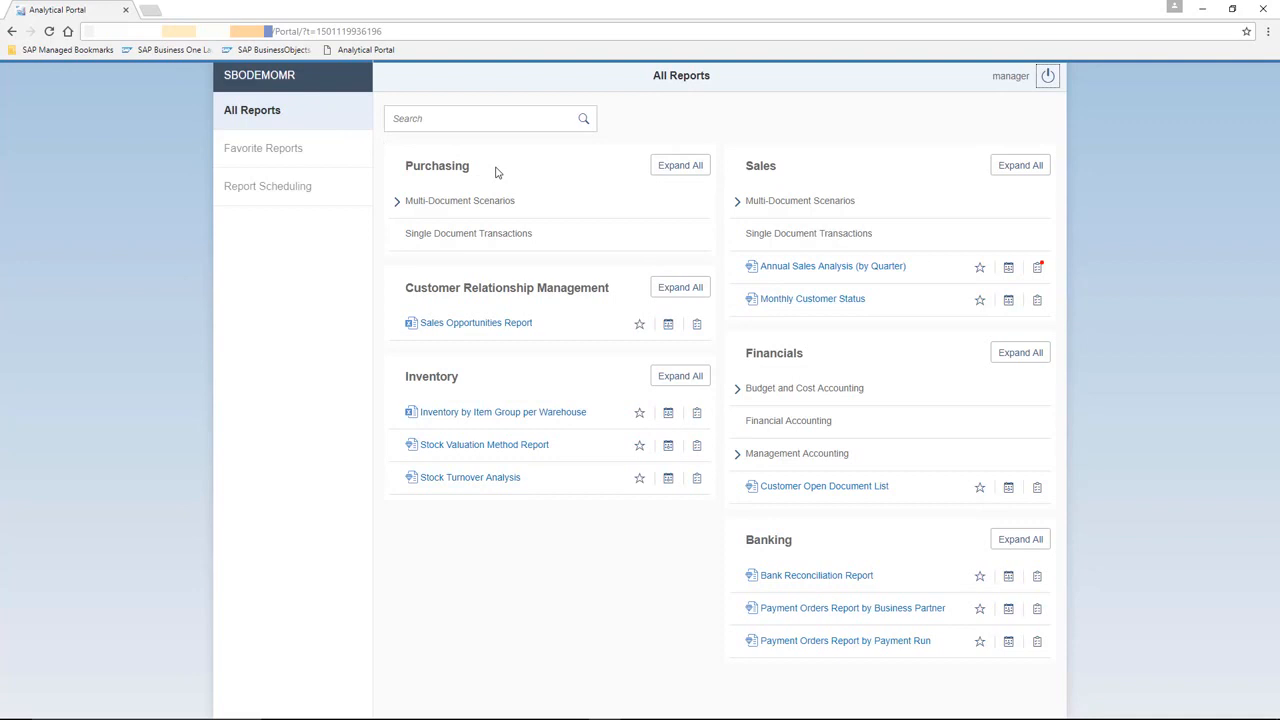
mouse_move(428, 338)
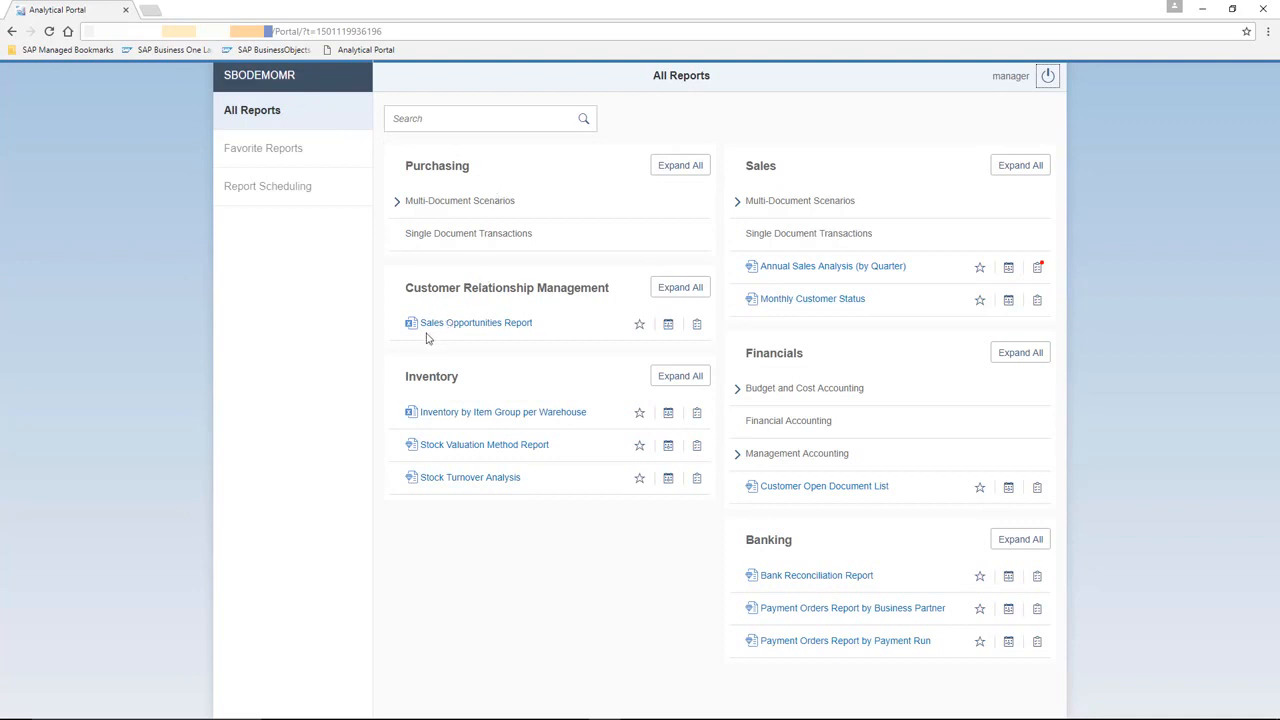
mouse_move(411, 337)
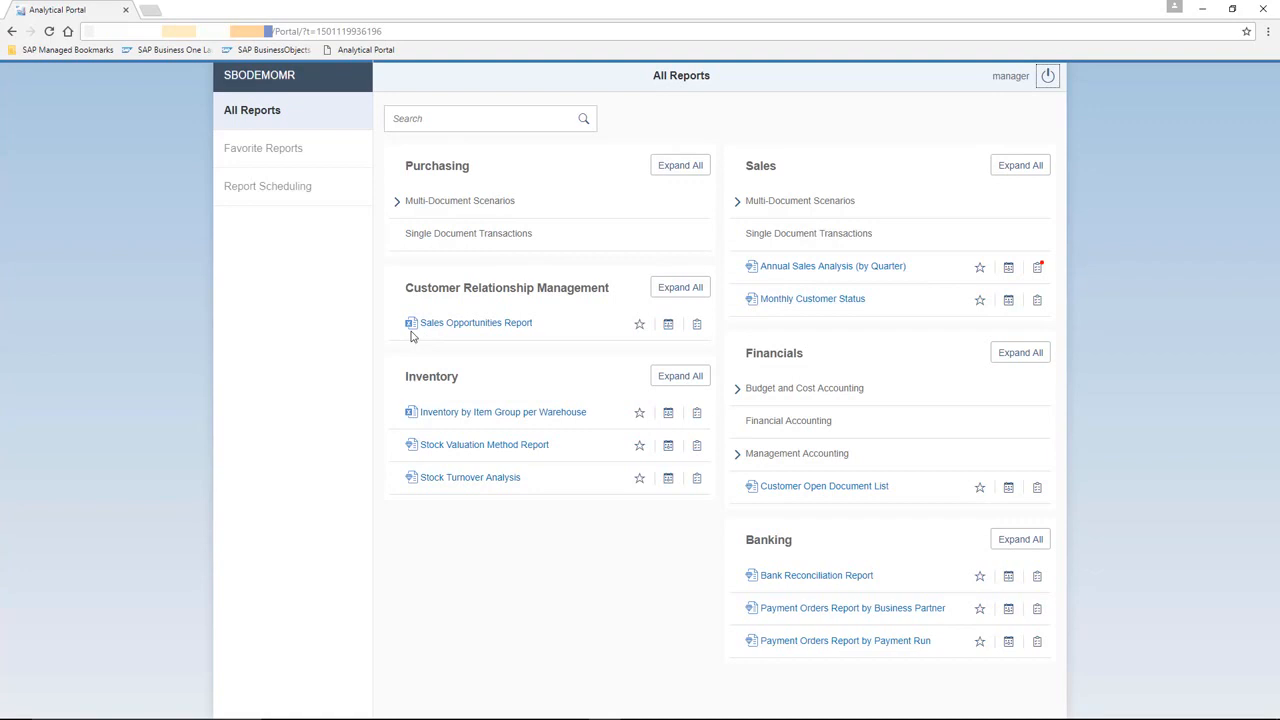
mouse_move(419, 358)
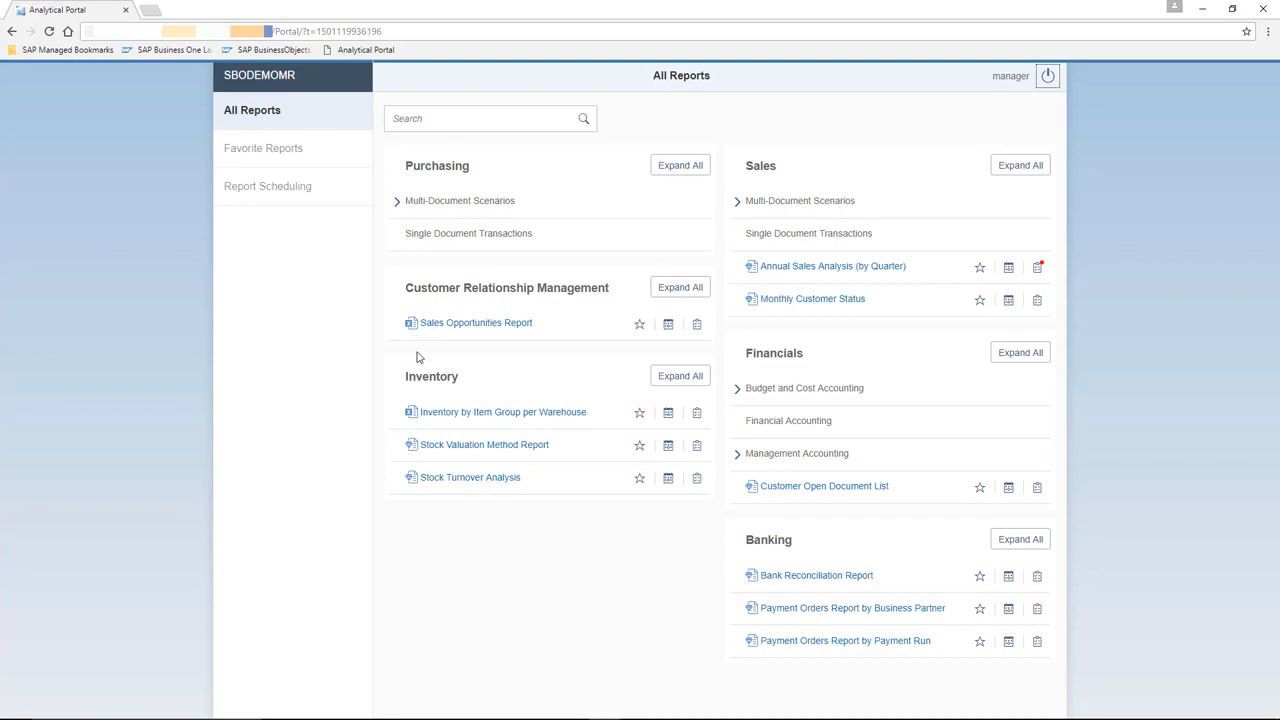
mouse_move(413, 453)
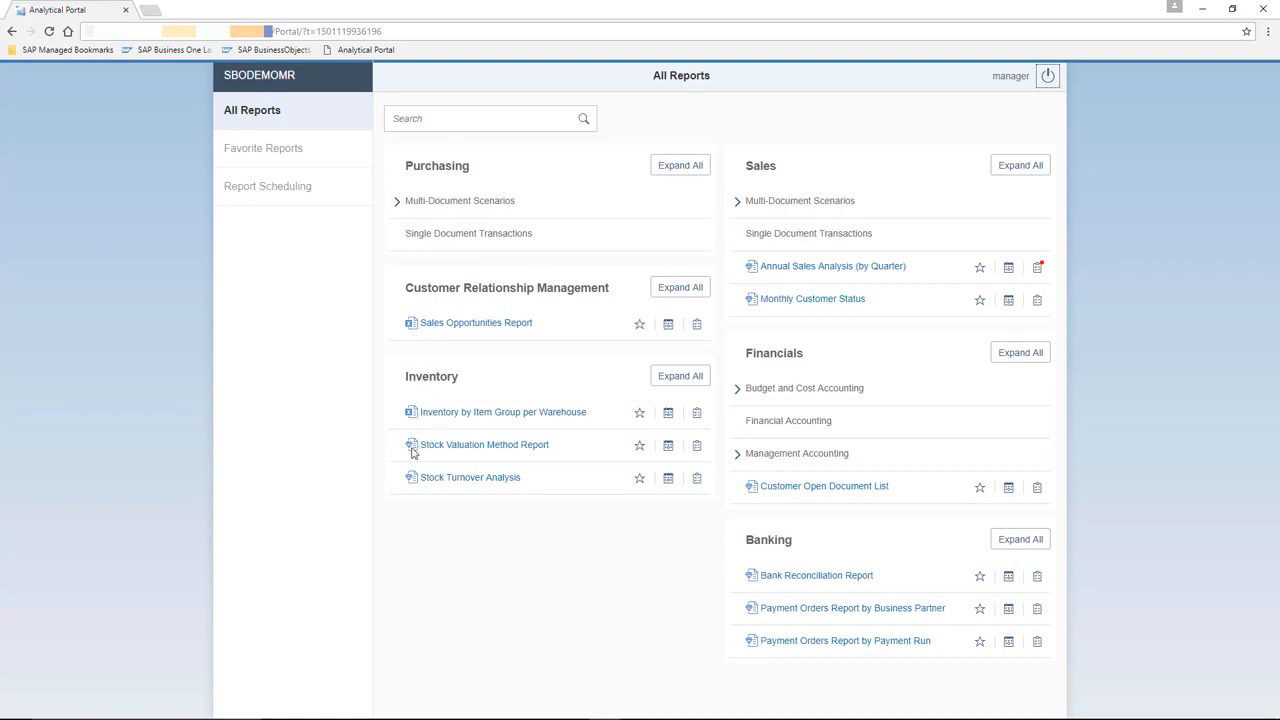
mouse_move(420, 452)
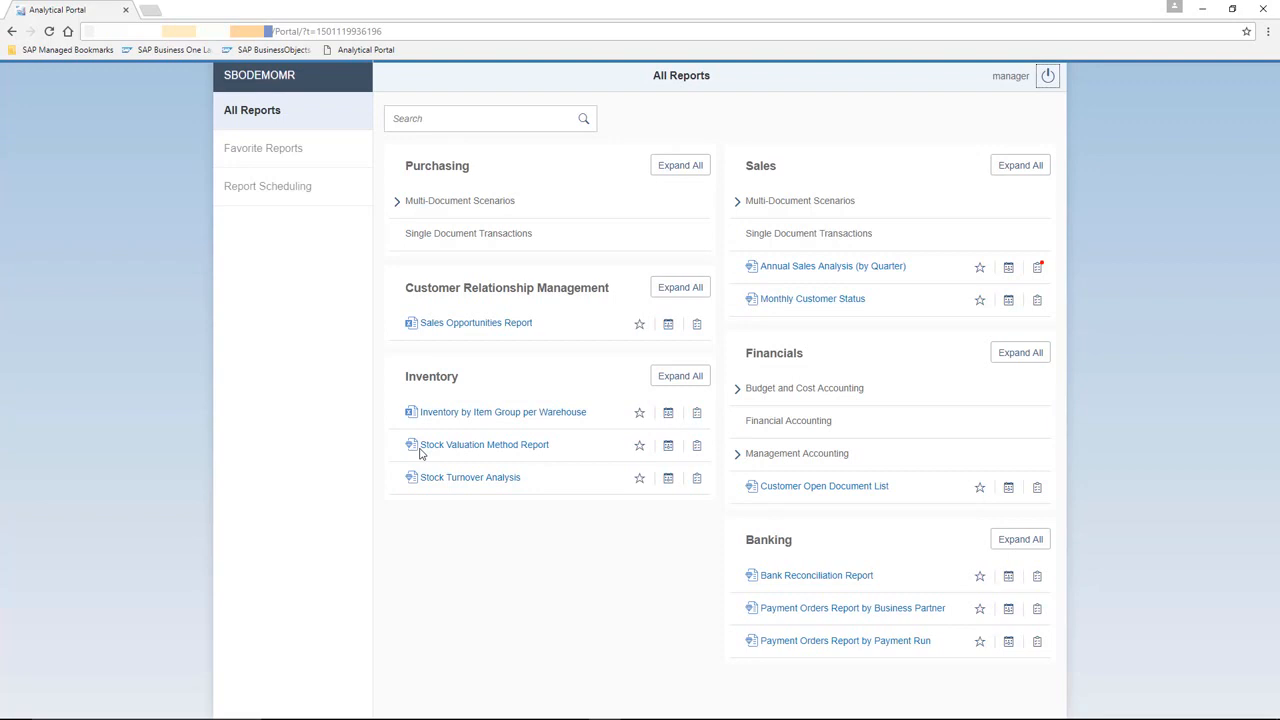
mouse_move(616, 361)
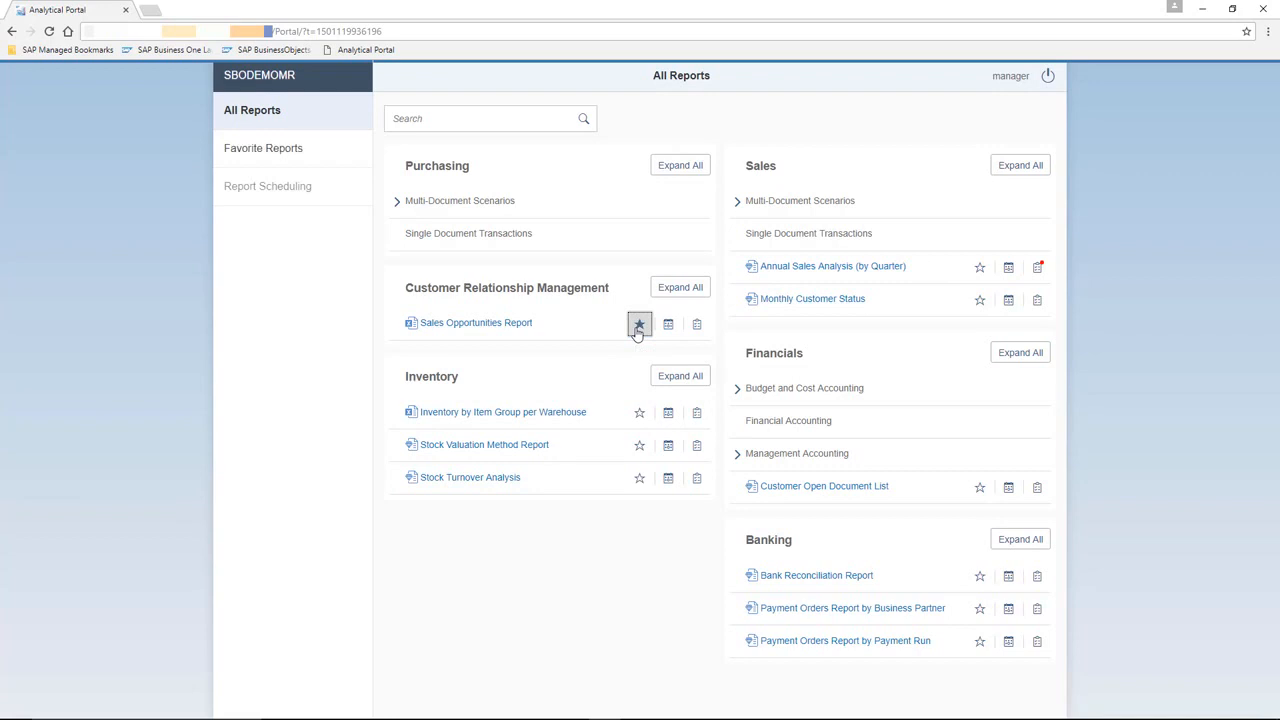
- Star Sales Opportunities Report and Annual Sales Analysis (by Quarter) as favourites
click(639, 323)
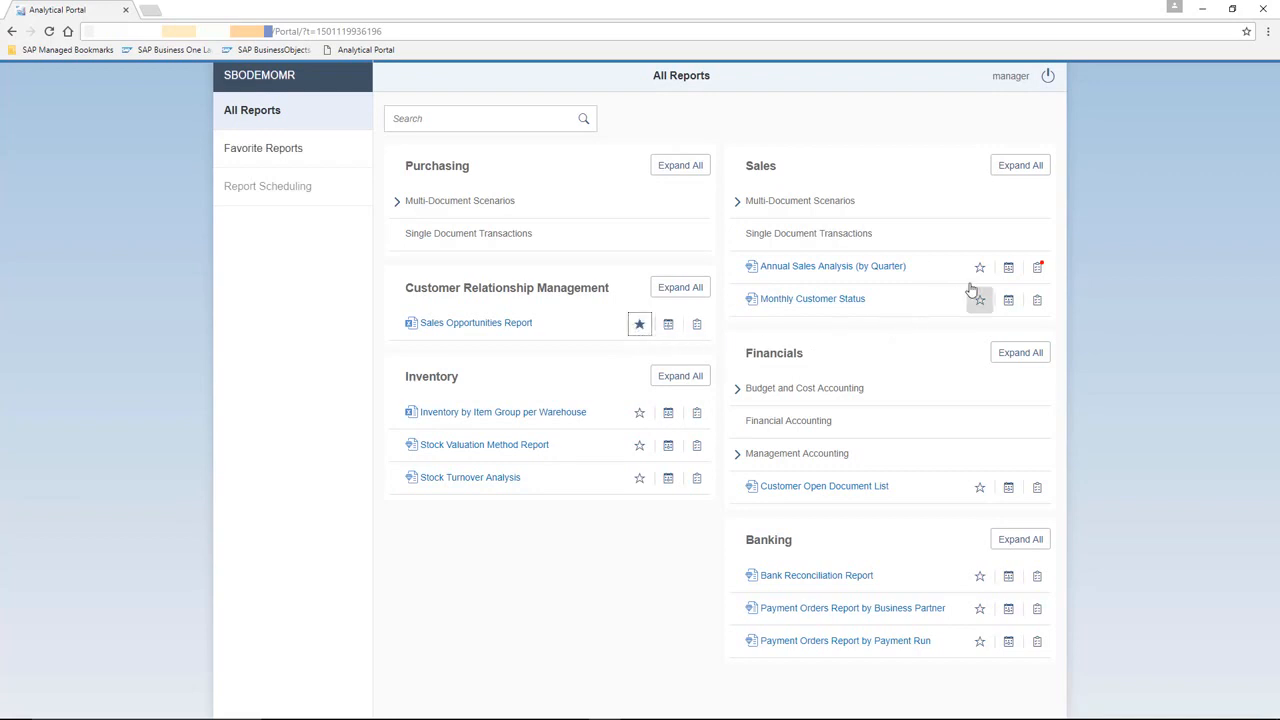
click(979, 267)
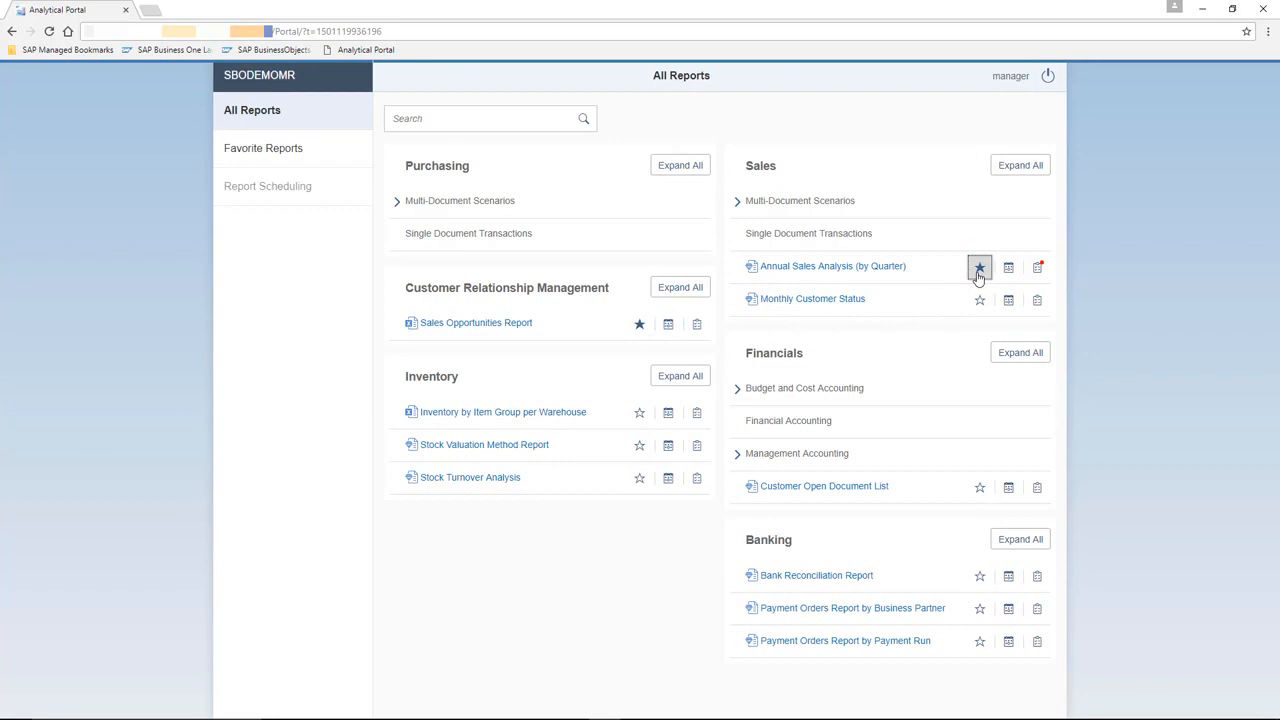
click(979, 266)
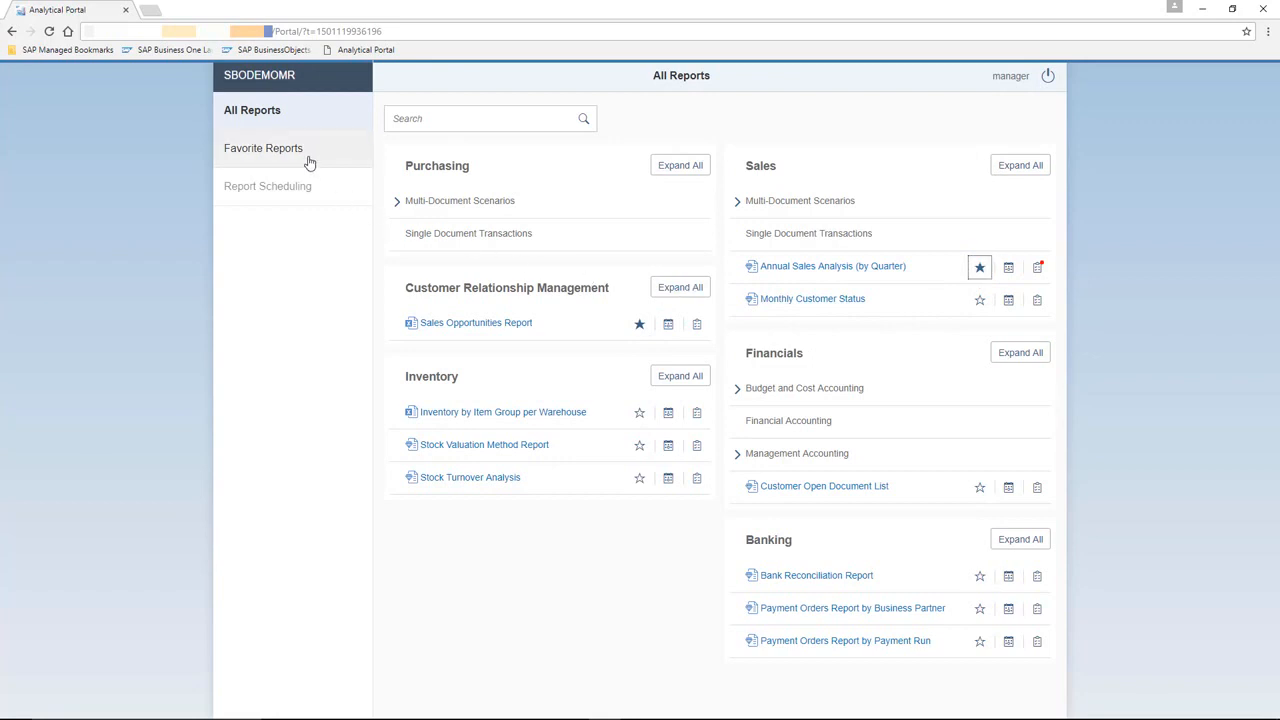
mouse_move(291, 152)
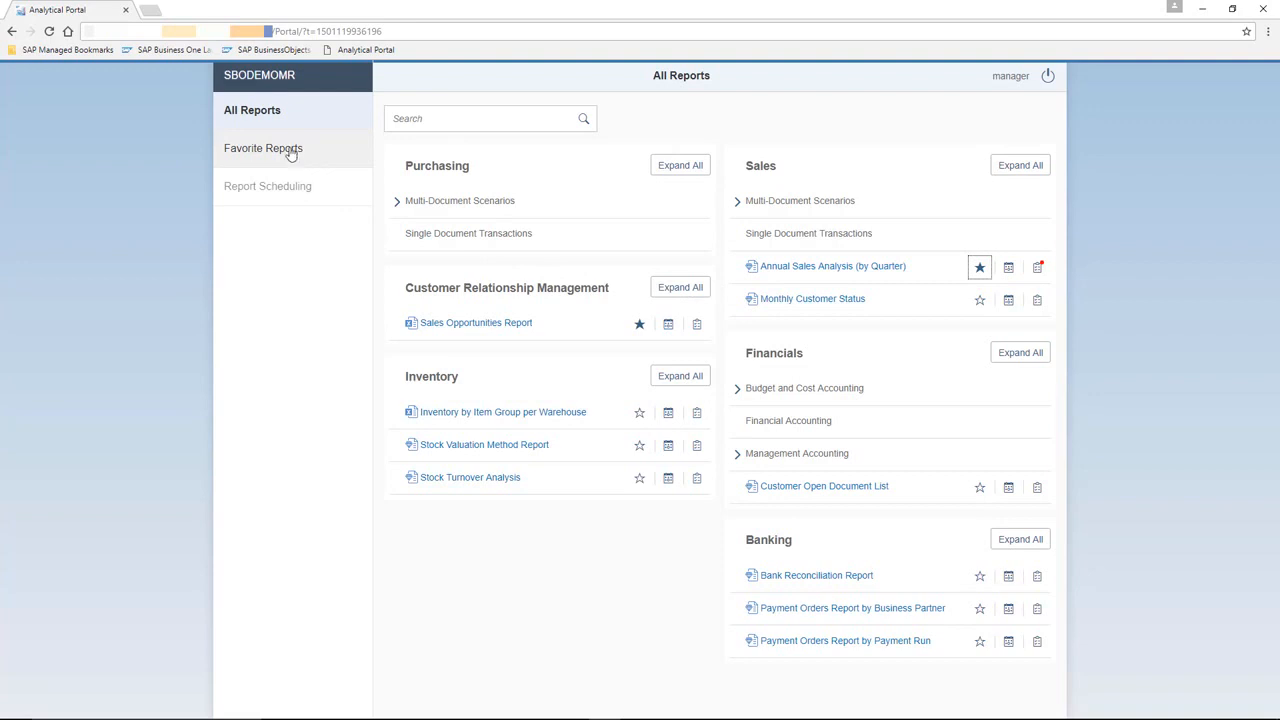
click(263, 148)
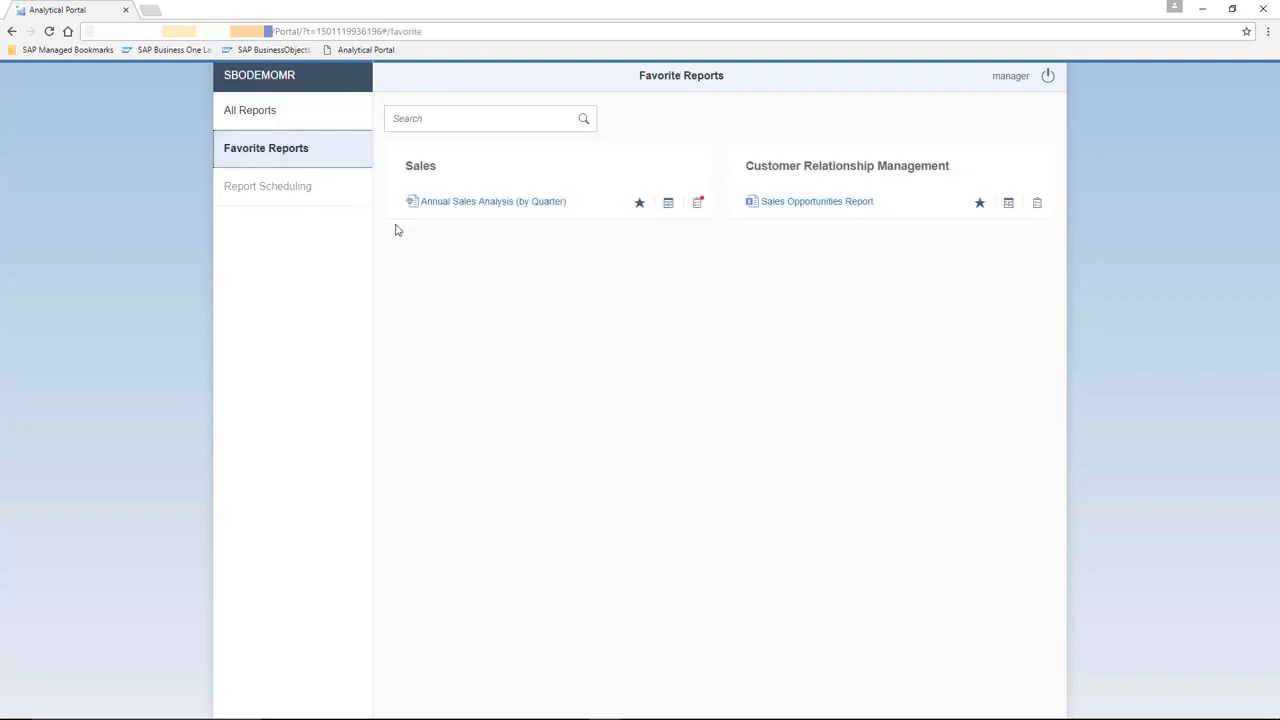
mouse_move(448, 242)
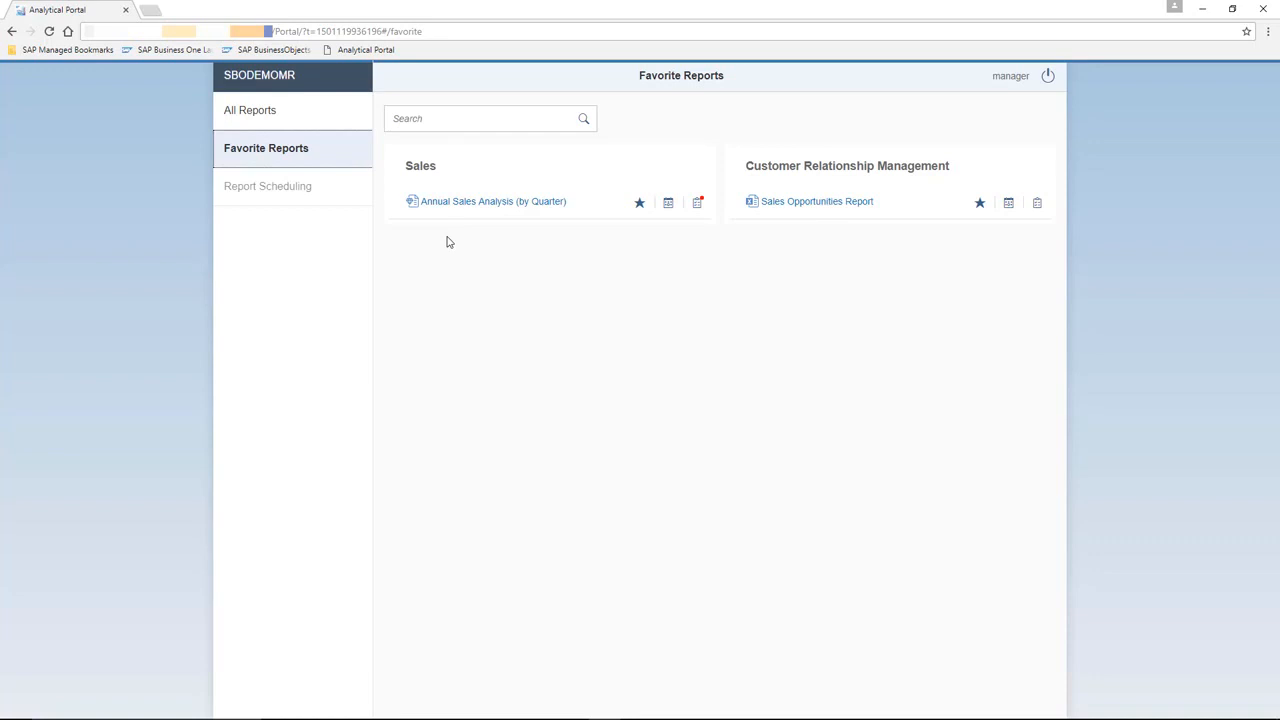
mouse_move(250, 110)
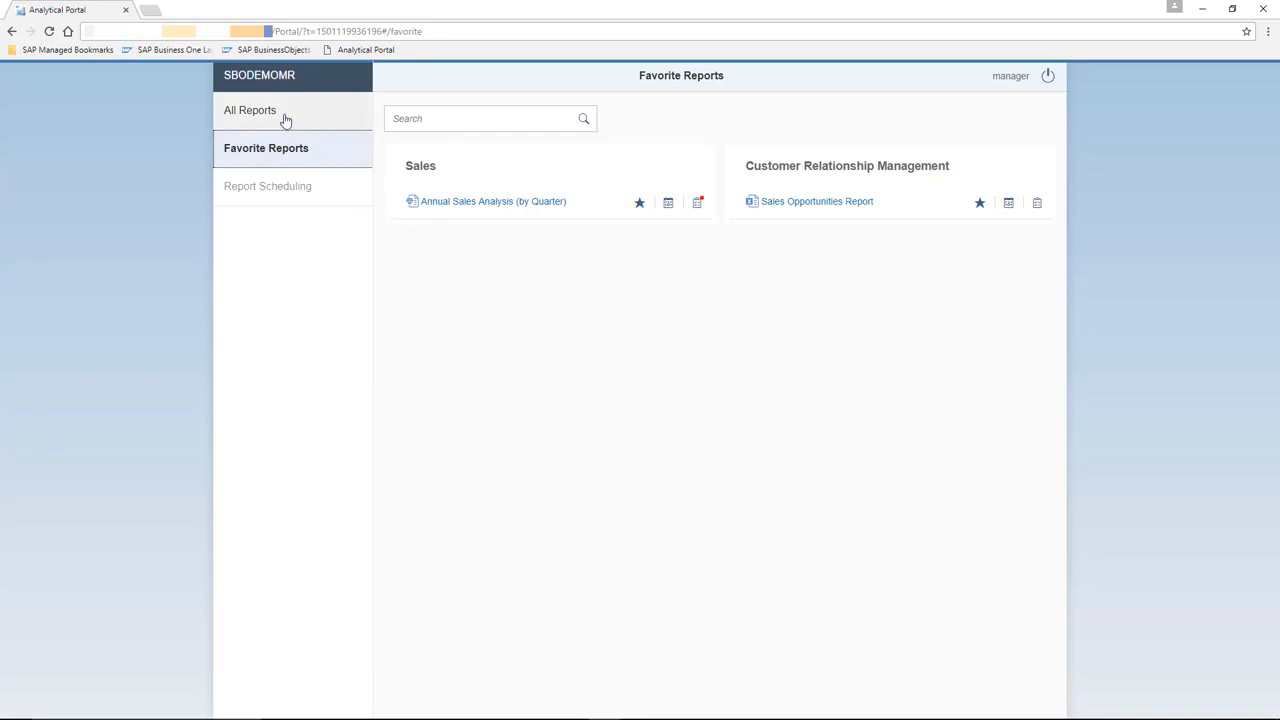
click(250, 110)
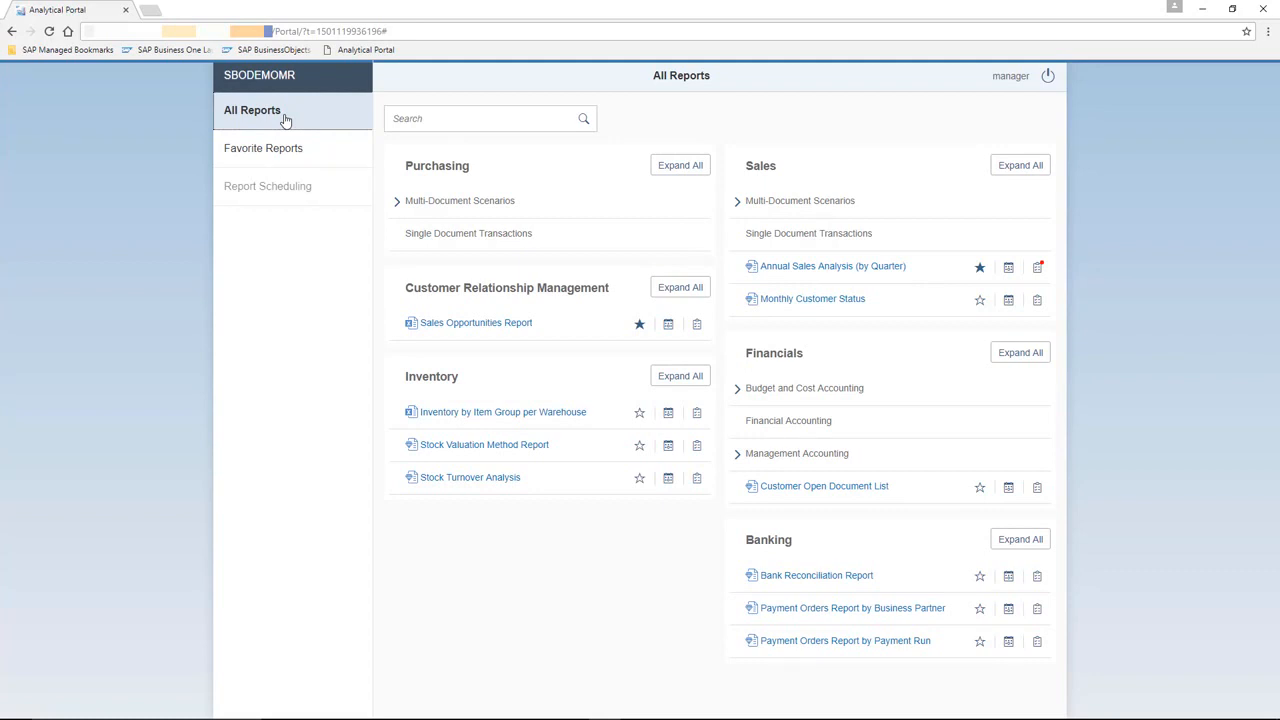
mouse_move(787, 271)
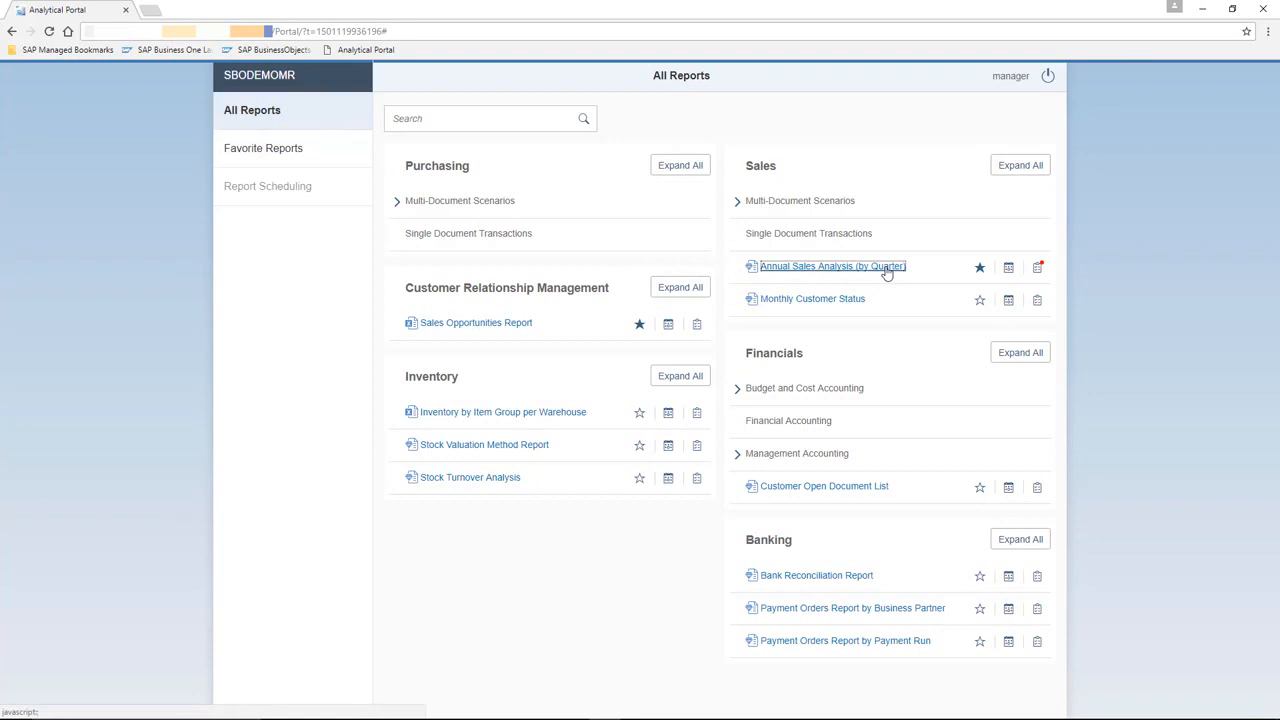
- Run Annual Sales Analysis (by Quarter) with posting year 2017 and the Customers group
click(832, 266)
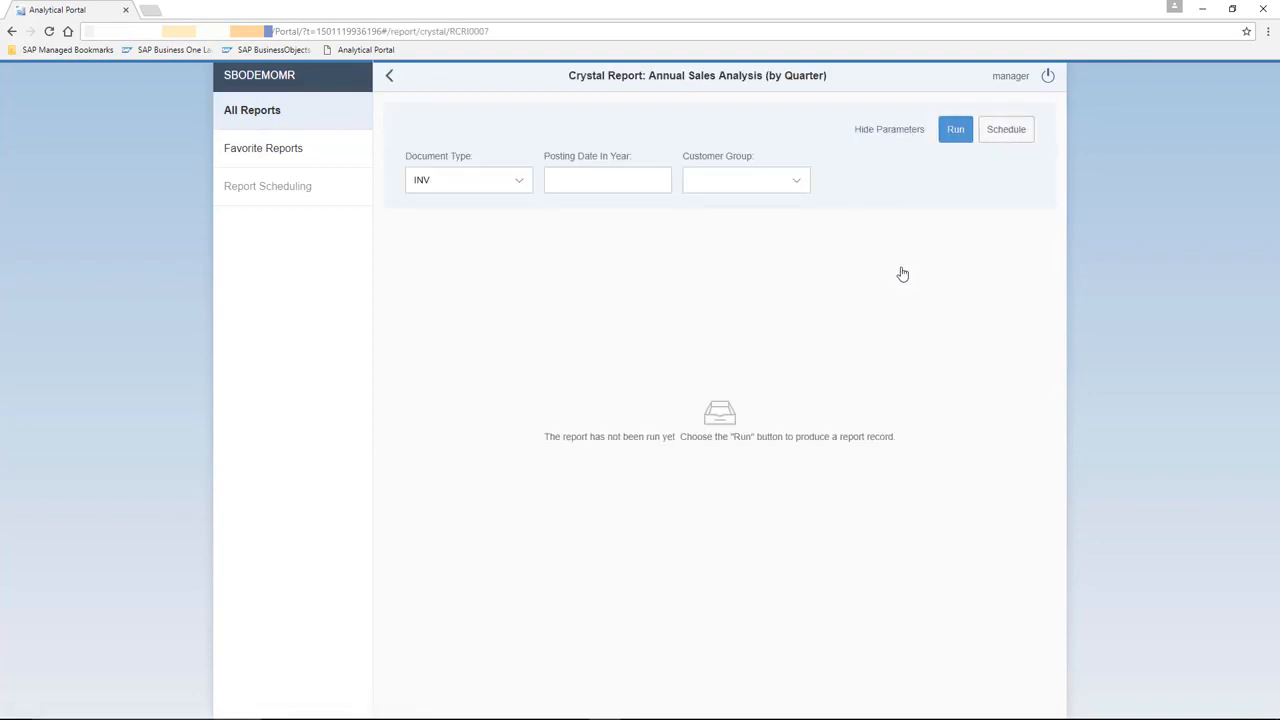
click(468, 180)
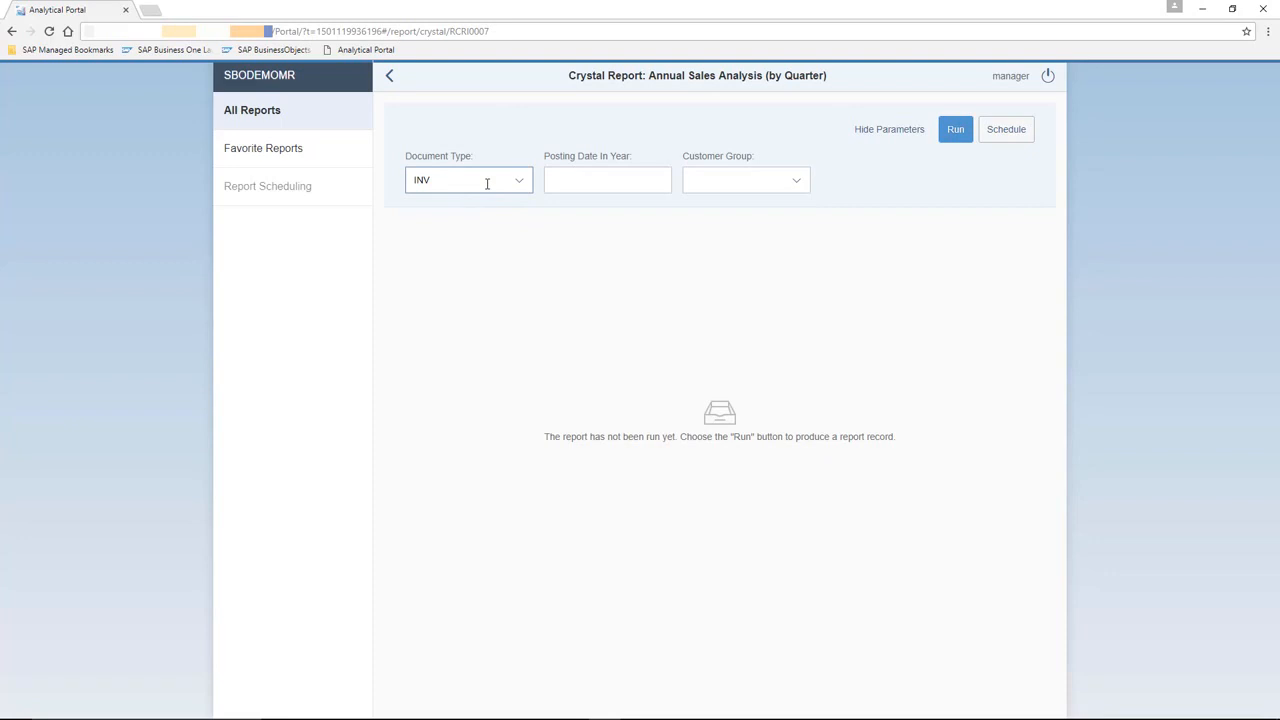
click(607, 179)
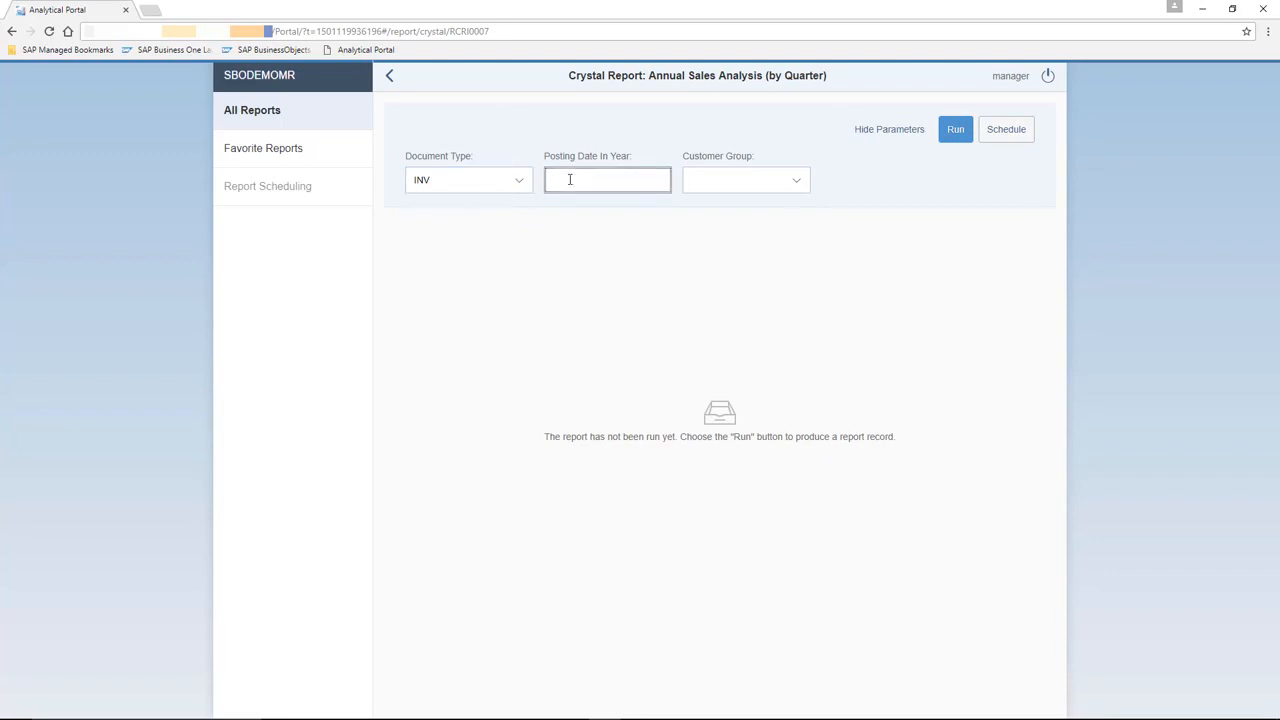
text(2017)
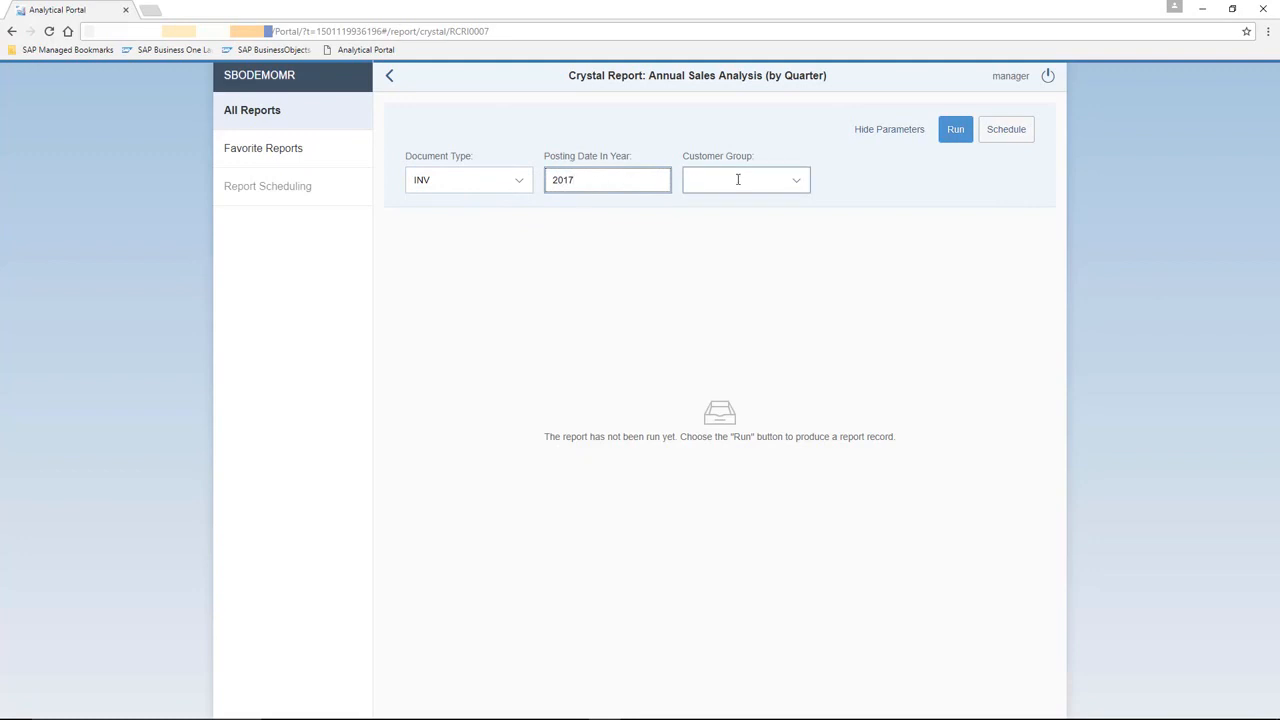
click(796, 180)
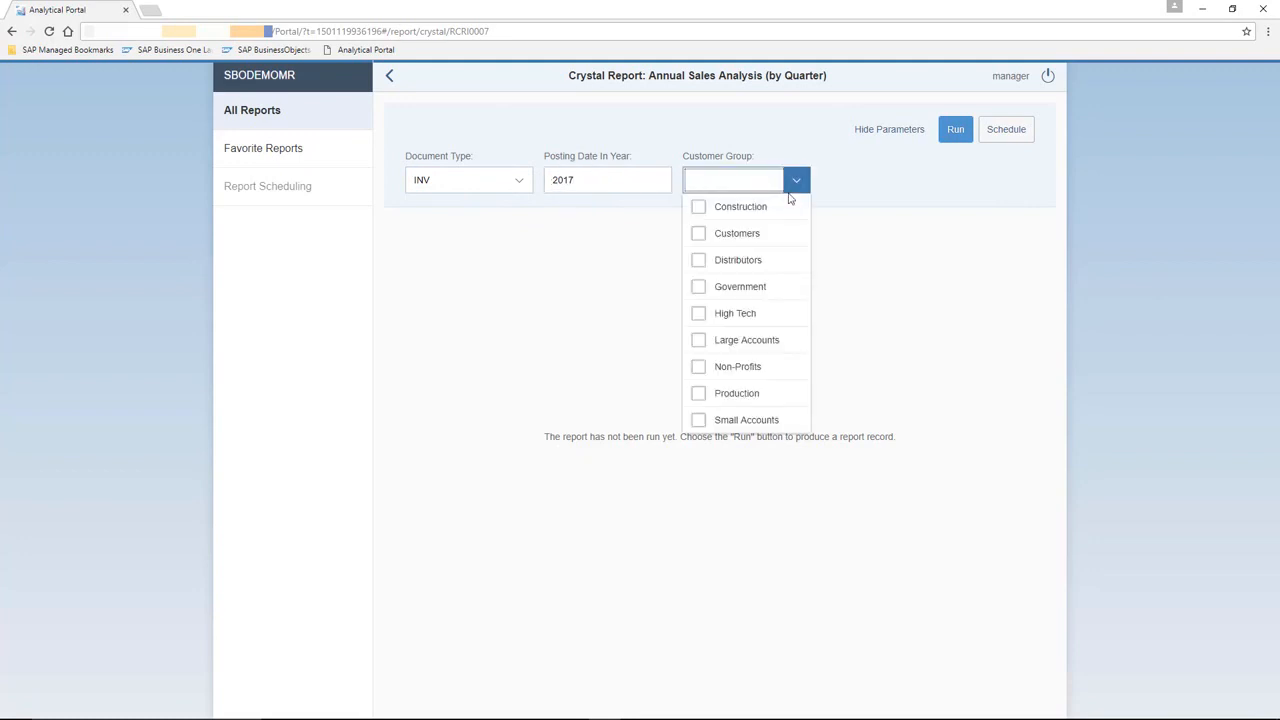
click(737, 233)
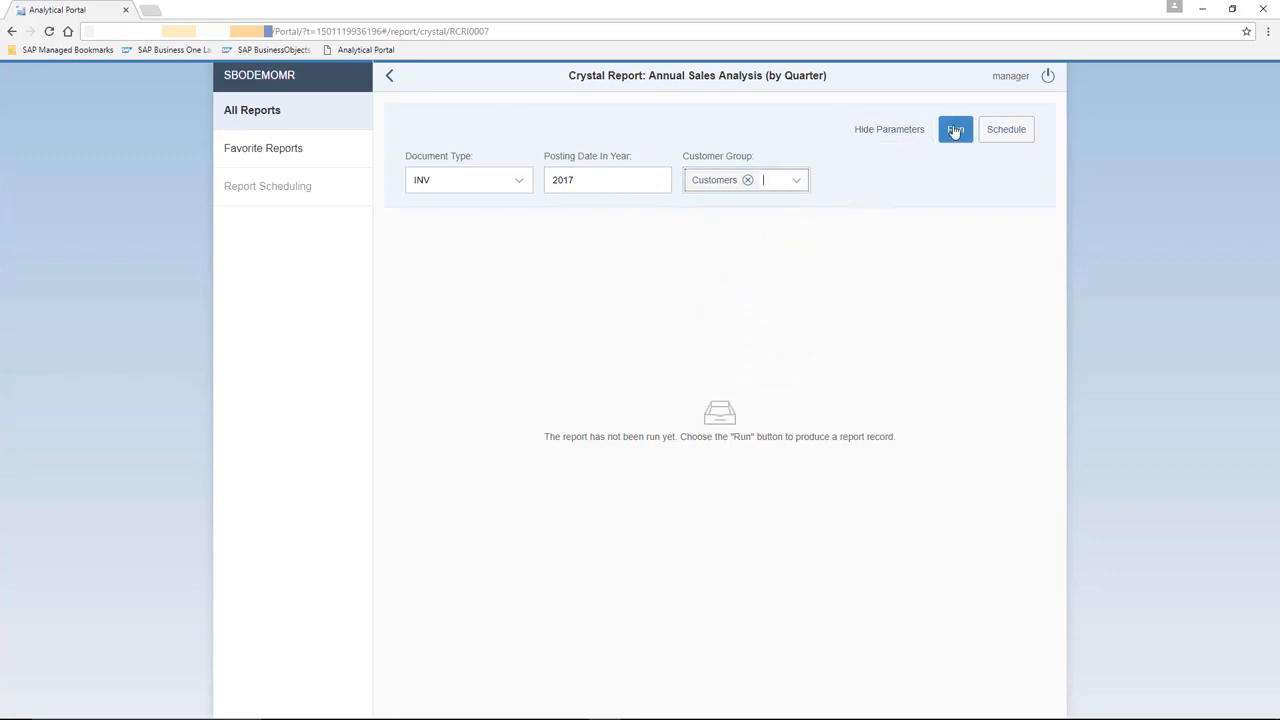
click(955, 129)
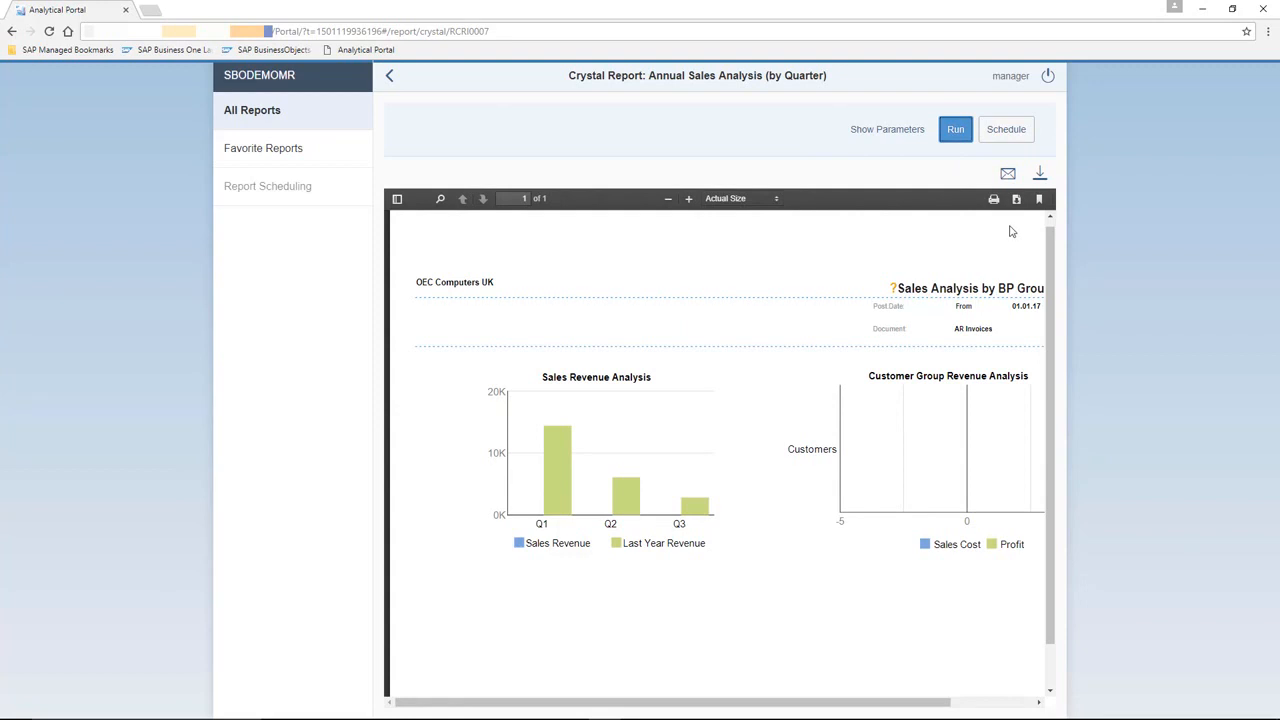
mouse_move(994, 199)
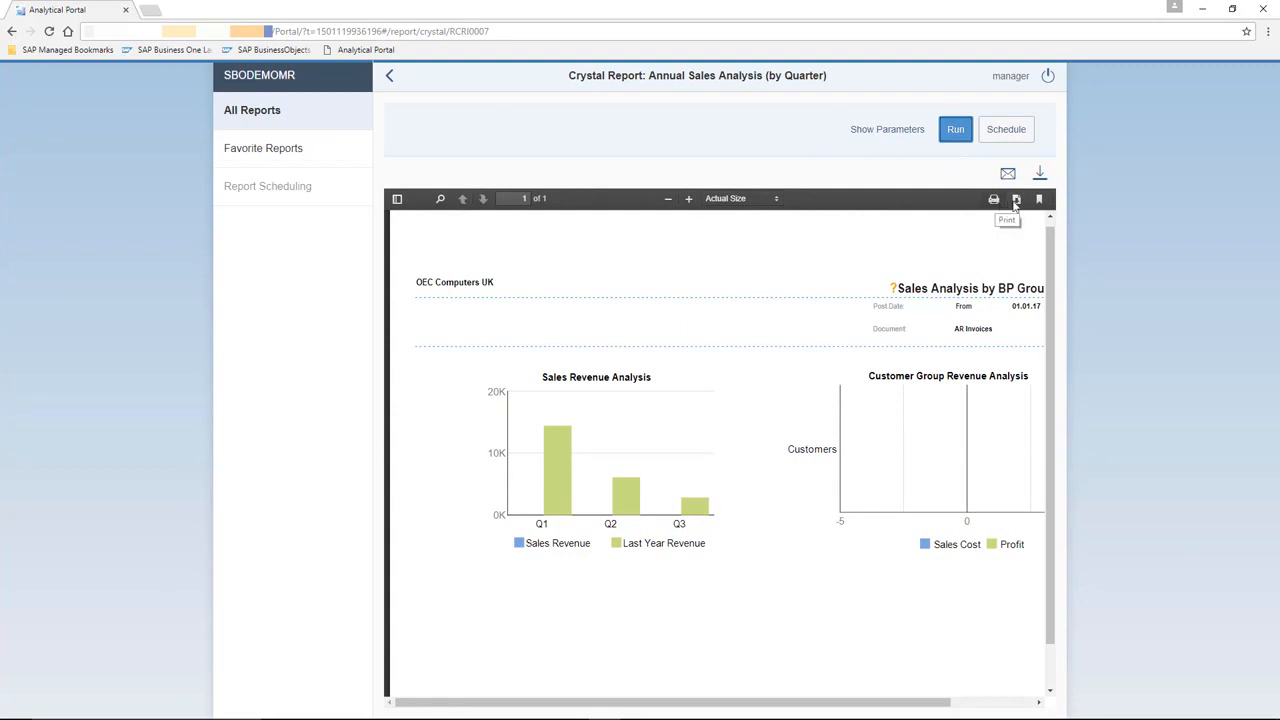
mouse_move(1017, 200)
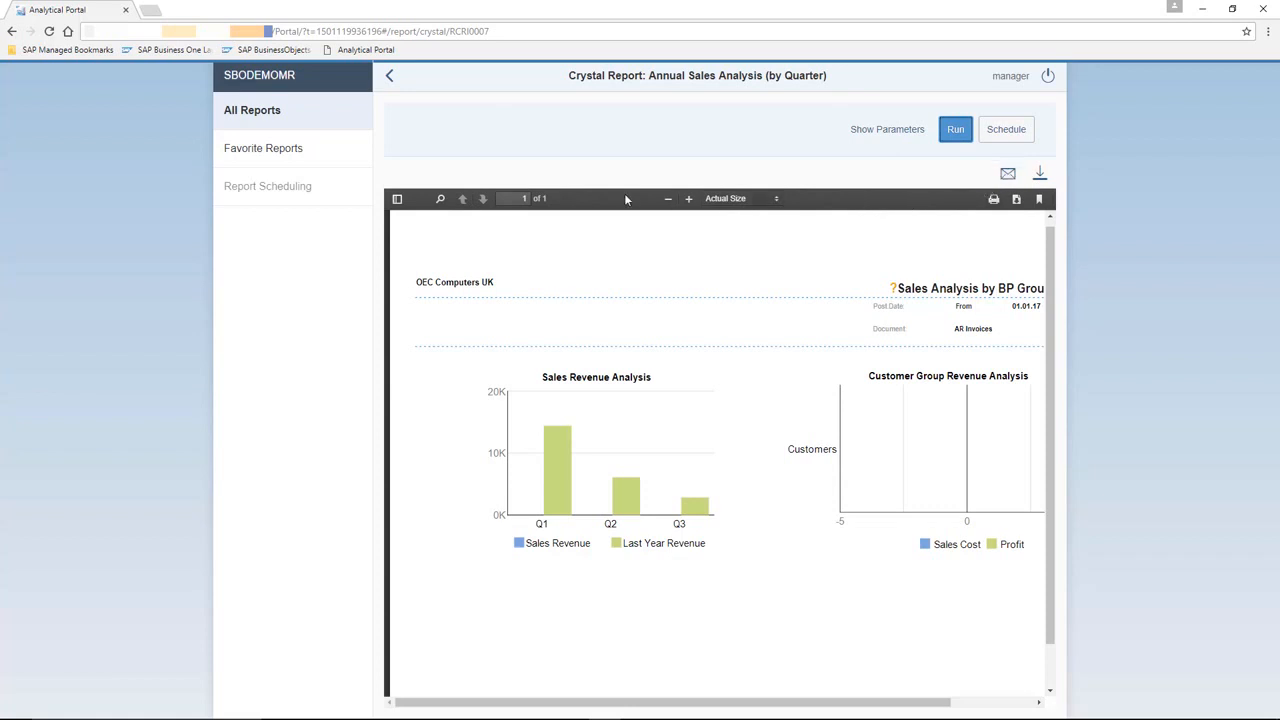
- Return from the quarterly sales revenue charts to the All Reports list
click(252, 110)
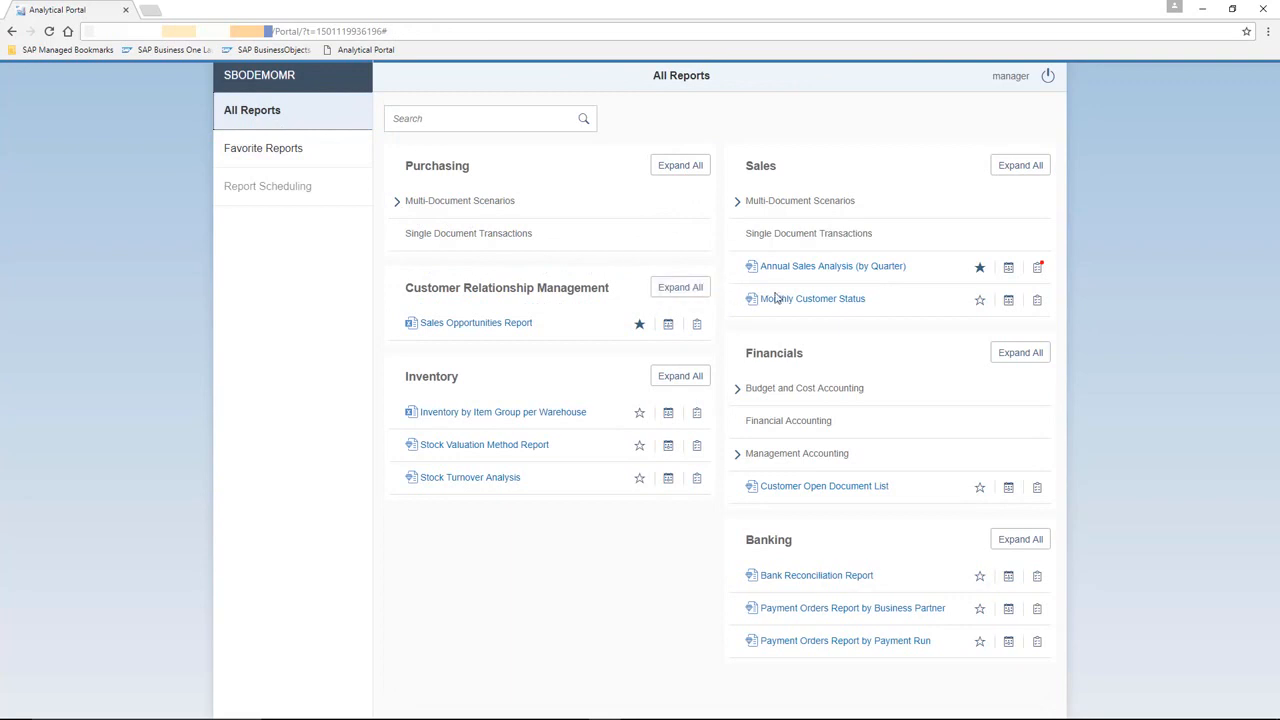
mouse_move(1037, 267)
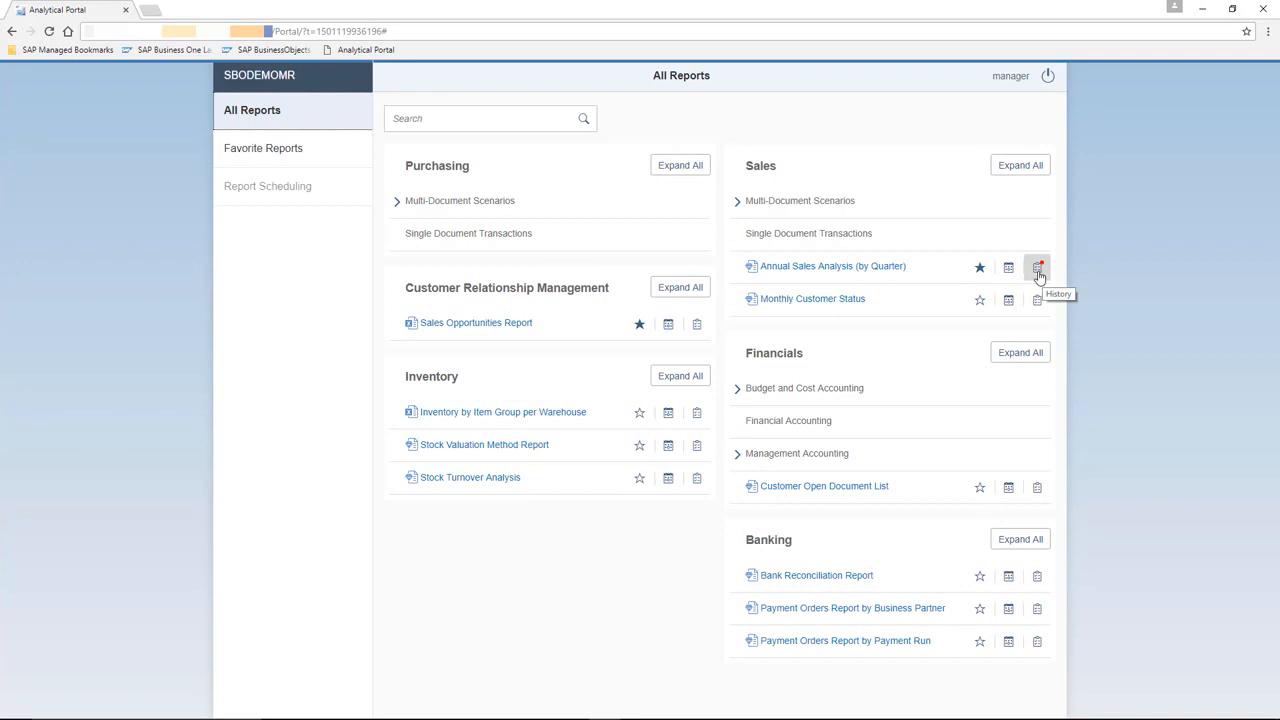
click(1037, 267)
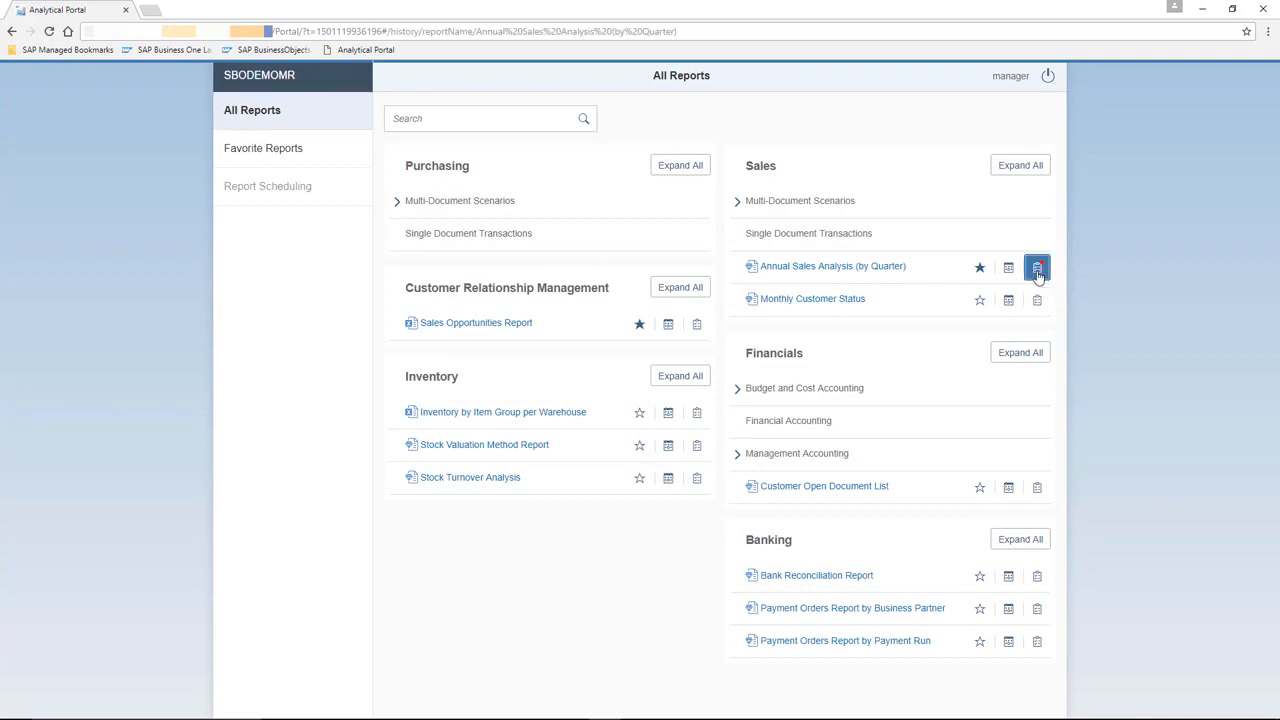
click(1037, 267)
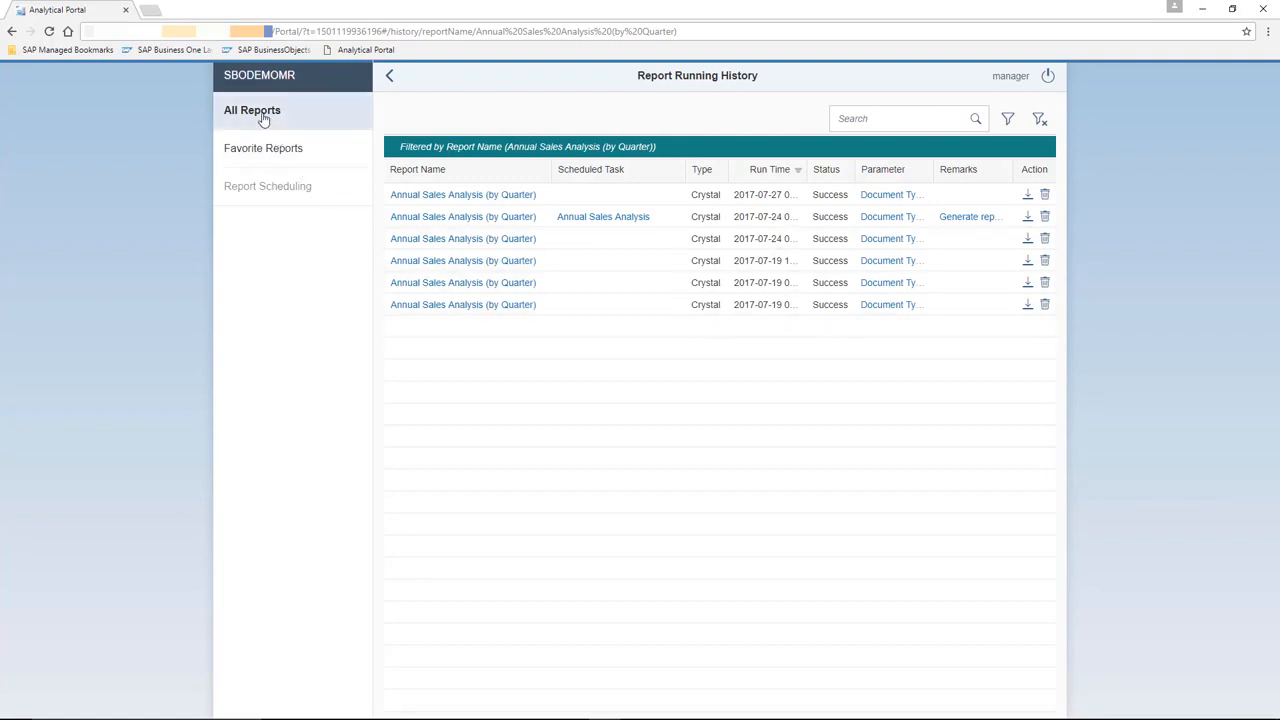
click(252, 110)
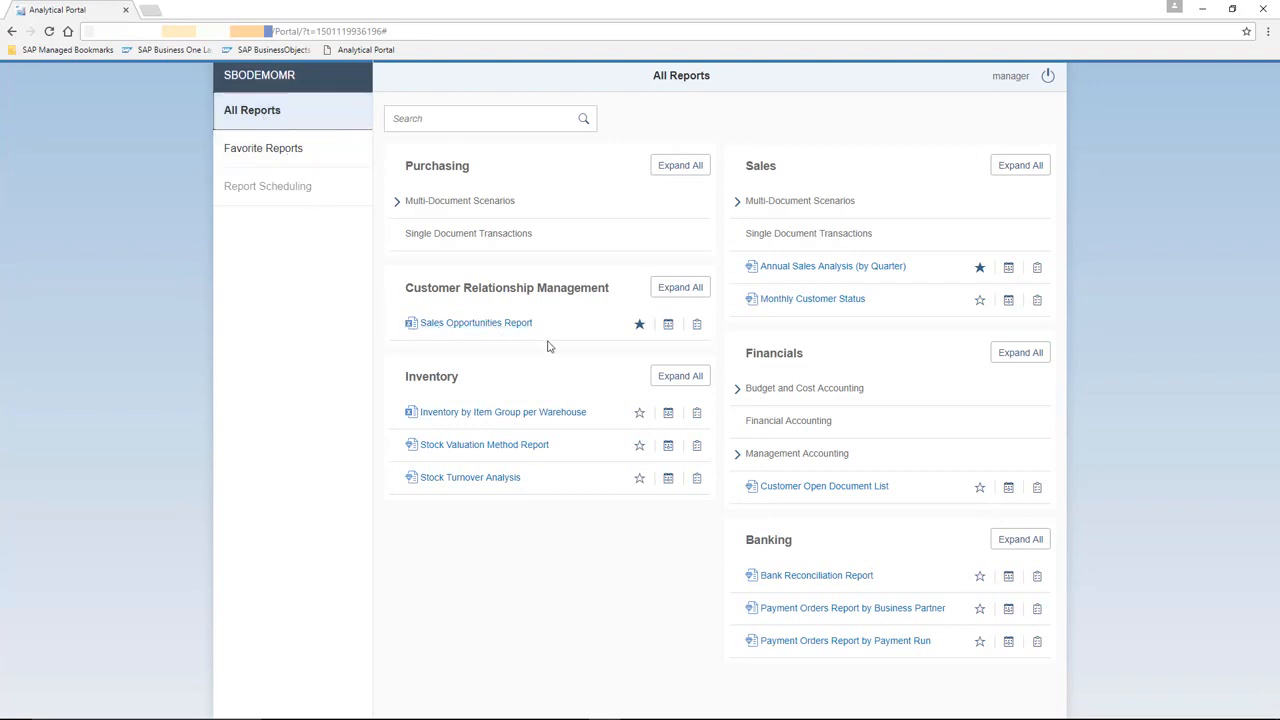
mouse_move(668, 323)
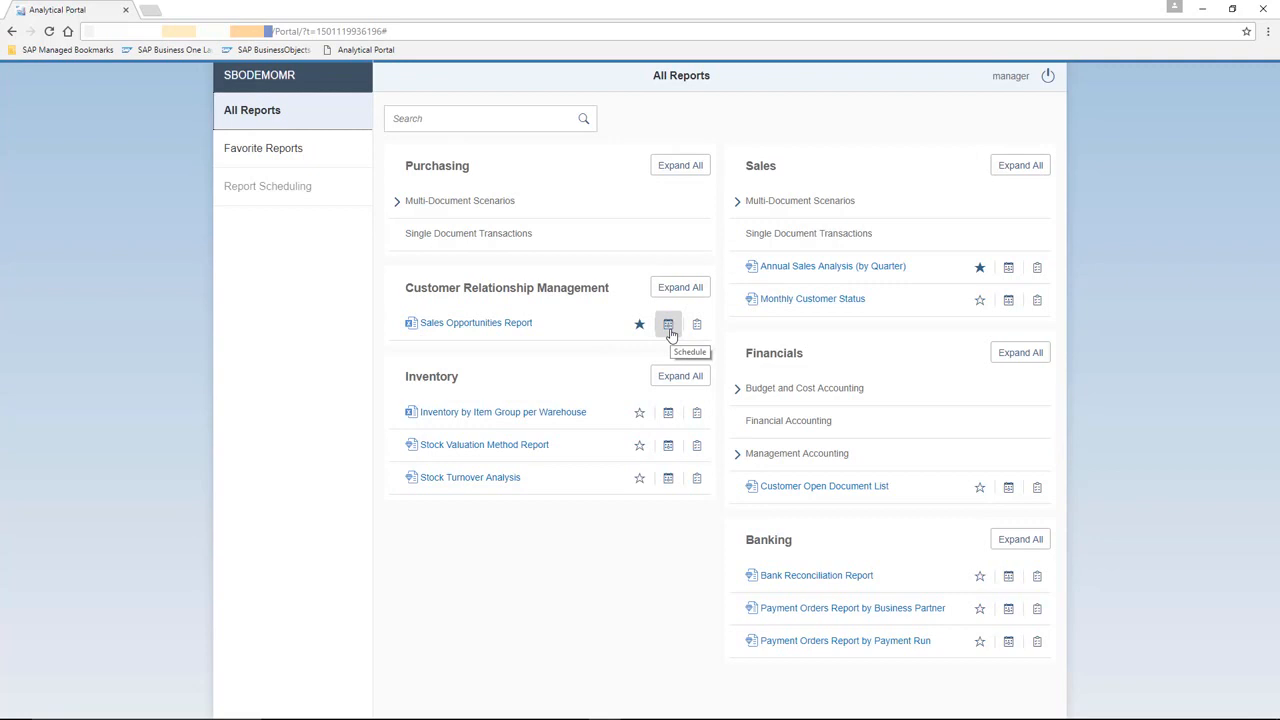
mouse_move(980, 298)
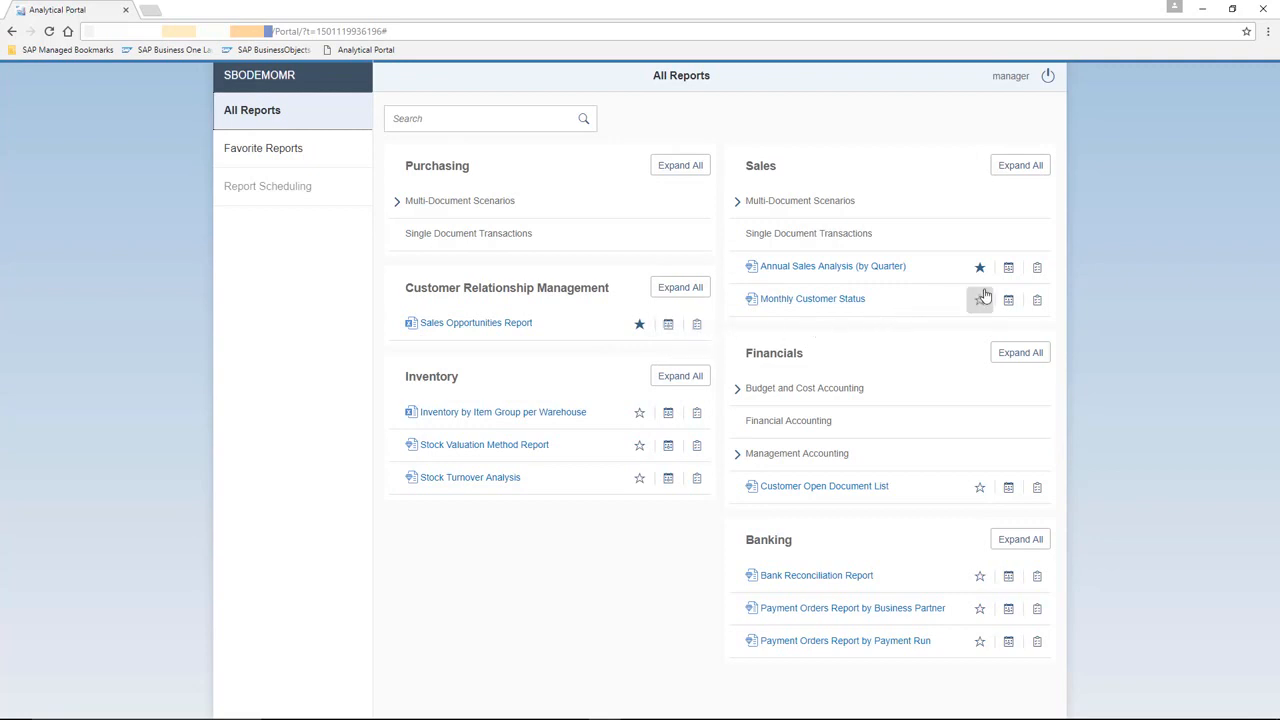
mouse_move(1008, 267)
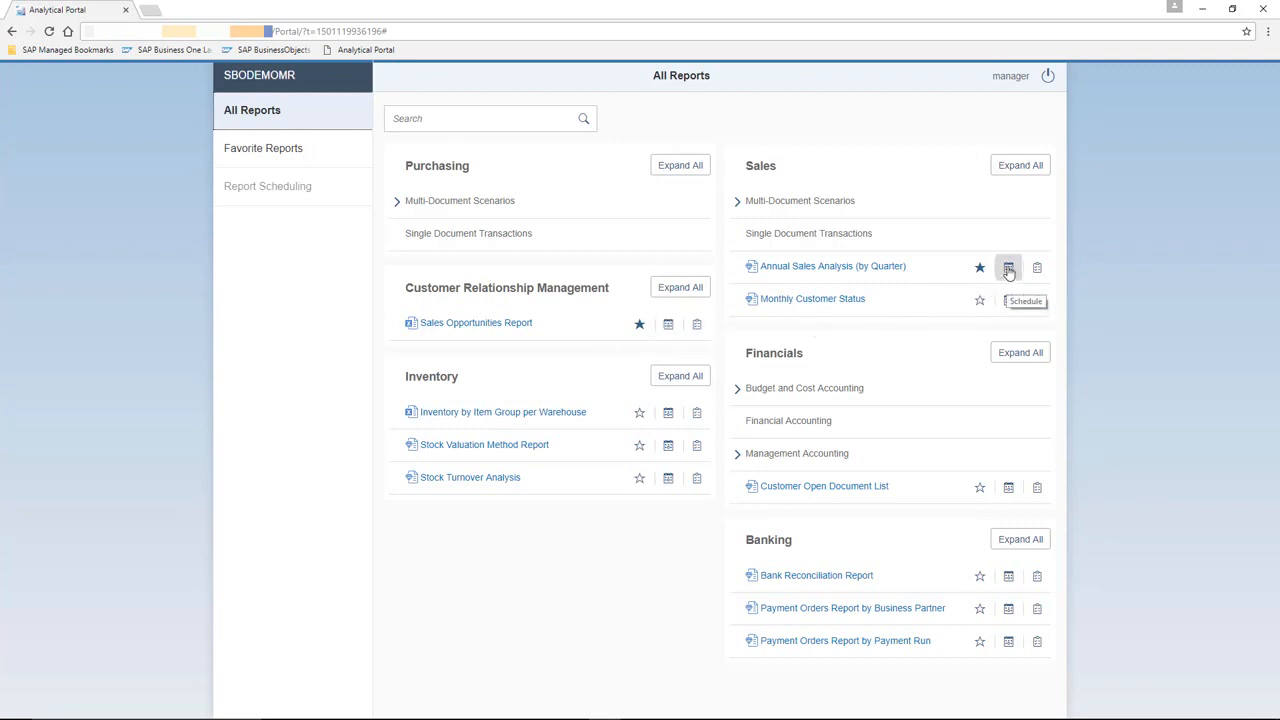
- Start a schedule for Annual Sales Analysis (by Quarter) from the Sales section
click(1008, 267)
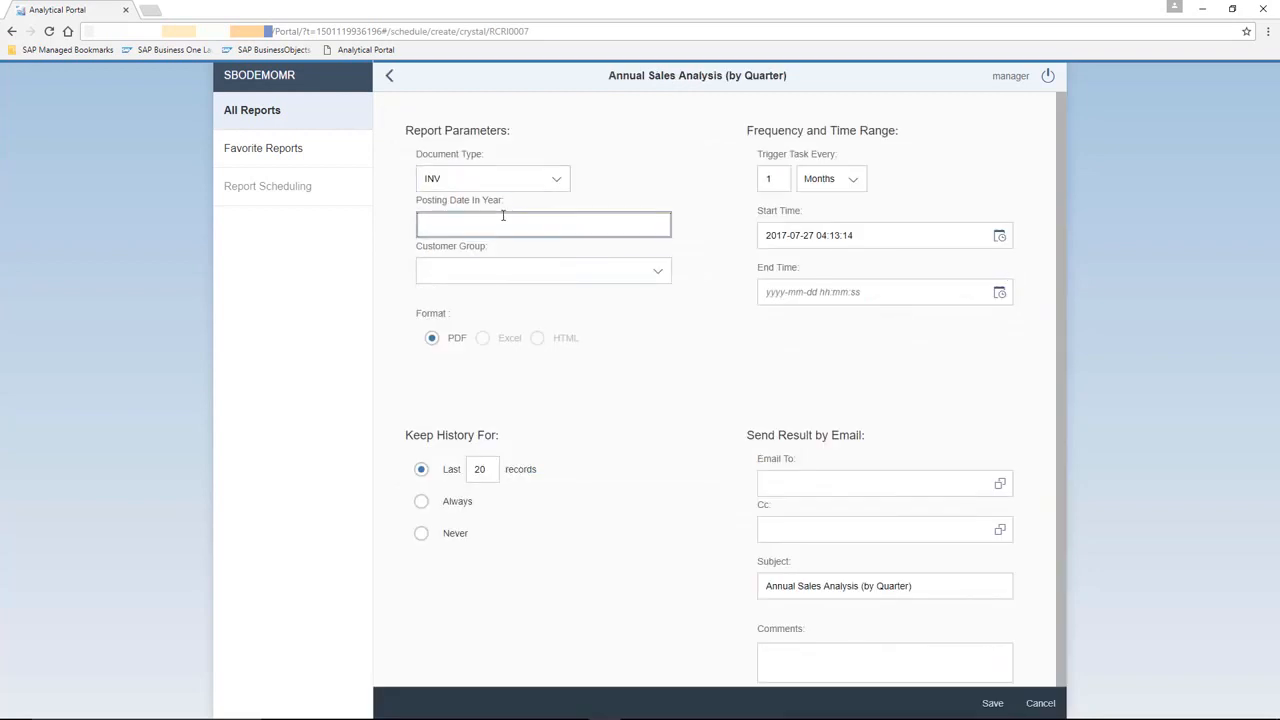
- Set the schedule parameters to year 2017 and the Customers group, keeping PDF output
text(2017)
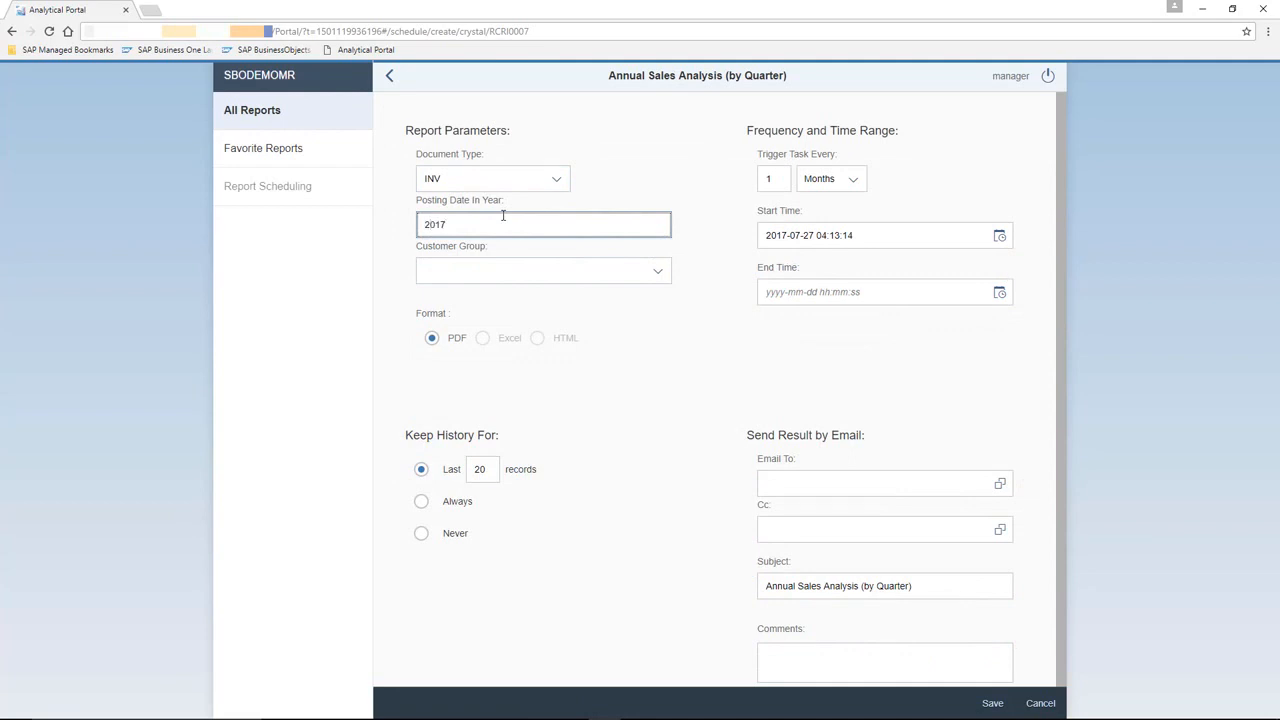
click(543, 270)
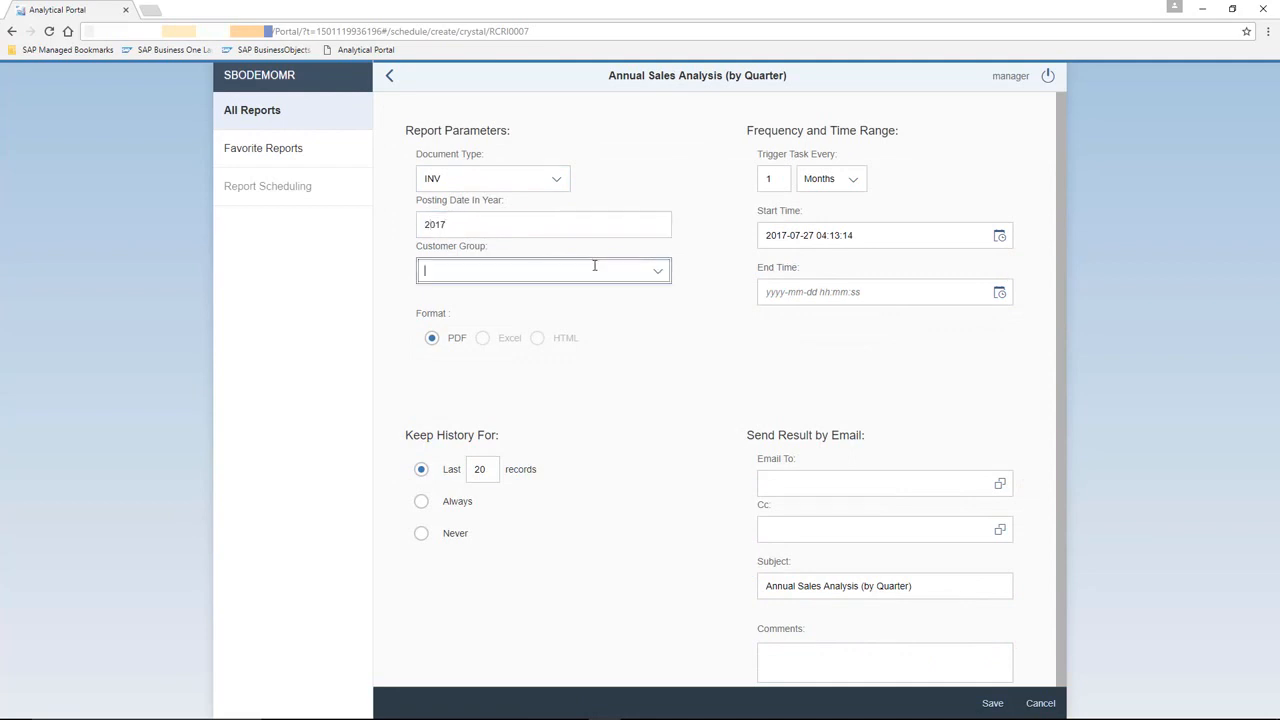
click(657, 270)
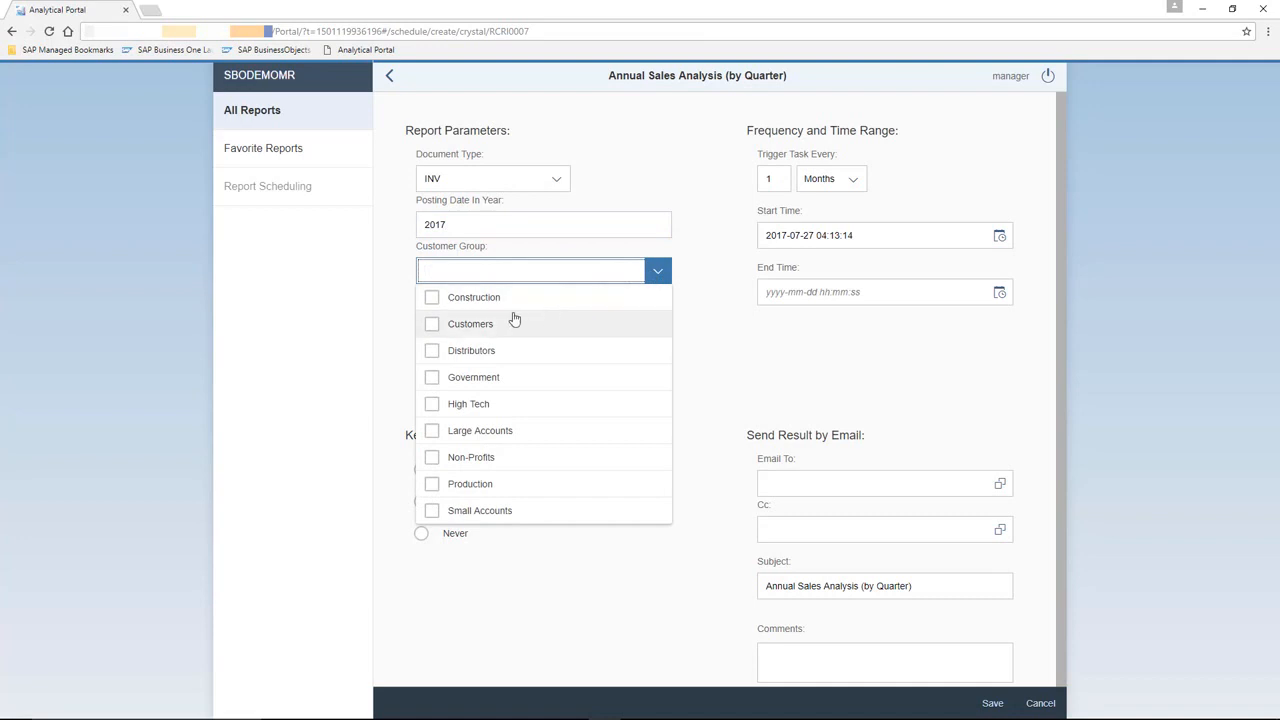
click(470, 323)
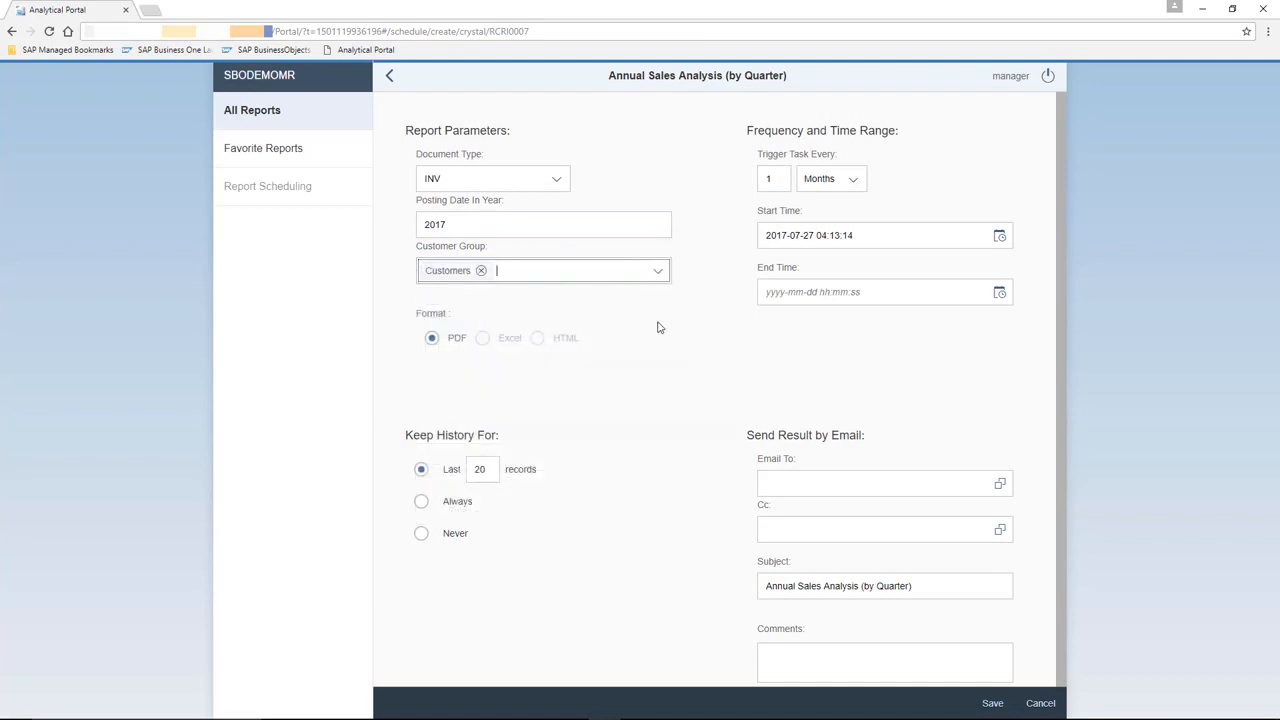
mouse_move(431, 338)
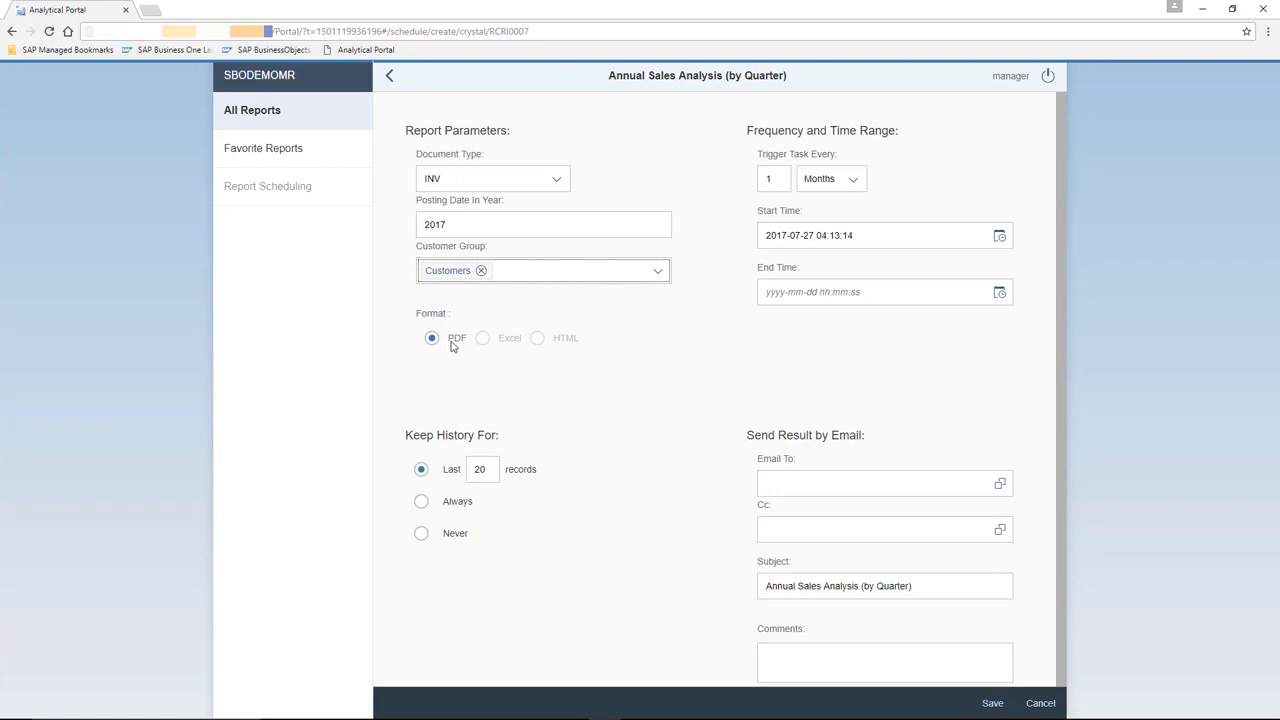
click(570, 270)
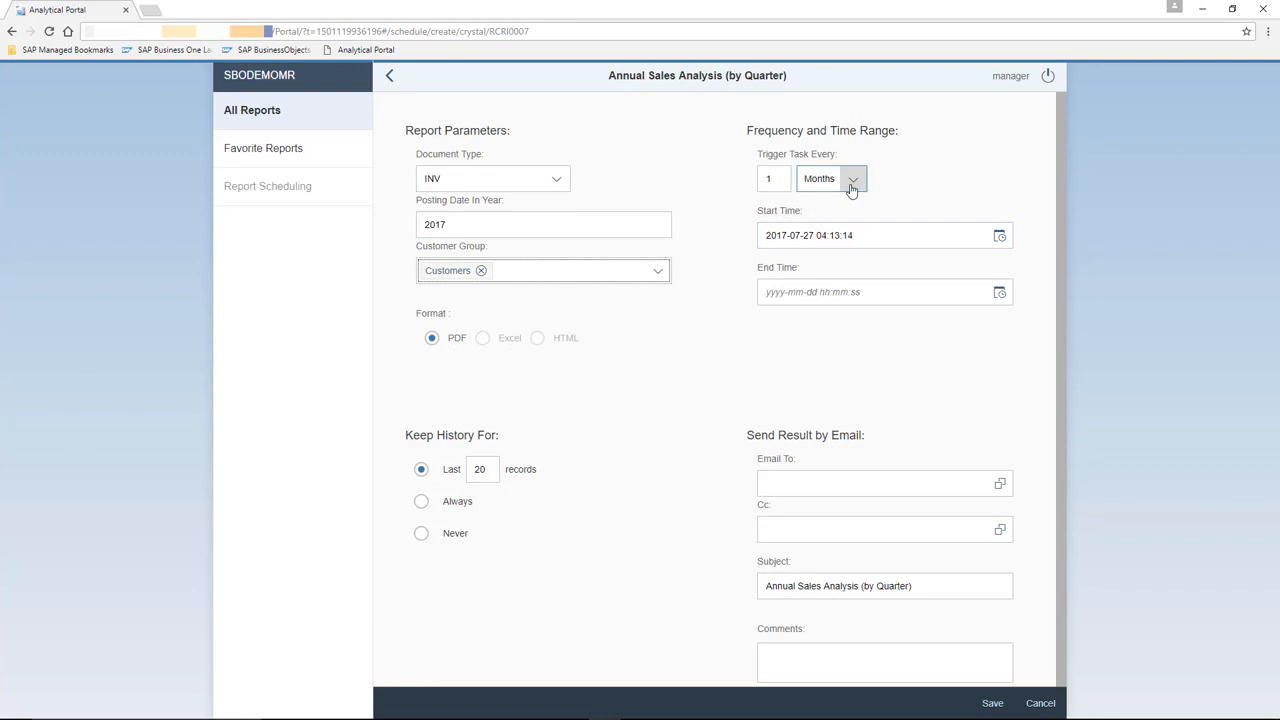
- Make the task repeat weekly with end time 2017-12-31
click(852, 178)
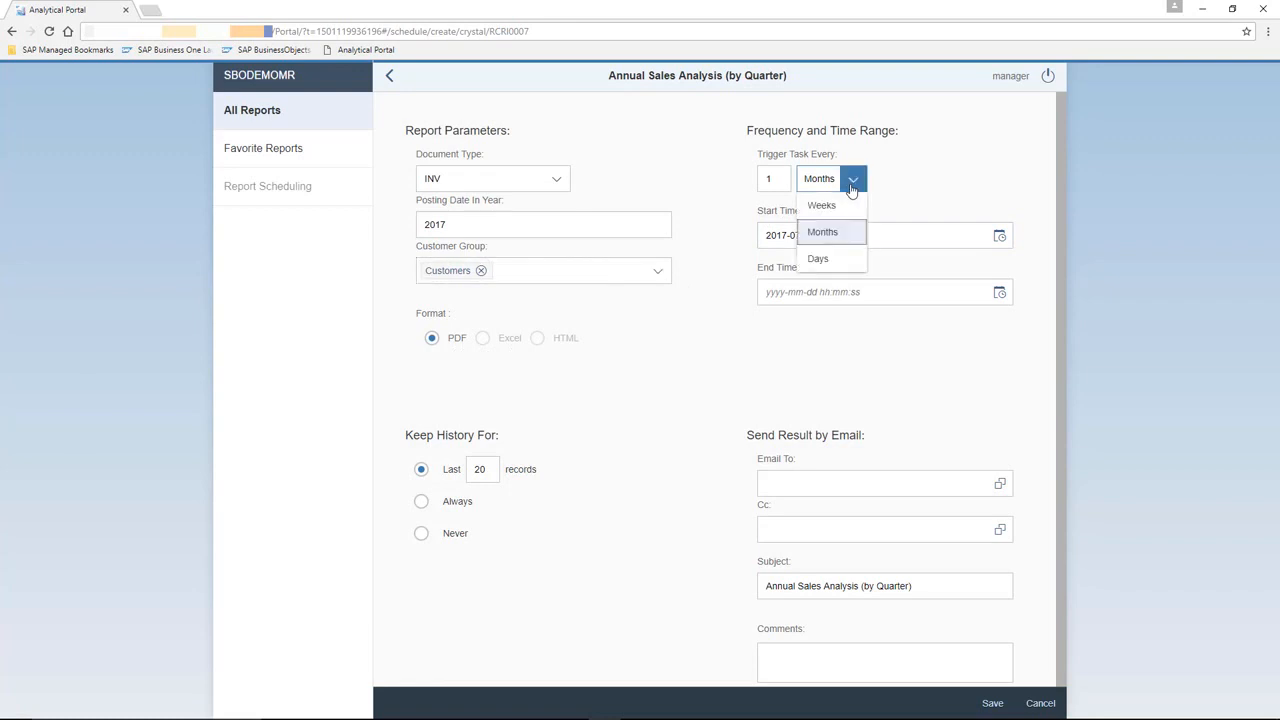
click(821, 205)
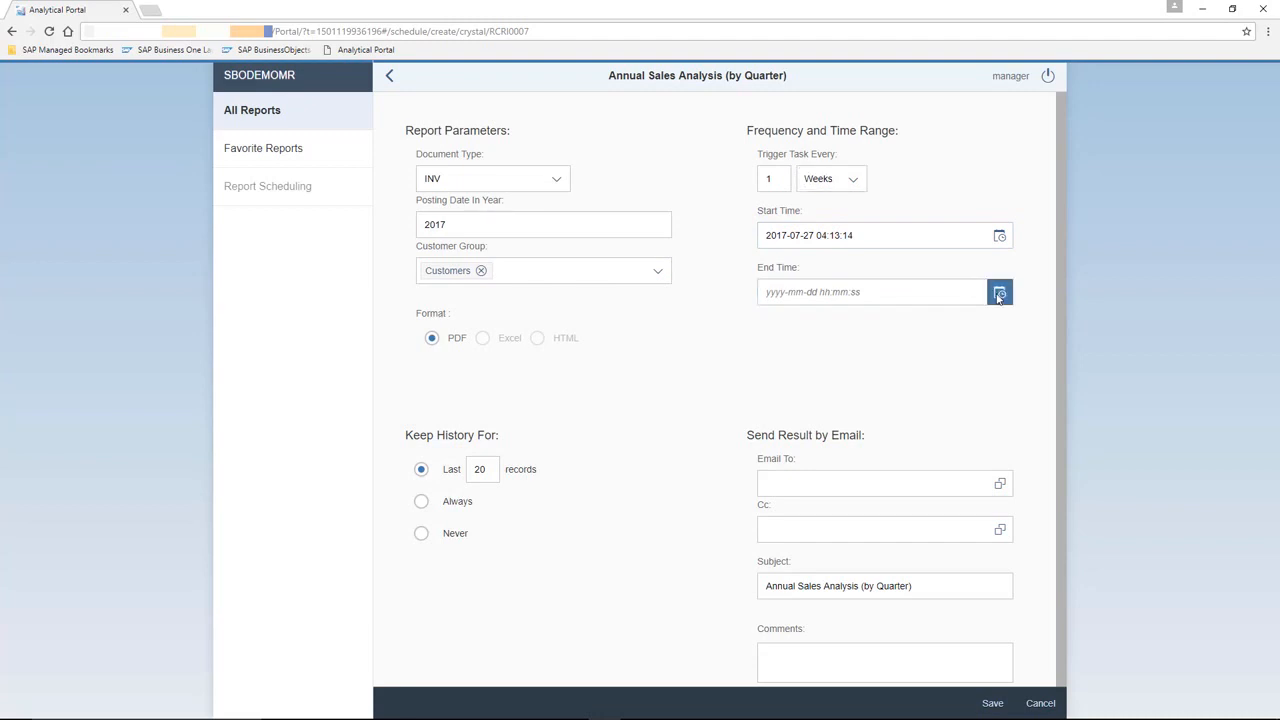
click(999, 292)
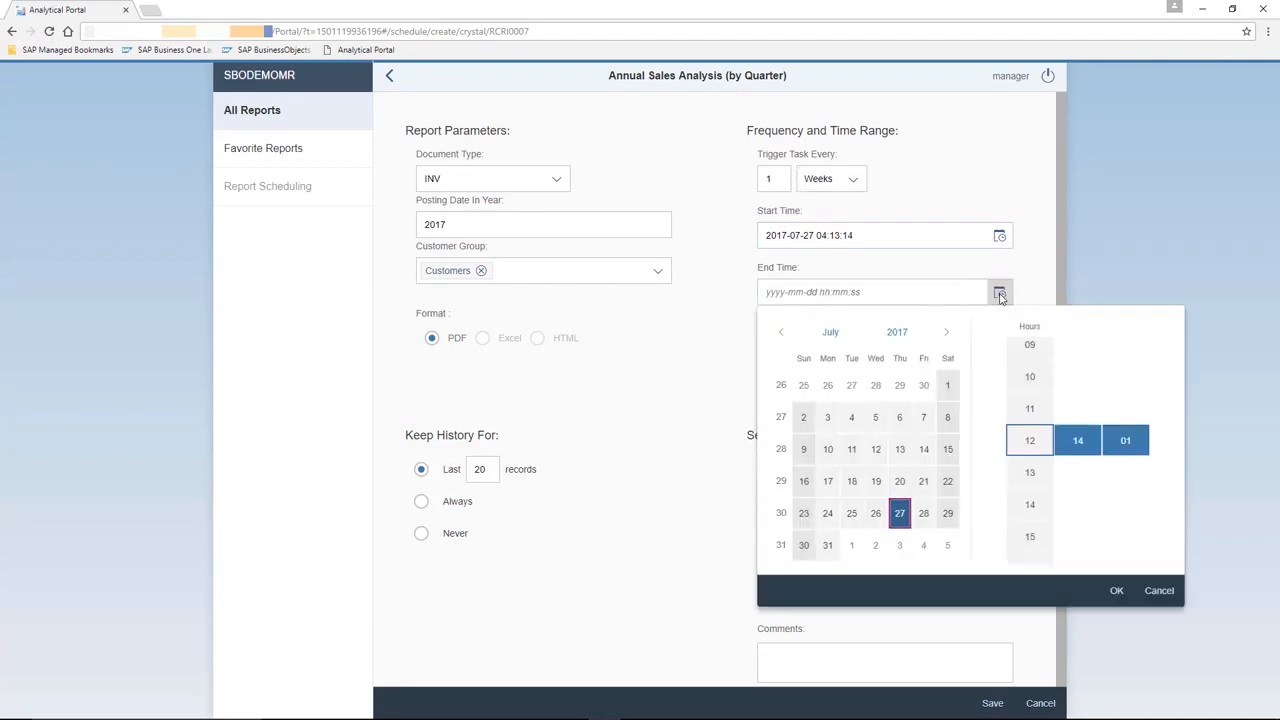
click(946, 331)
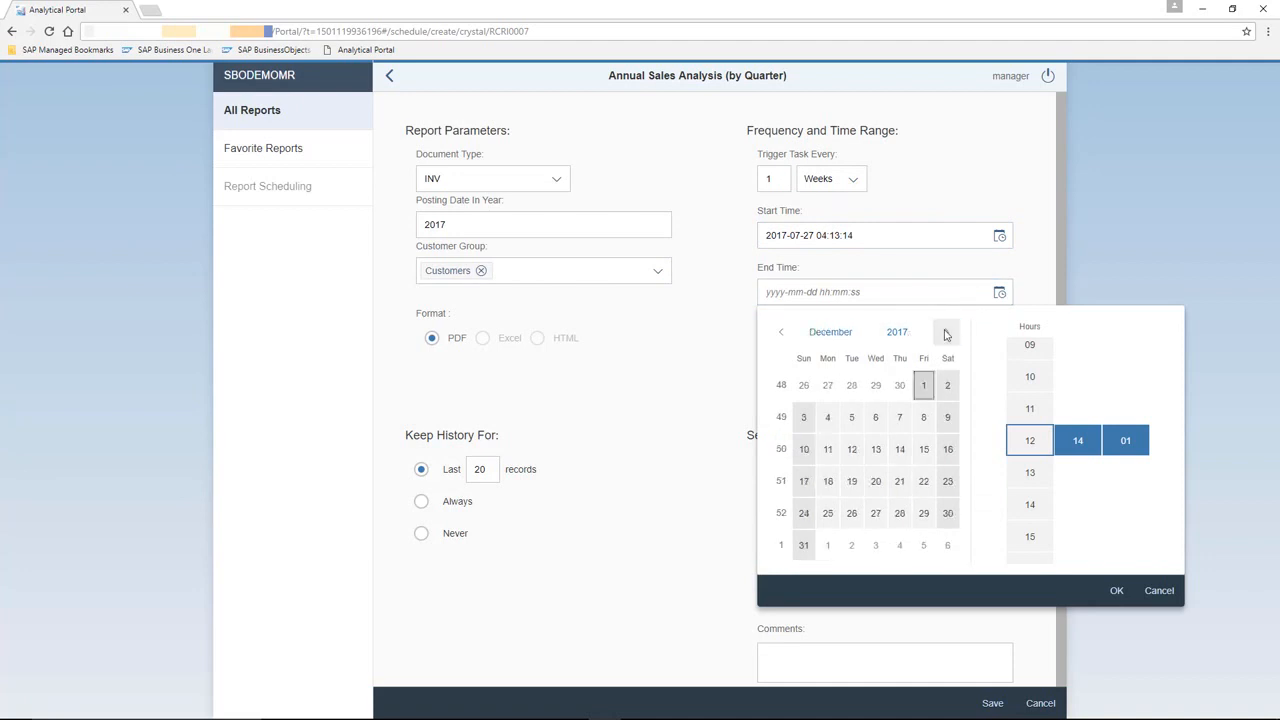
click(803, 545)
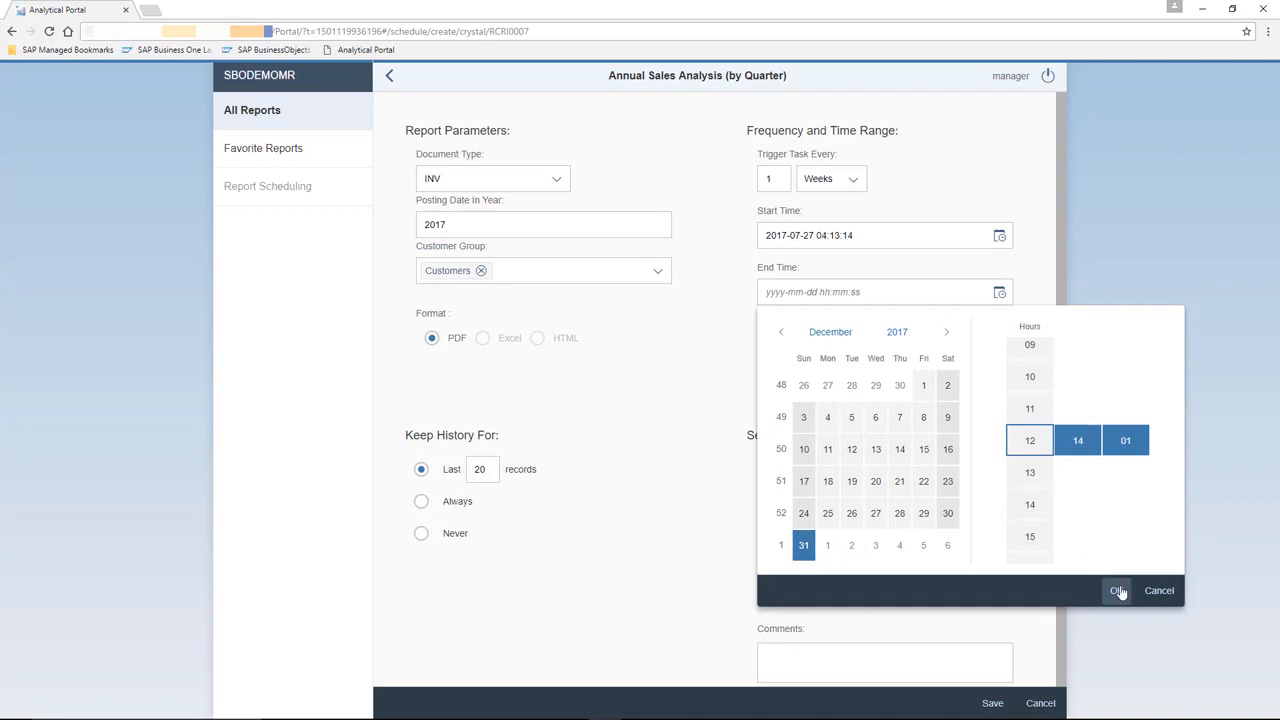
click(1118, 590)
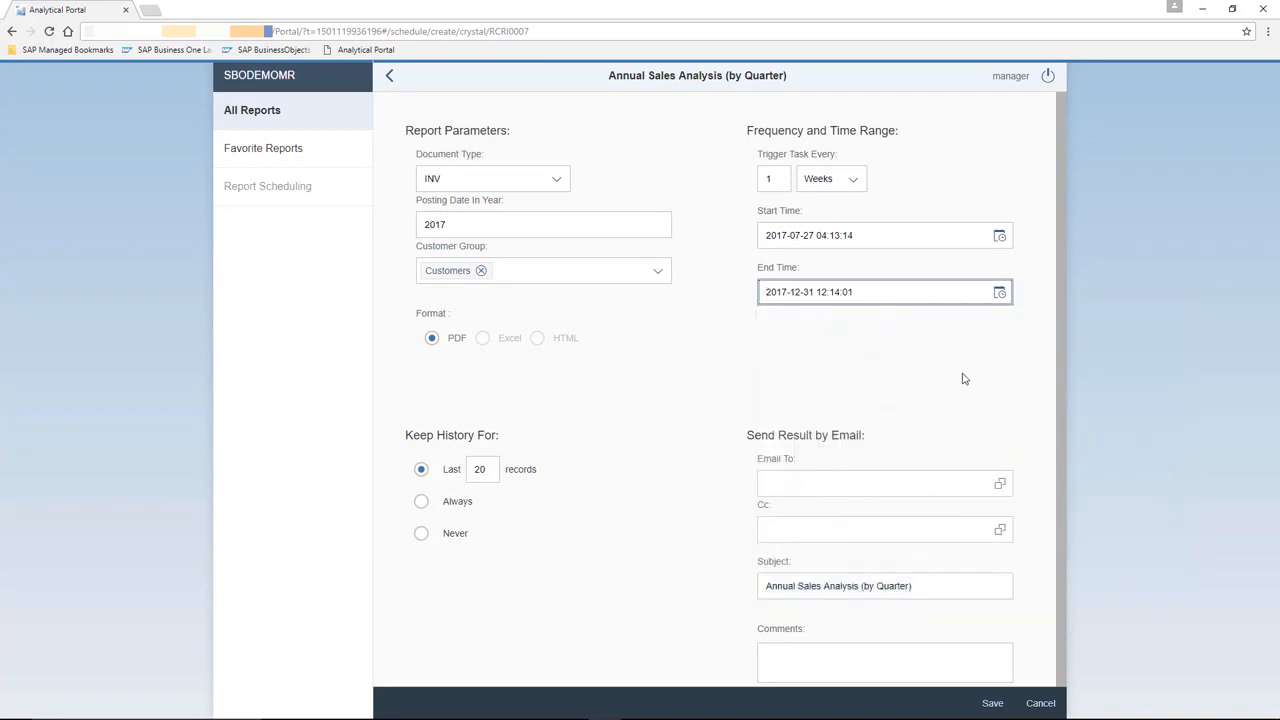
mouse_move(470, 490)
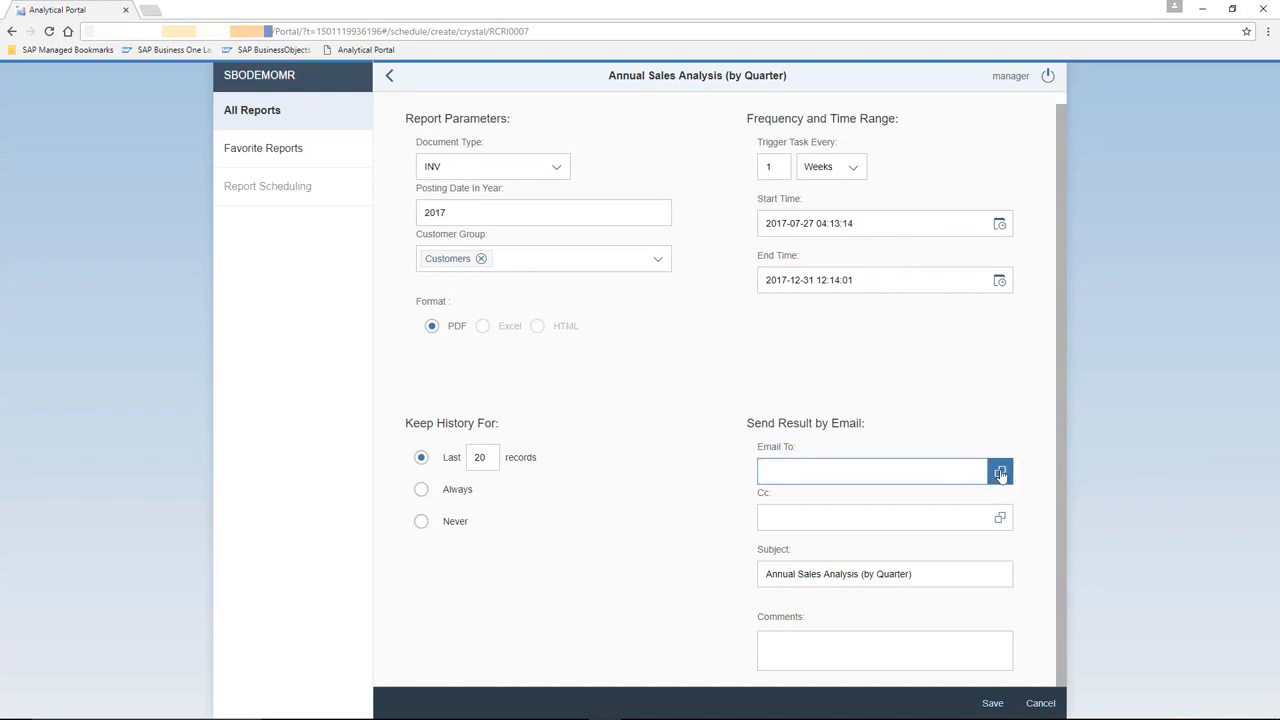
- Add two users as email recipients and save the schedule settings
click(1000, 471)
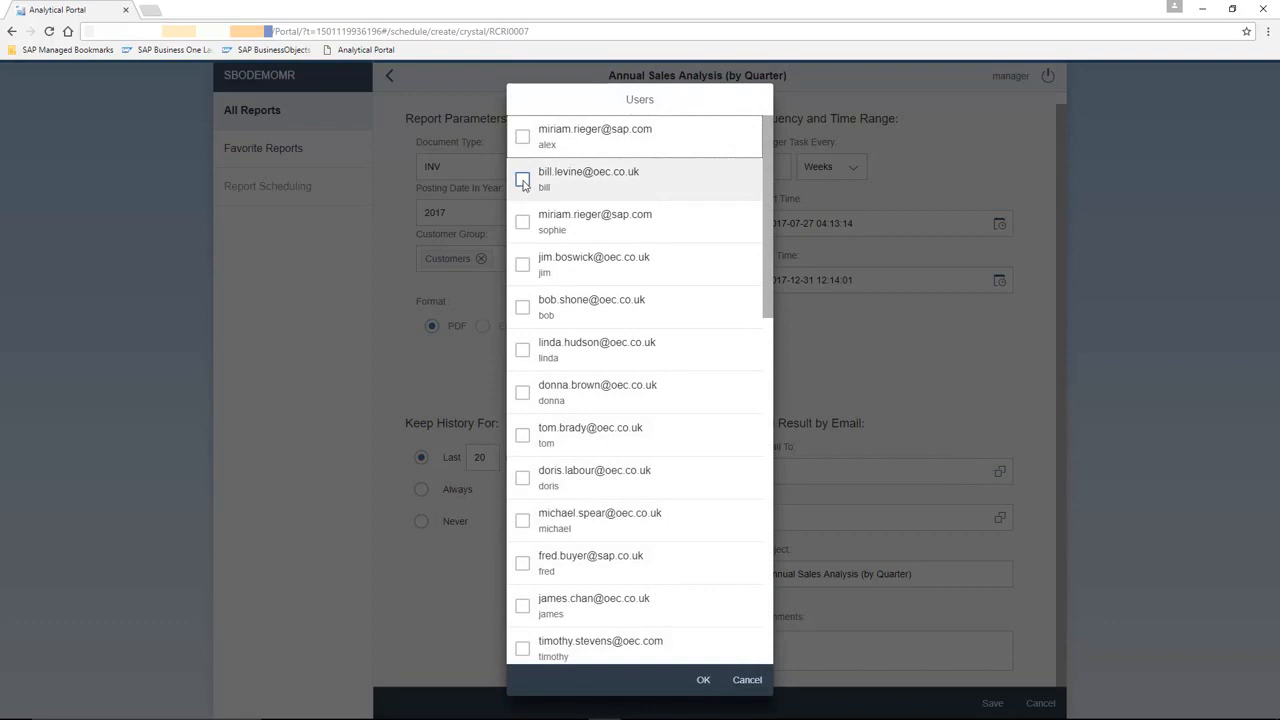
click(522, 179)
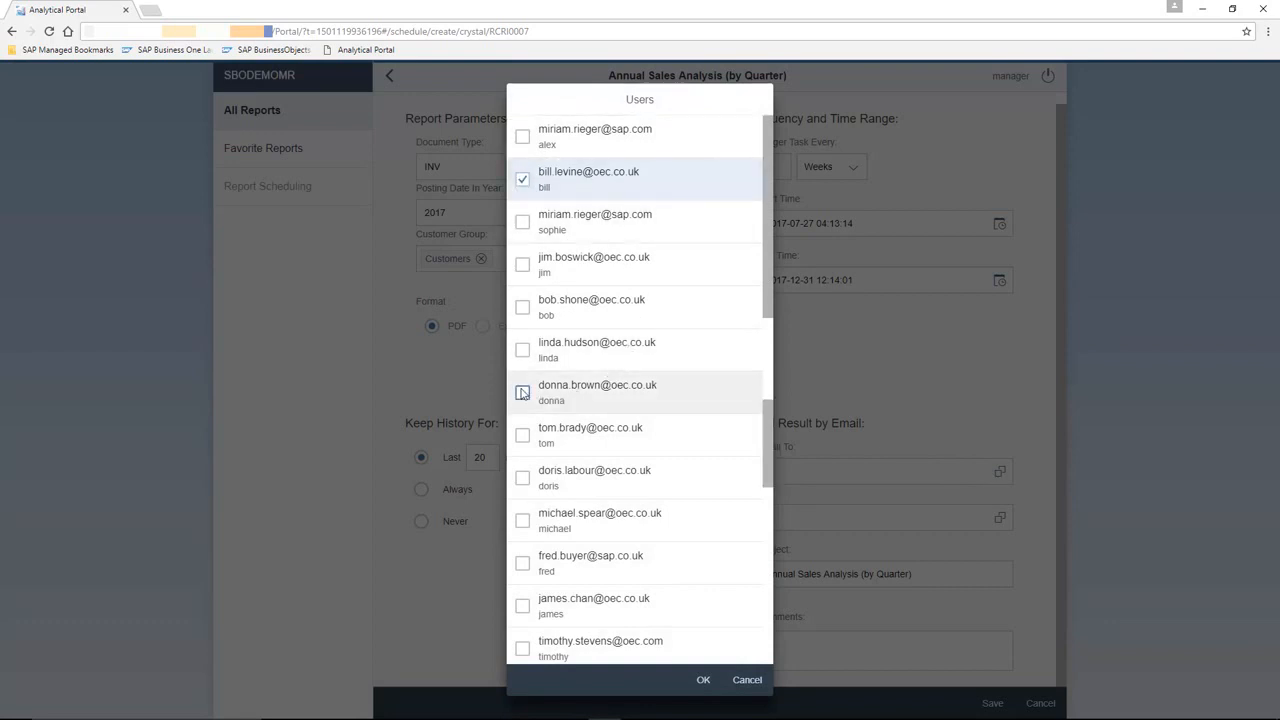
click(522, 392)
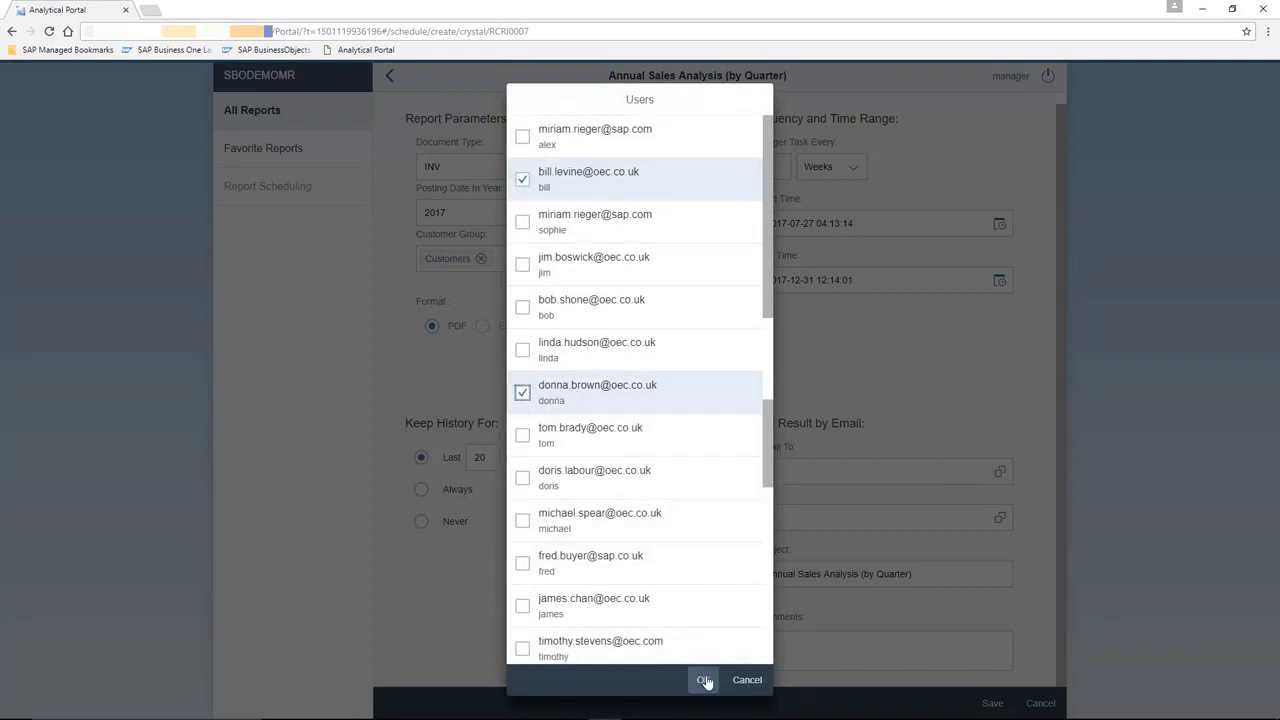
click(704, 680)
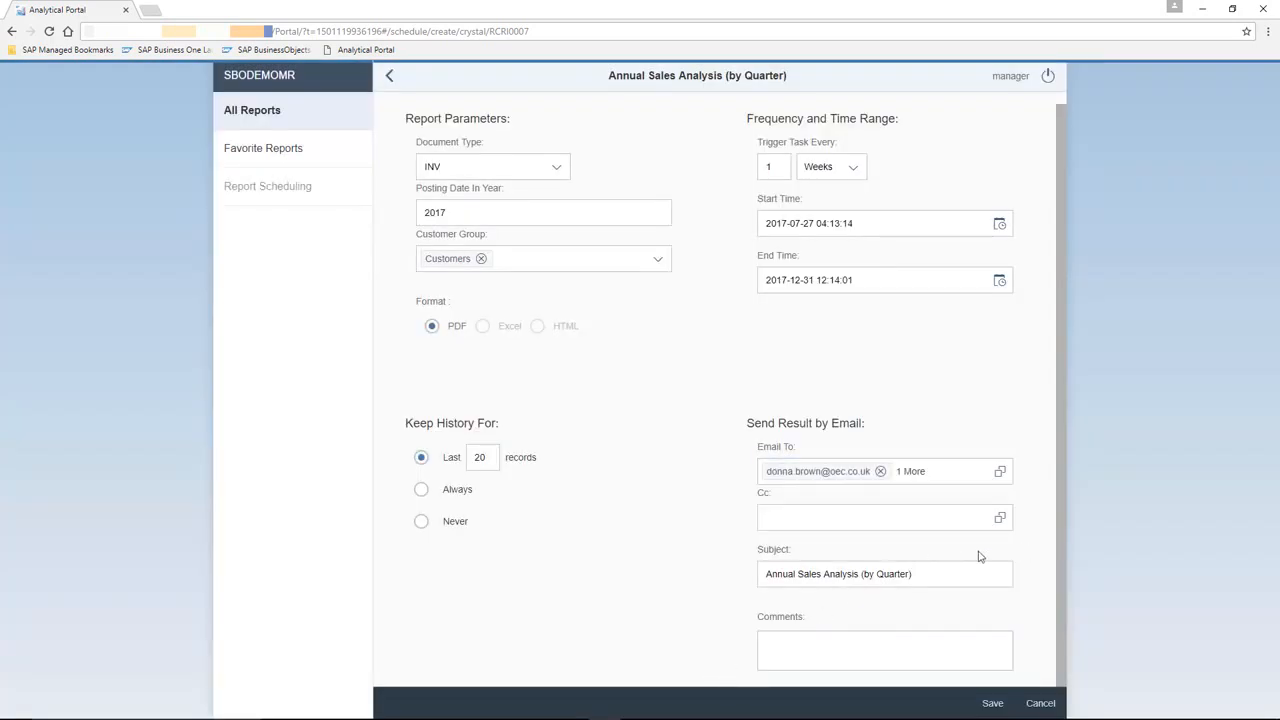
click(884, 573)
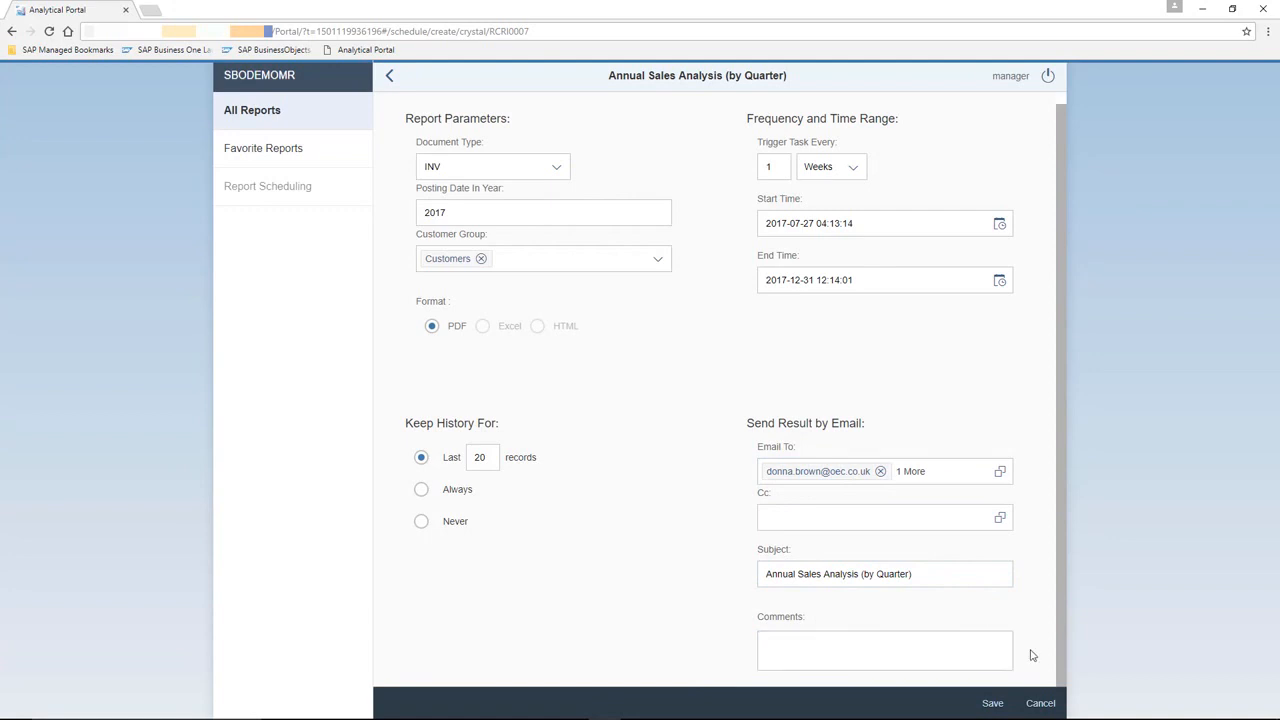
click(992, 703)
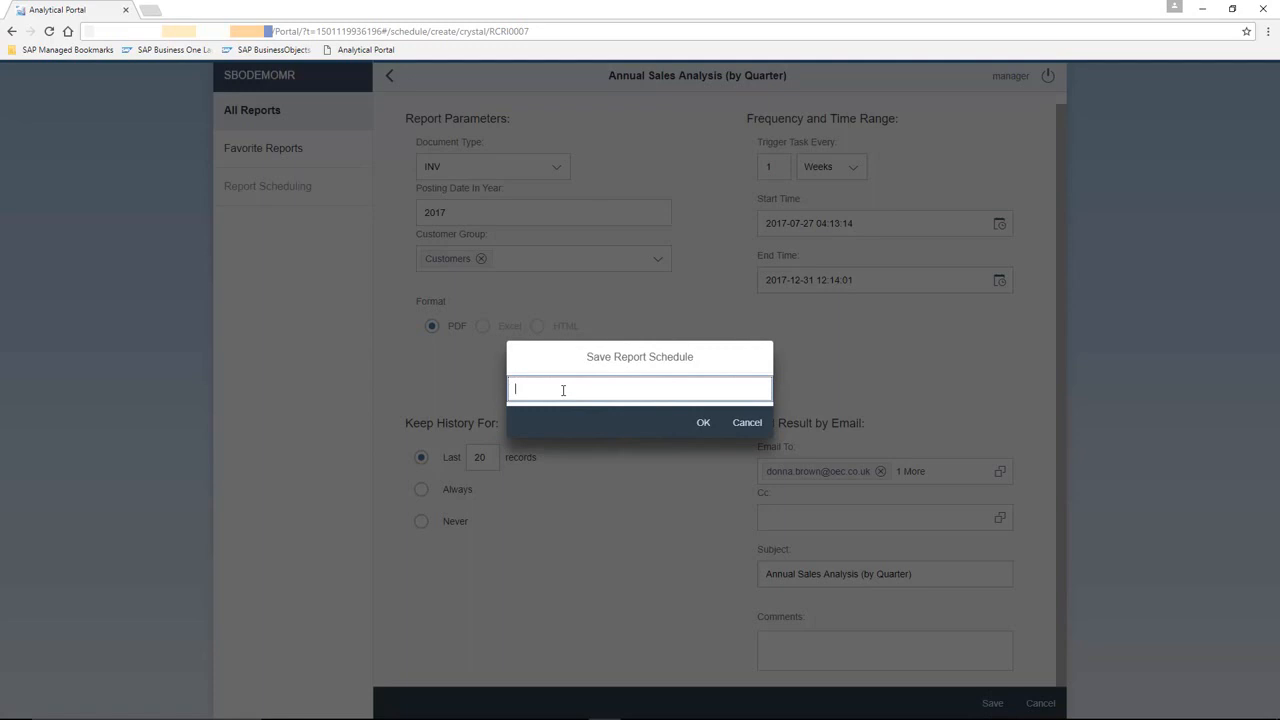
text(Weekly Sales Anaysis Report)
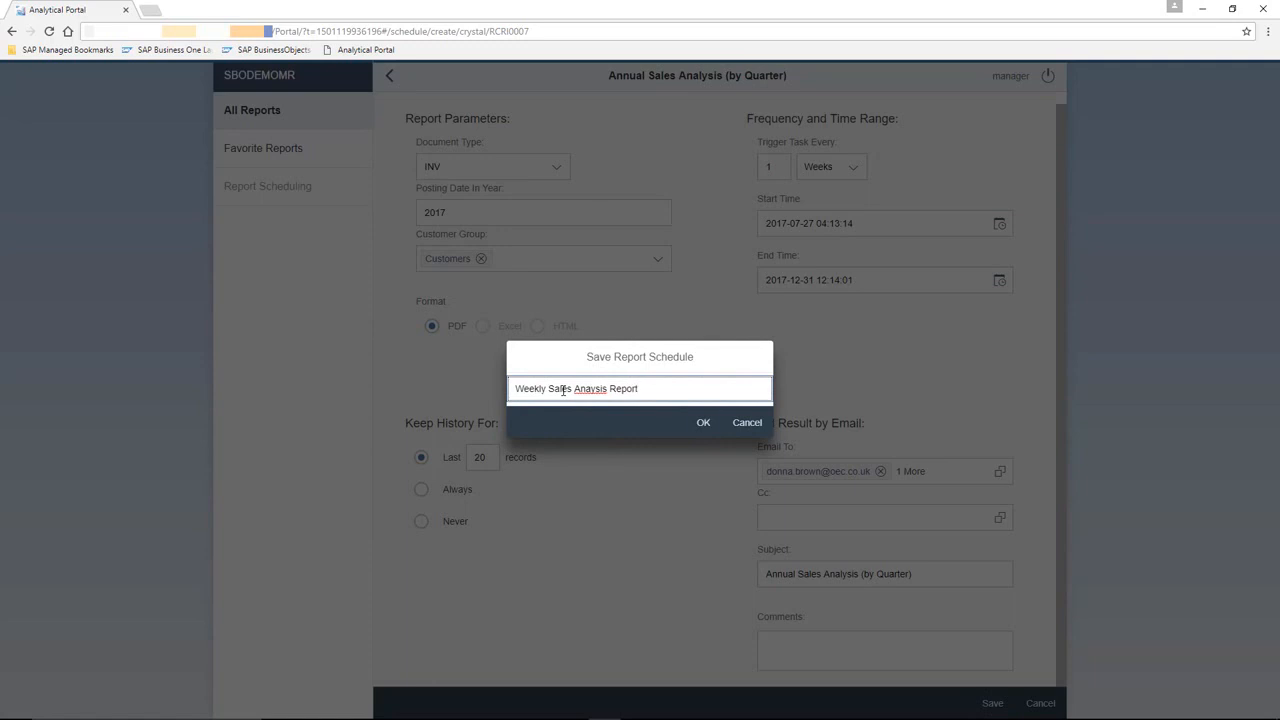
click(703, 422)
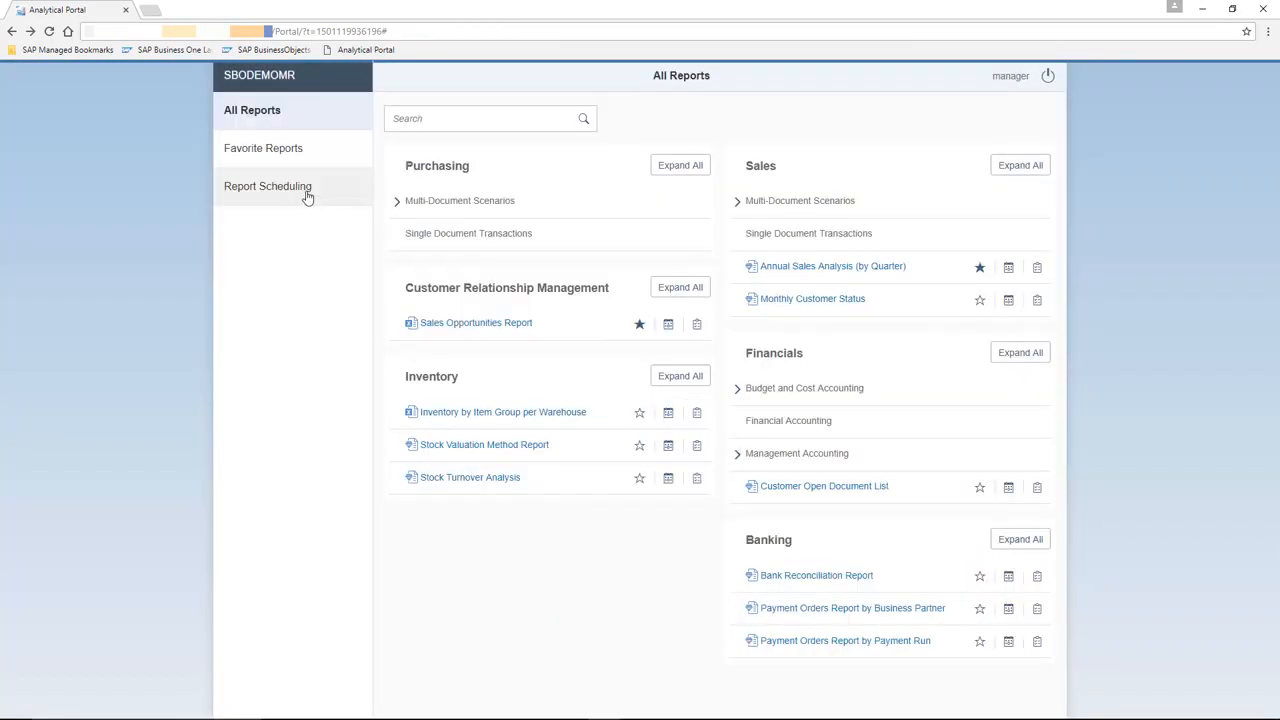
click(271, 186)
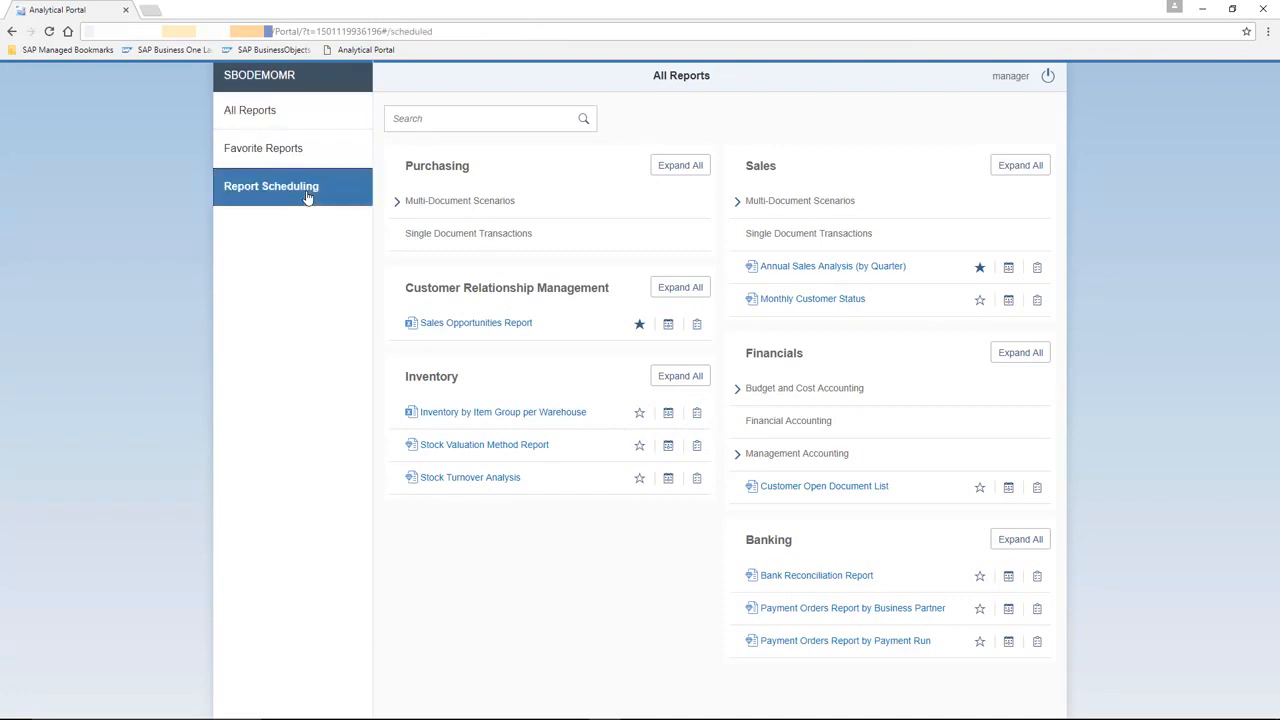
click(271, 186)
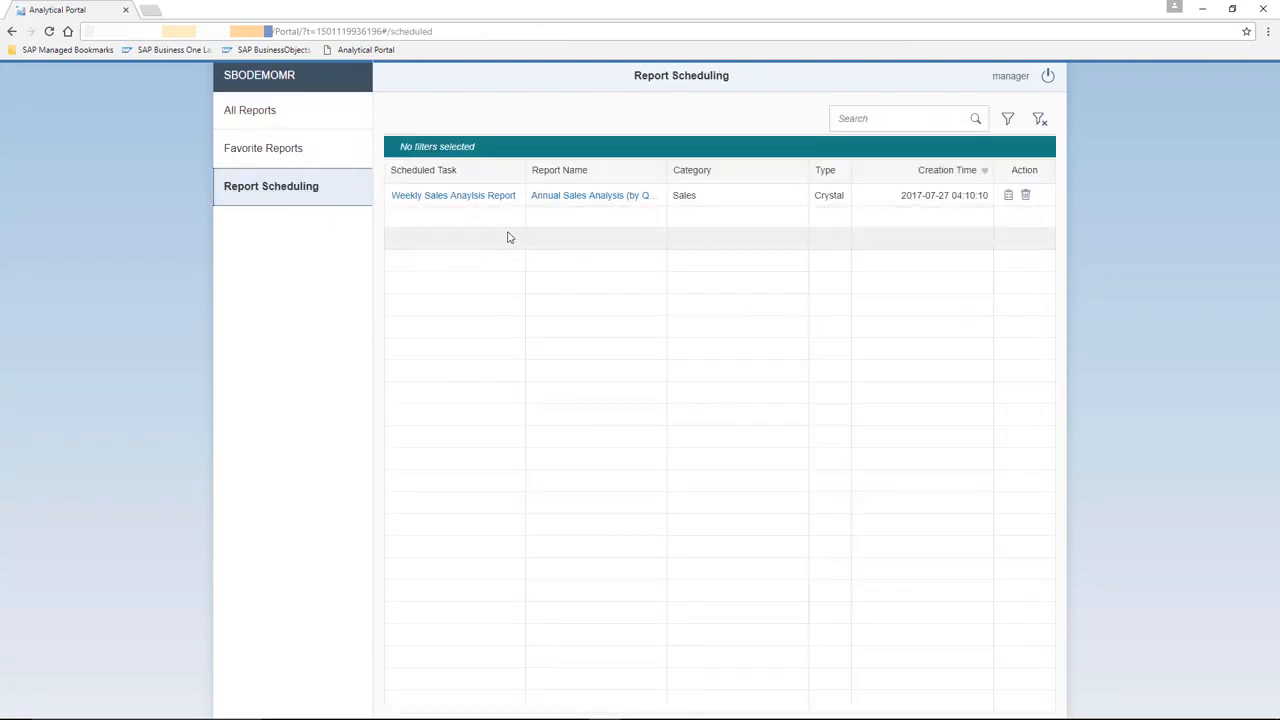
mouse_move(546, 230)
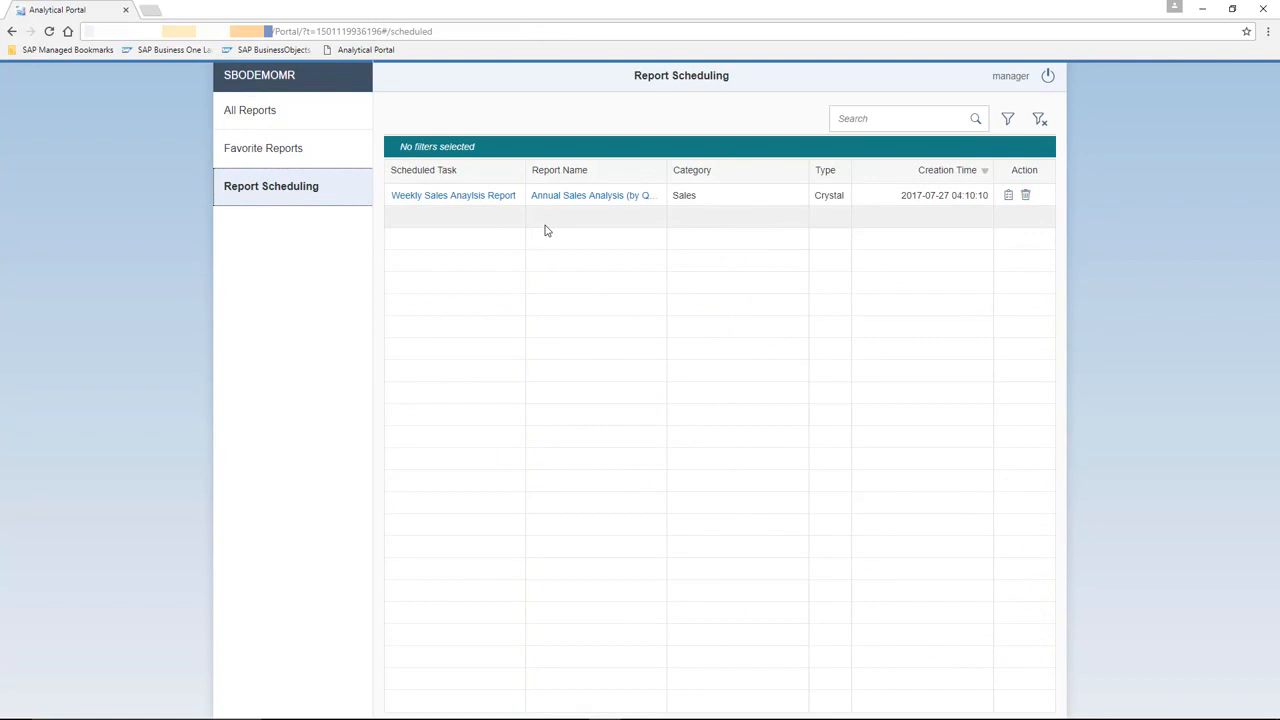
mouse_move(630, 230)
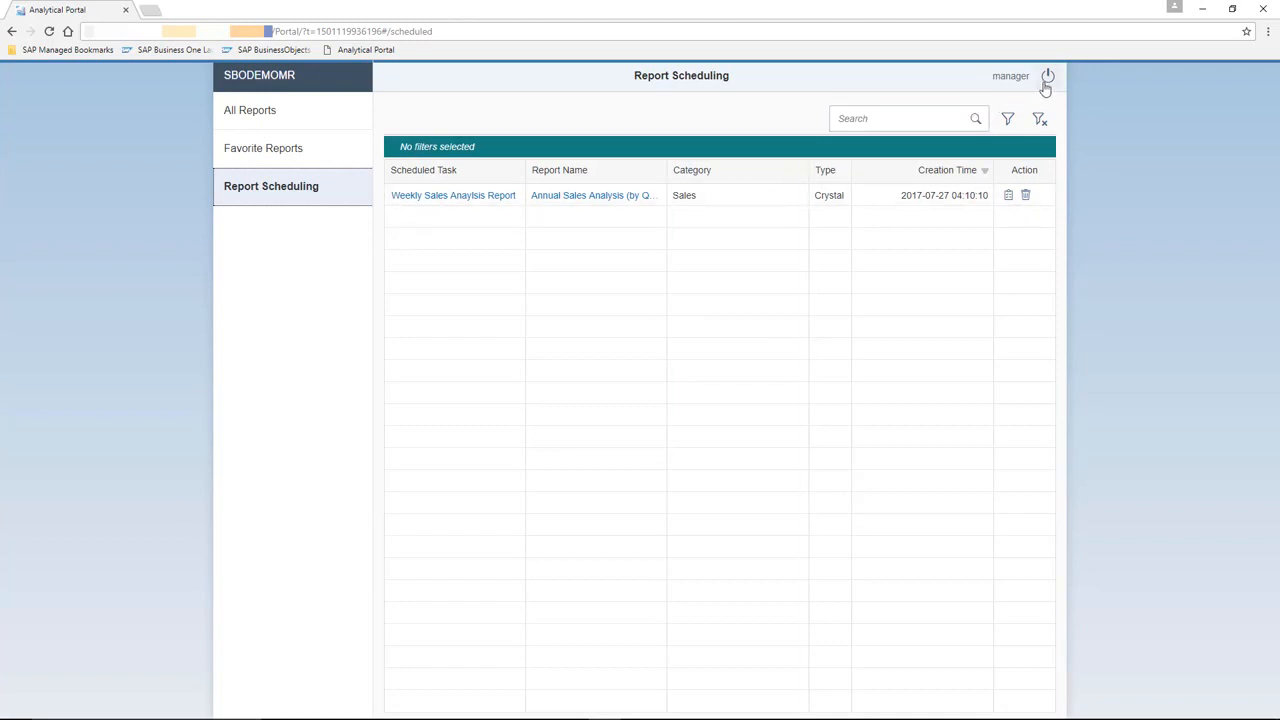
- Log off manager and log on to SBODEMOMR as user brad
click(1047, 76)
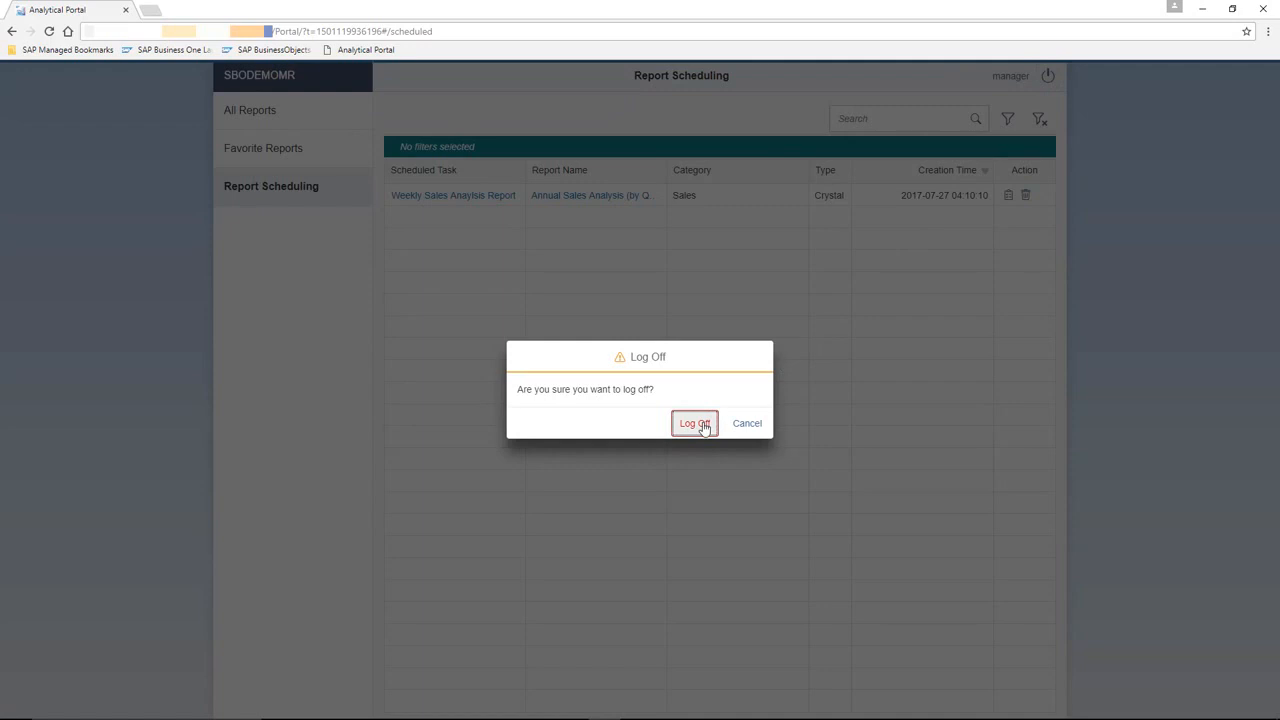
click(693, 423)
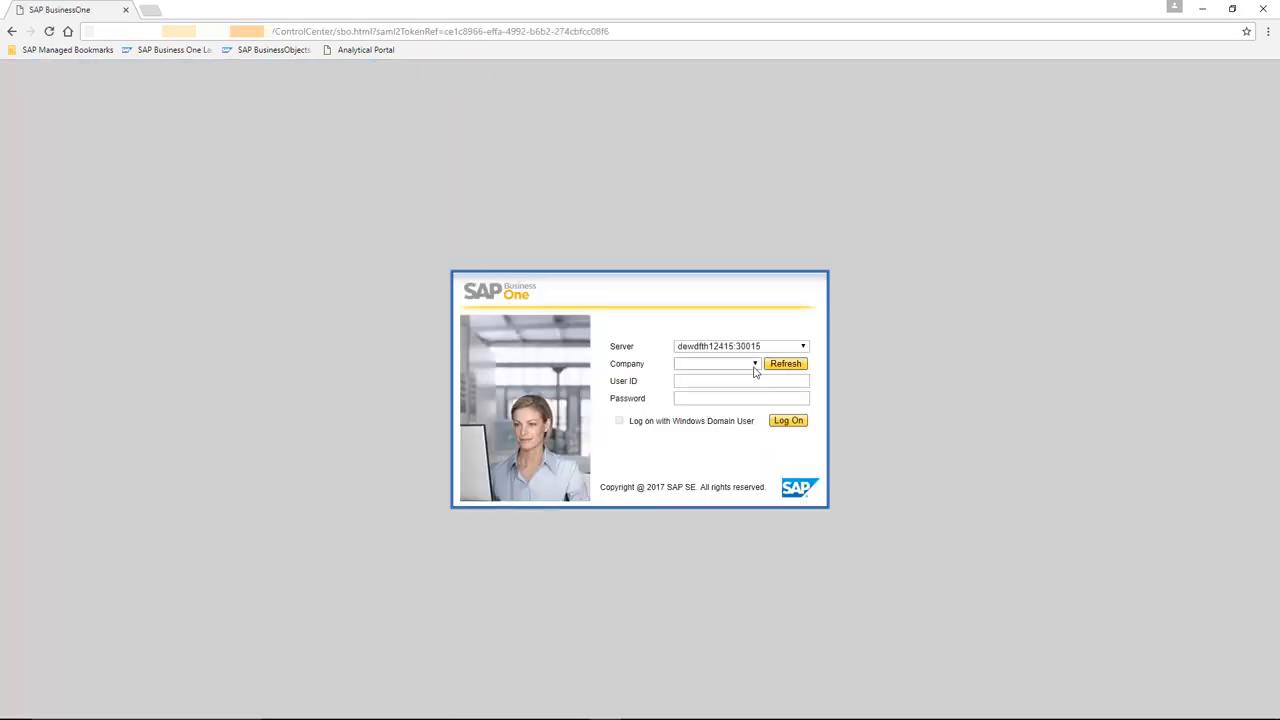
click(713, 363)
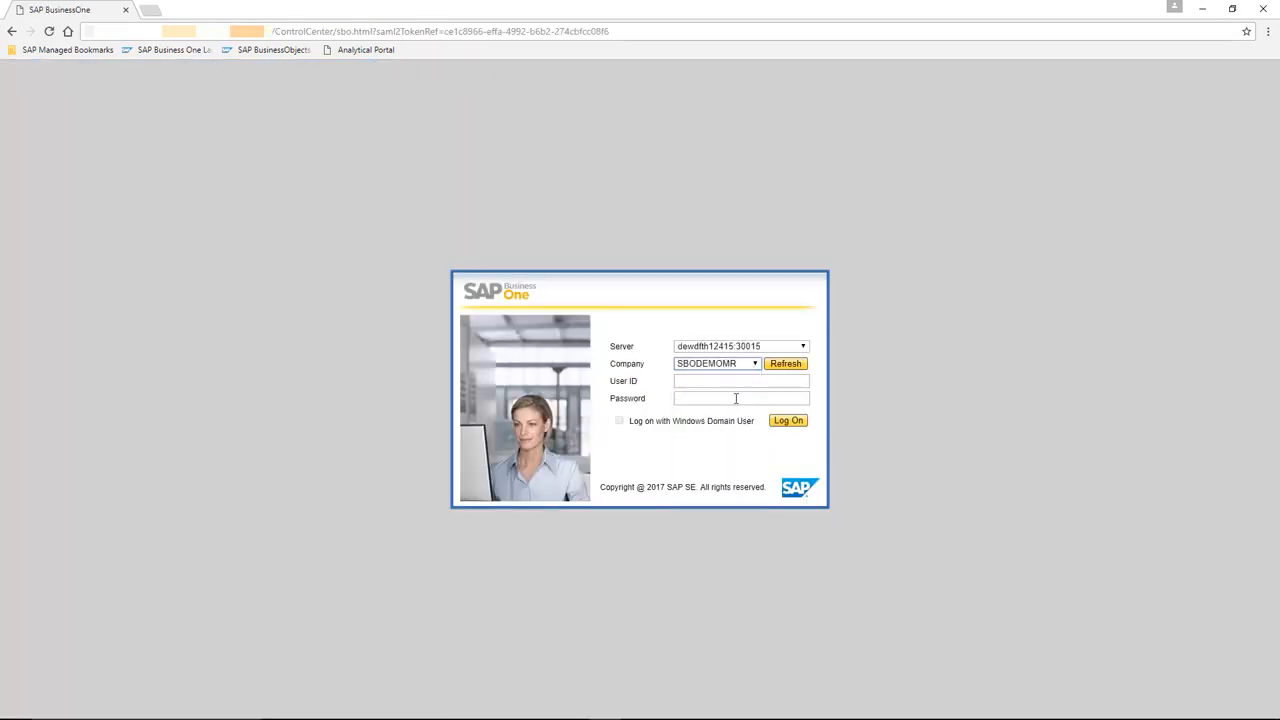
text(brad)
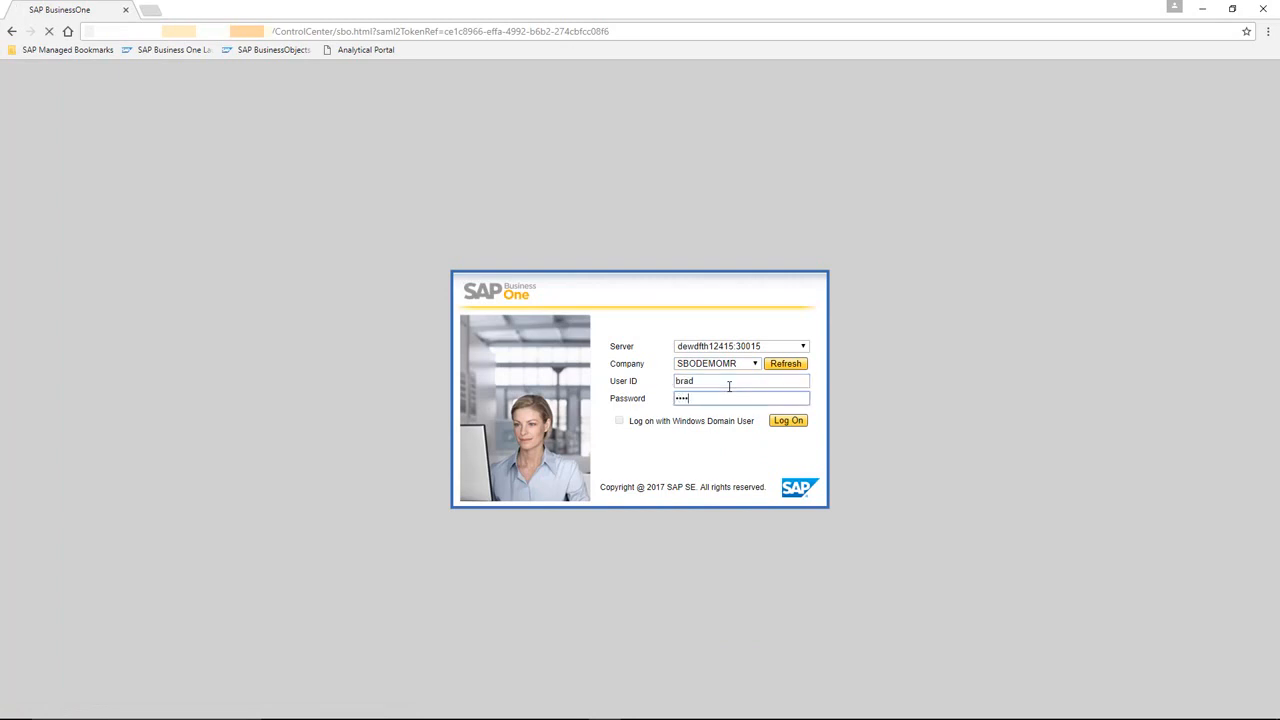
click(788, 420)
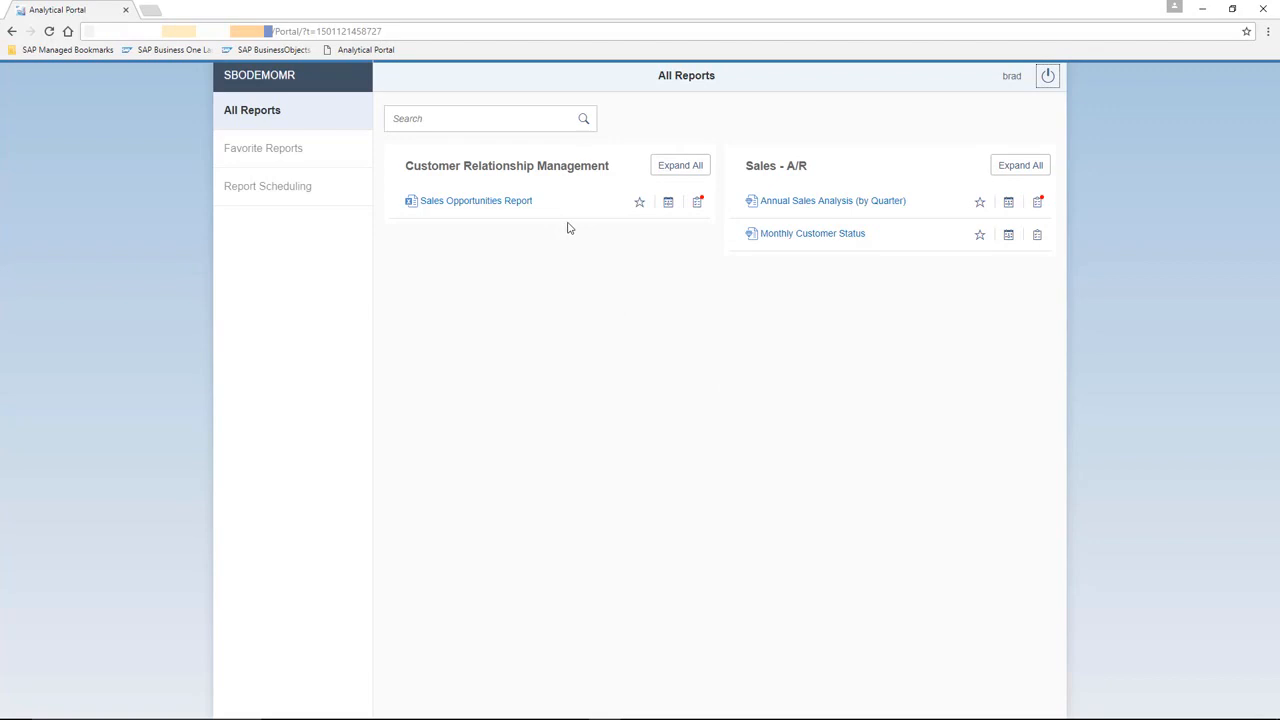
- Run the Sales Opportunities Report as brad, hitting a data-source authorization error
click(476, 200)
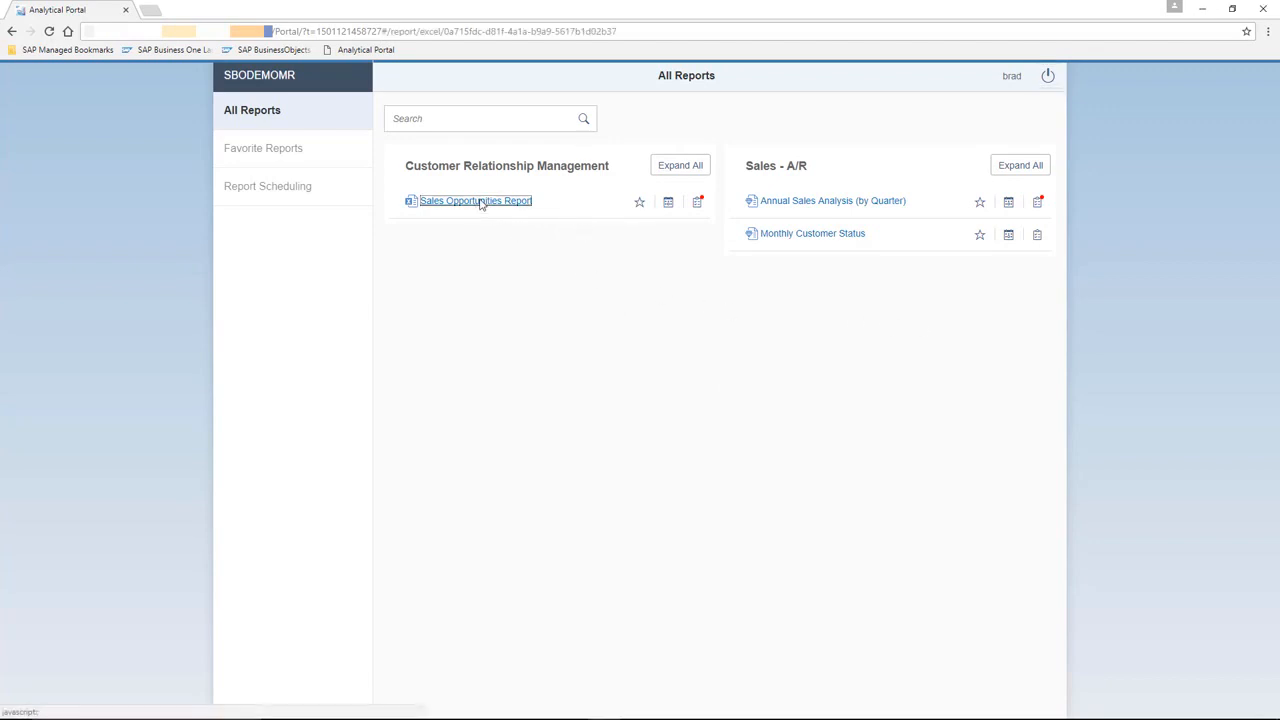
click(475, 200)
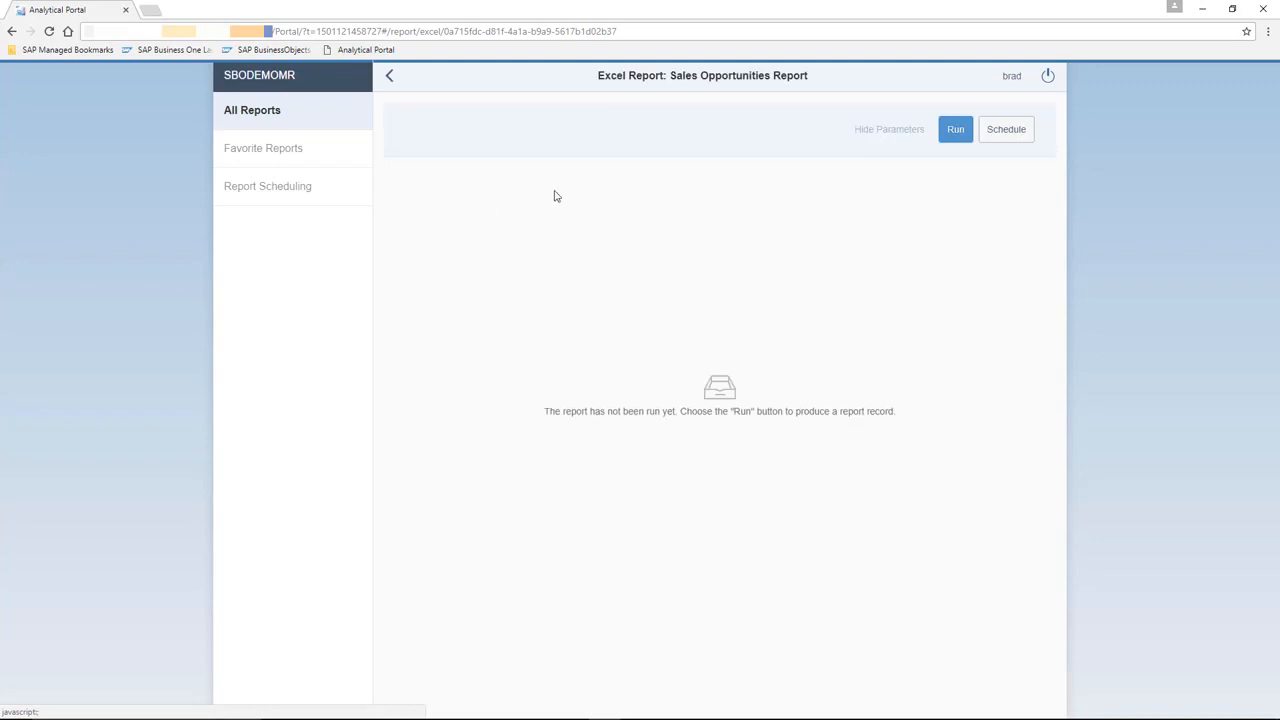
click(955, 129)
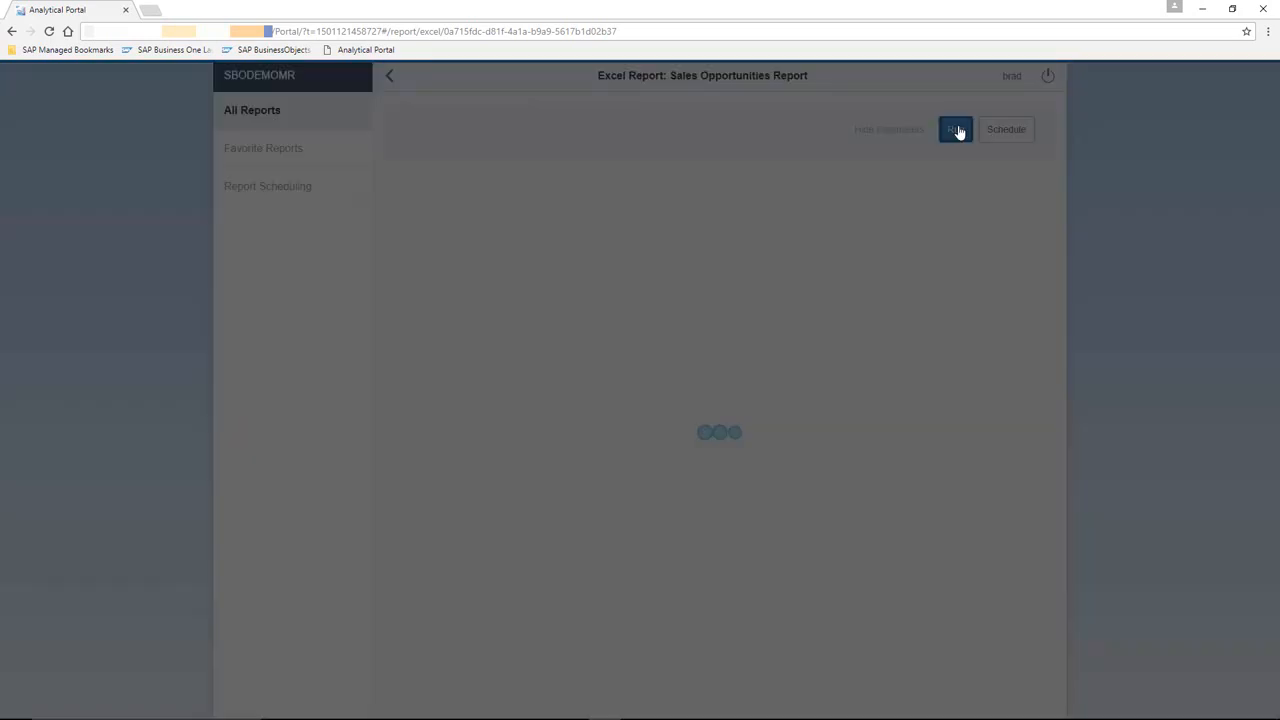
click(955, 129)
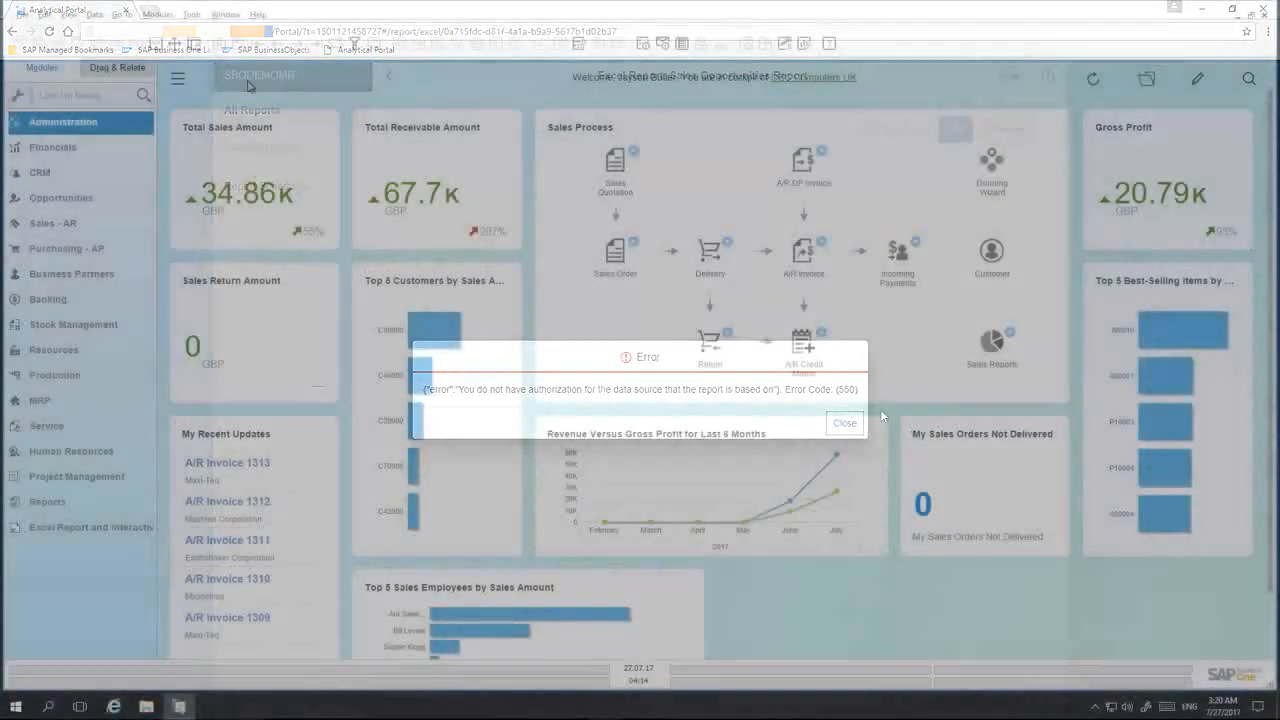
- Dismiss the error, find General Authorisations via 'auth' search and load brad's permissions
click(844, 423)
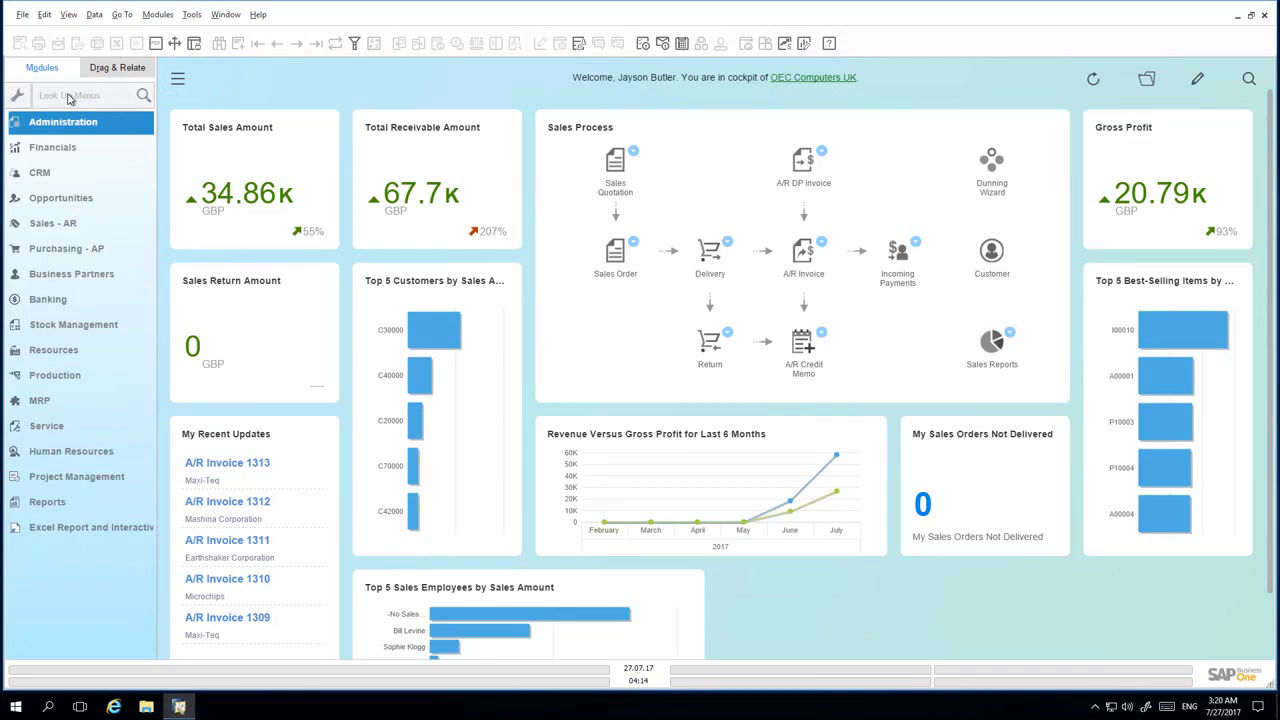
click(90, 95)
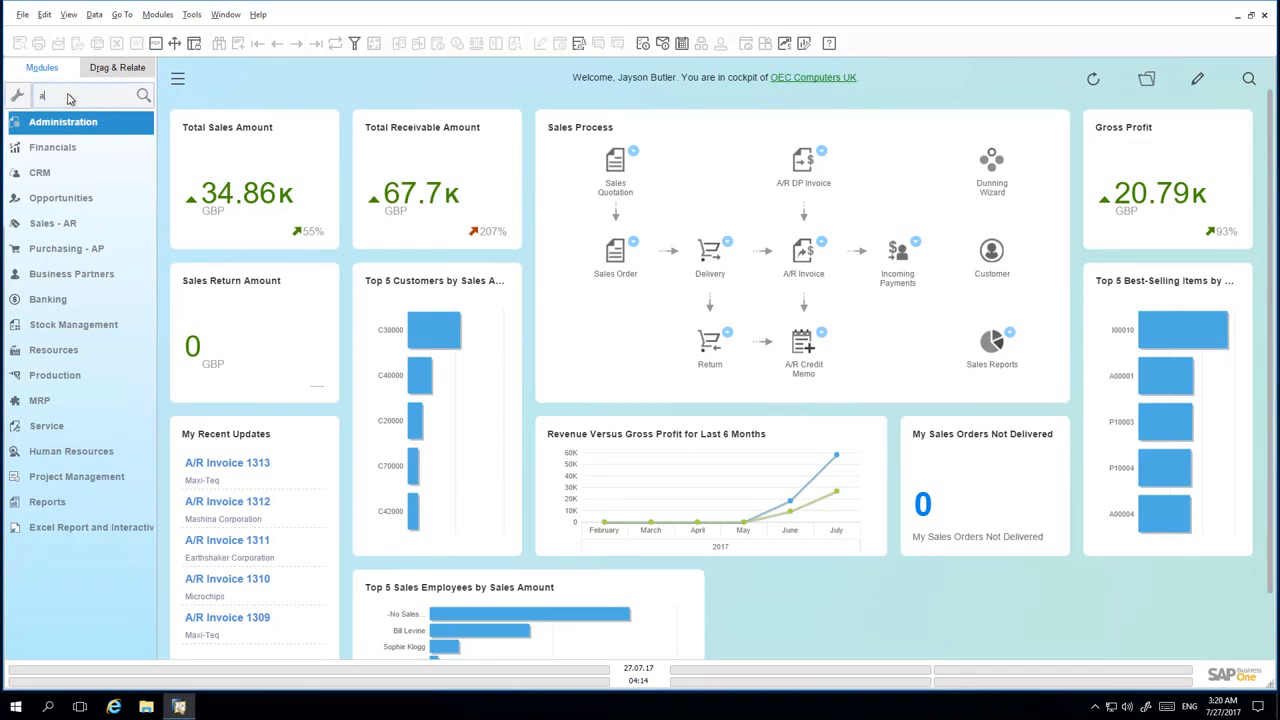
text(auth)
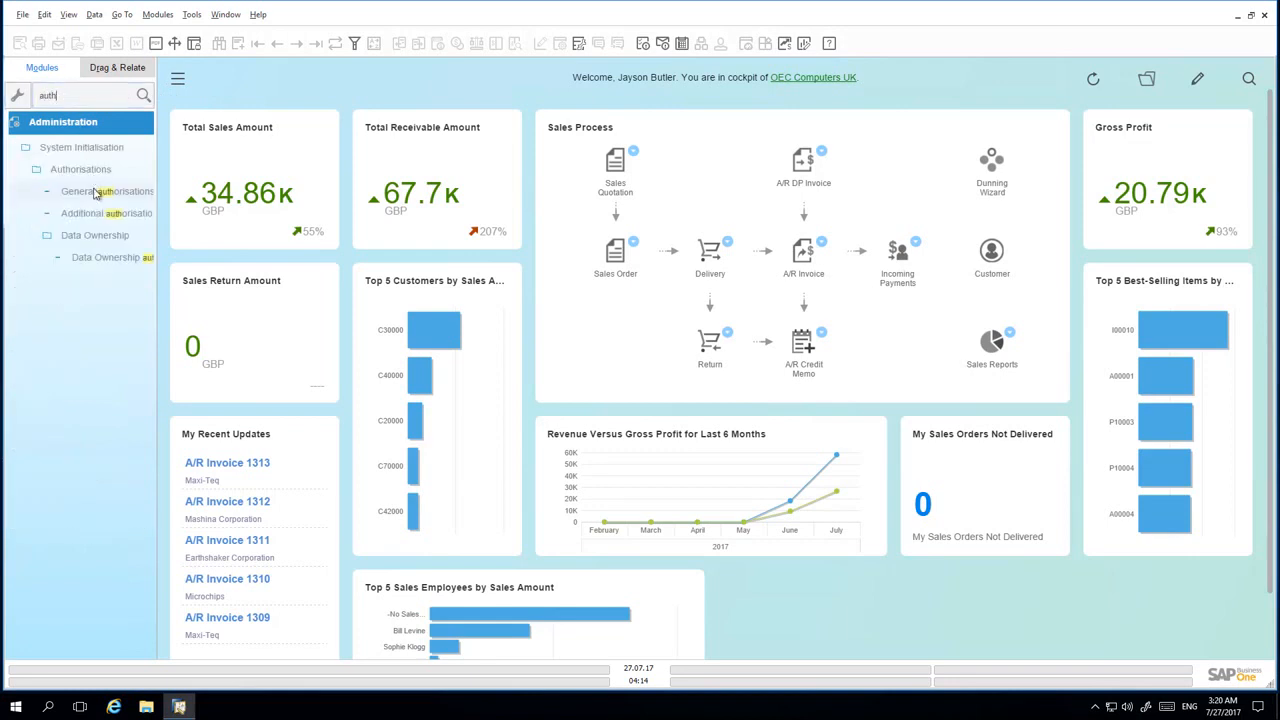
click(107, 191)
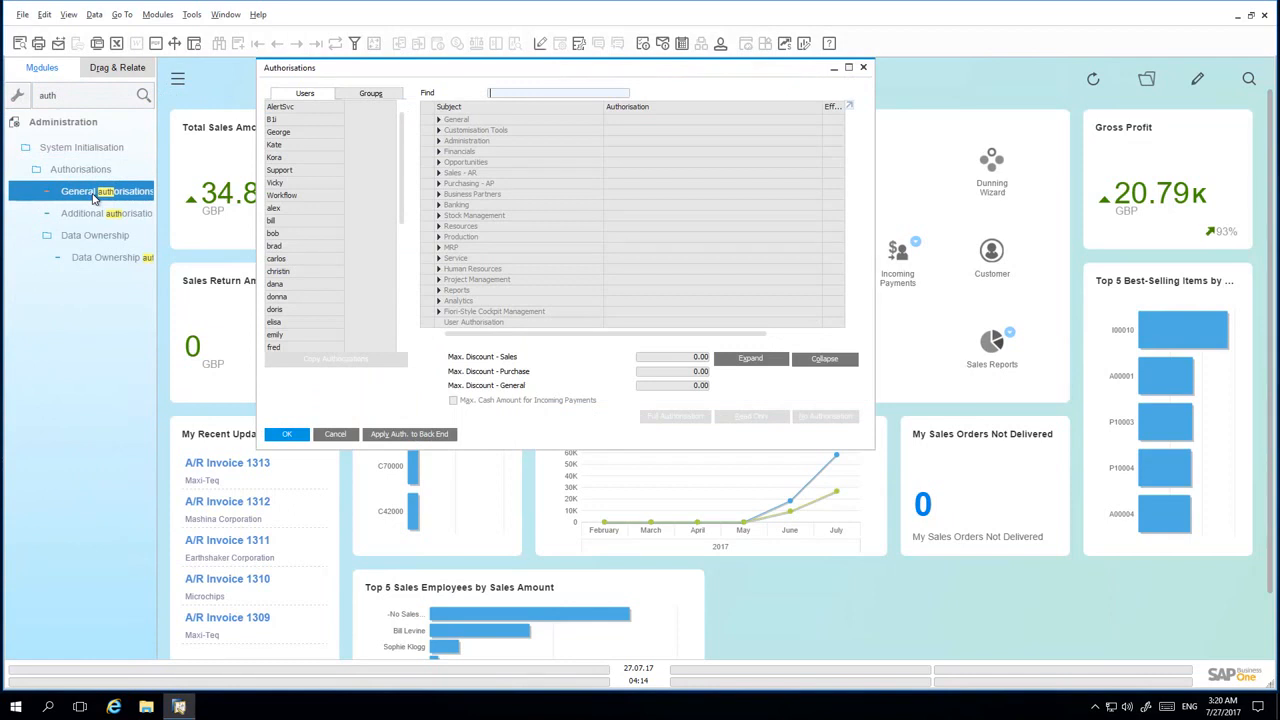
click(106, 213)
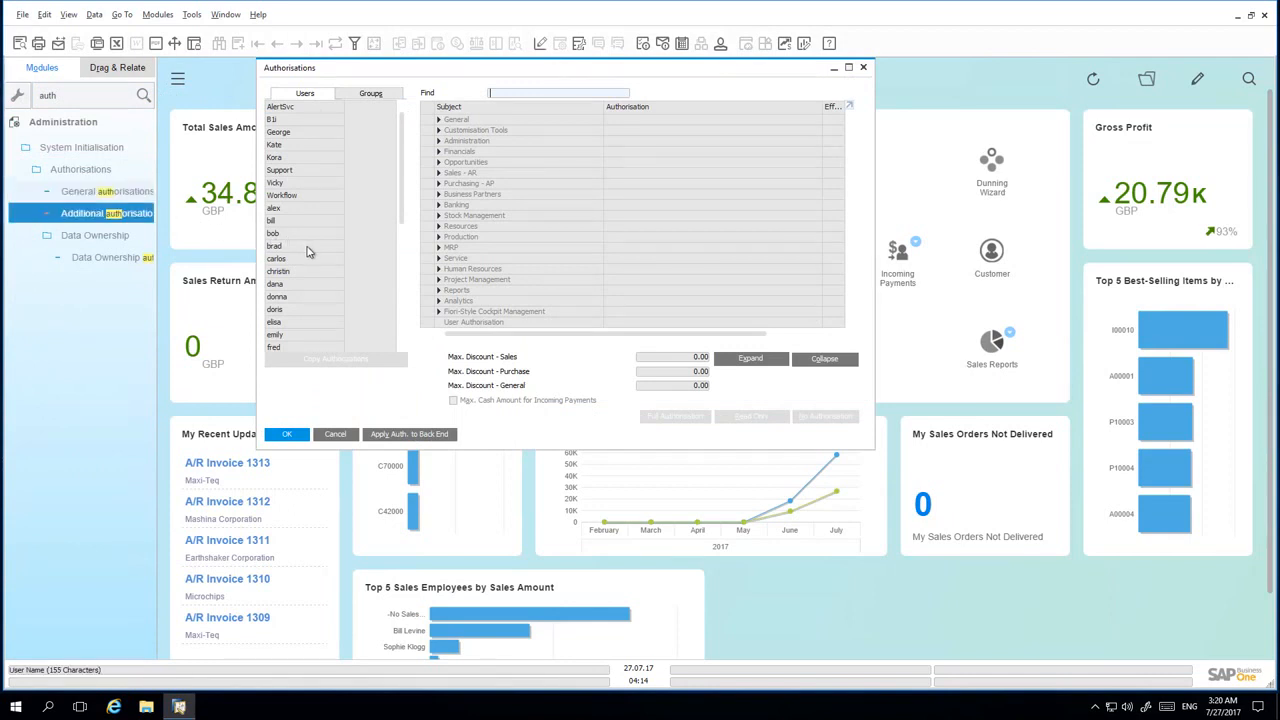
click(274, 246)
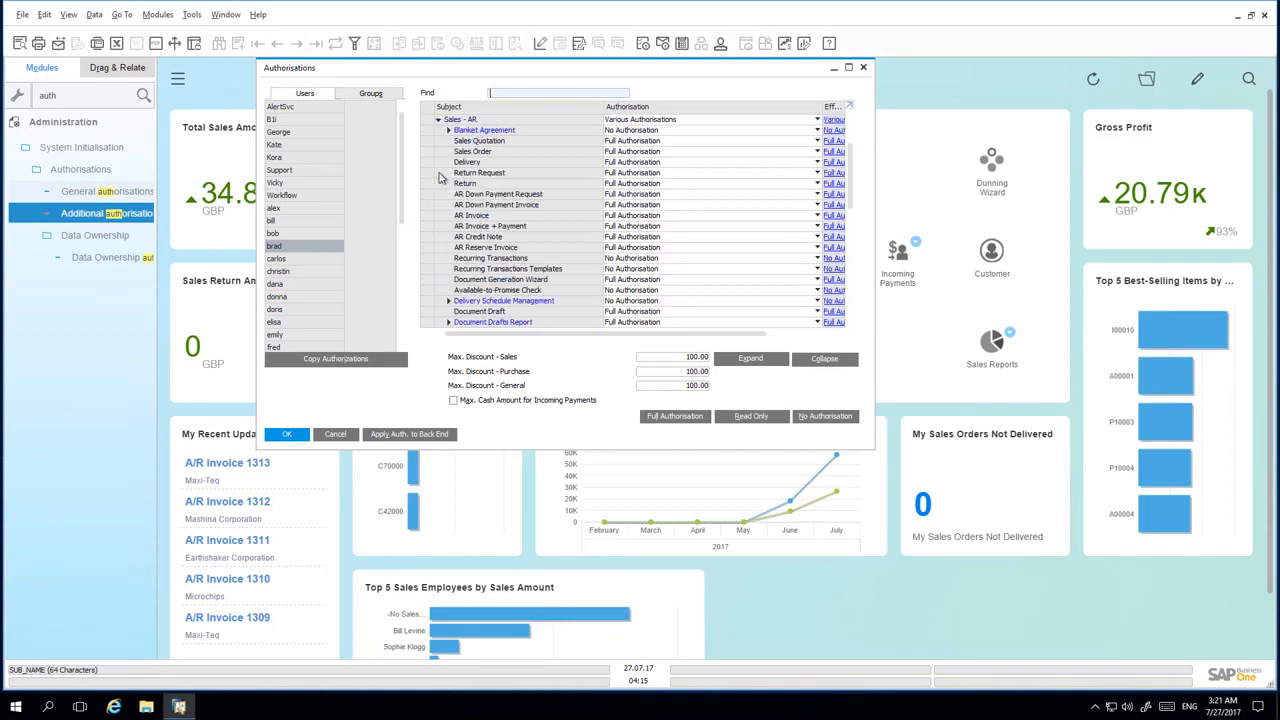
- Expand the Sales Reports group to show brad's report authorisations
scroll(down, 3)
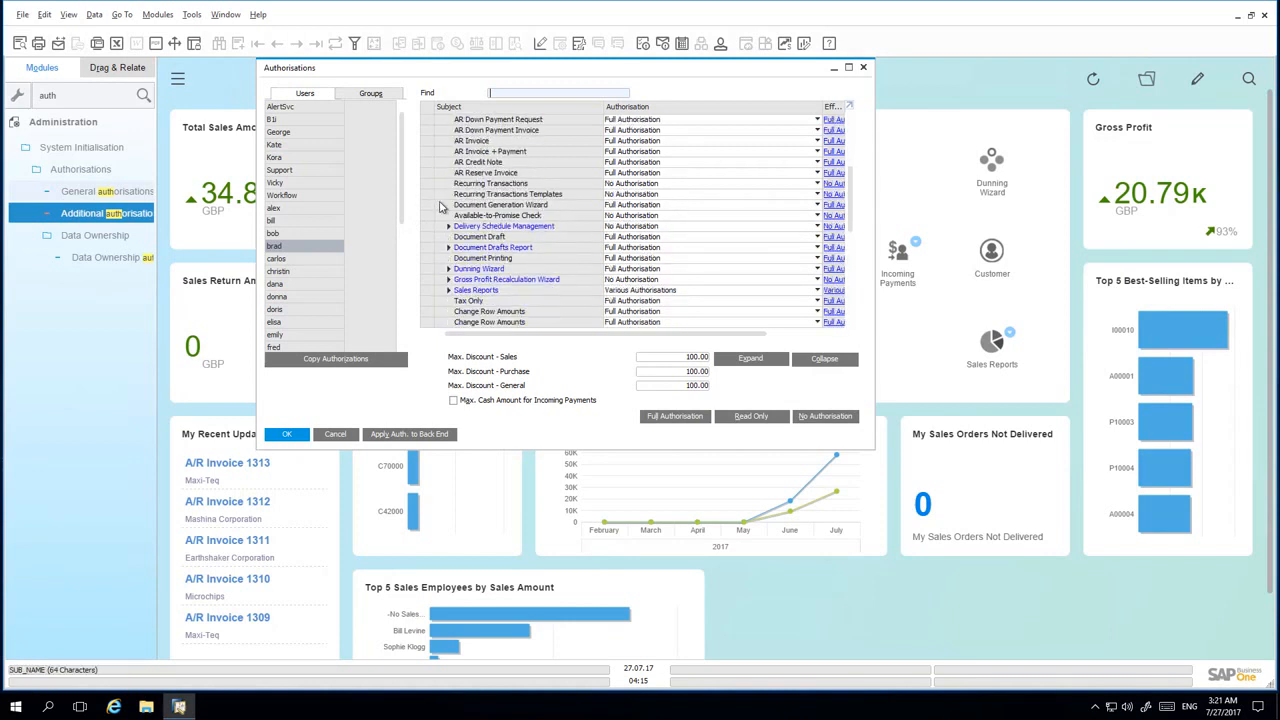
click(449, 290)
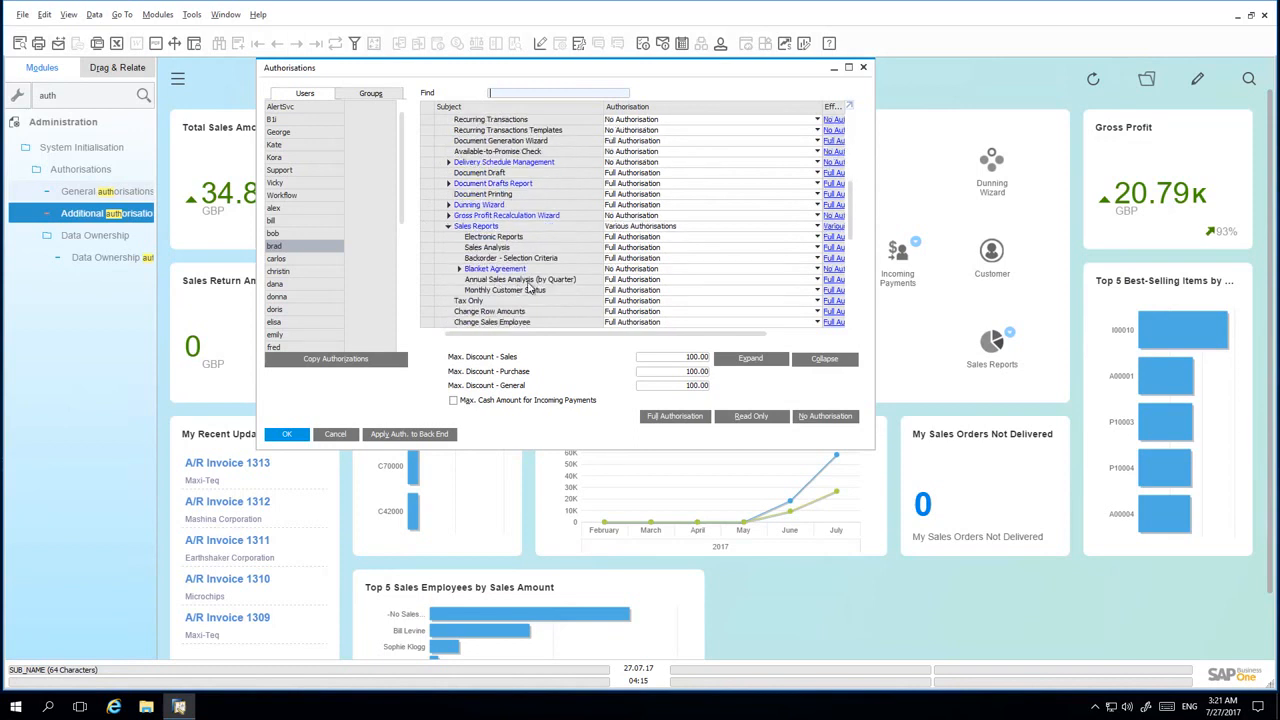
mouse_move(668, 283)
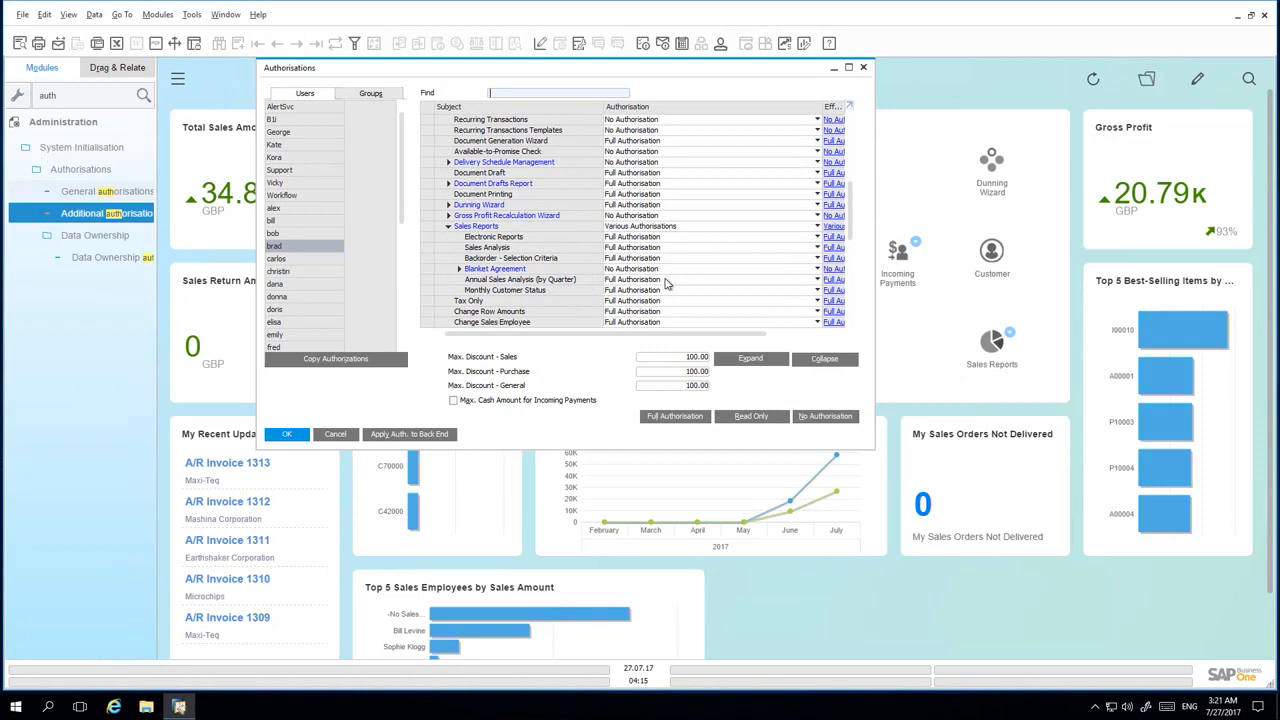
mouse_move(667, 294)
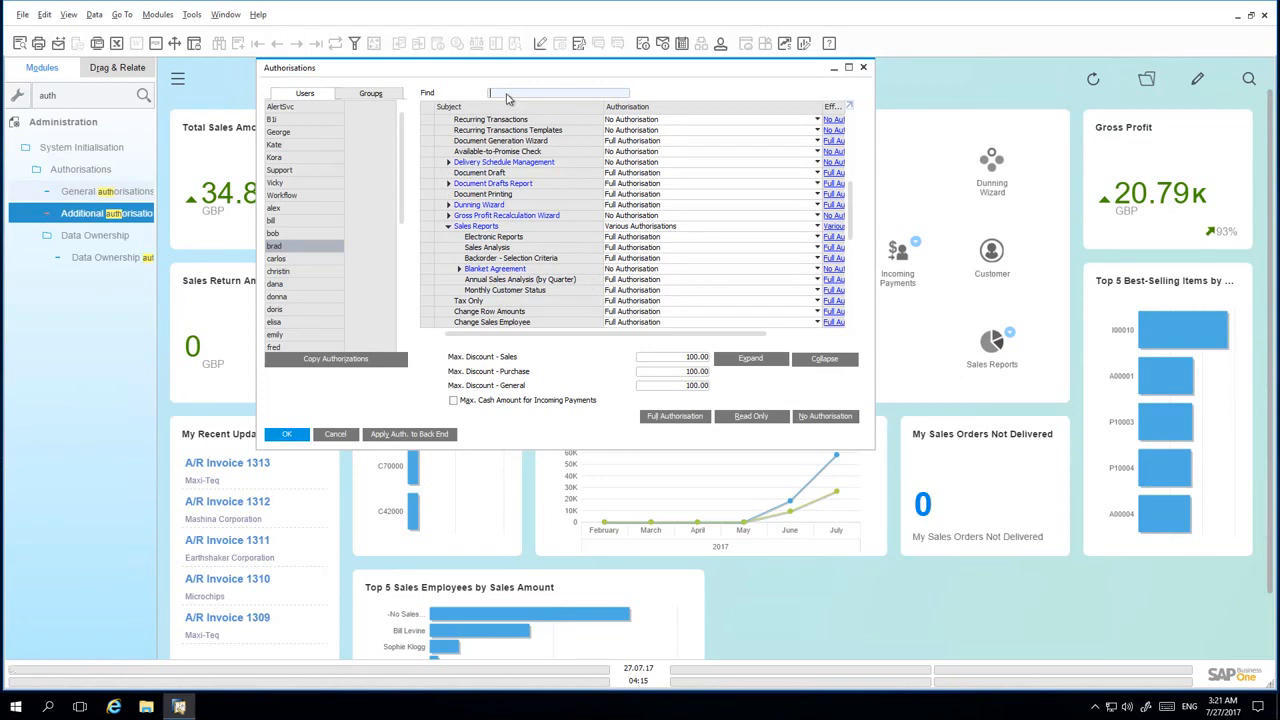
- Search 'Sales' authorisations, grant Full Authorisation for Semantic Layer > Opportunities and update
text(Sales Opp)
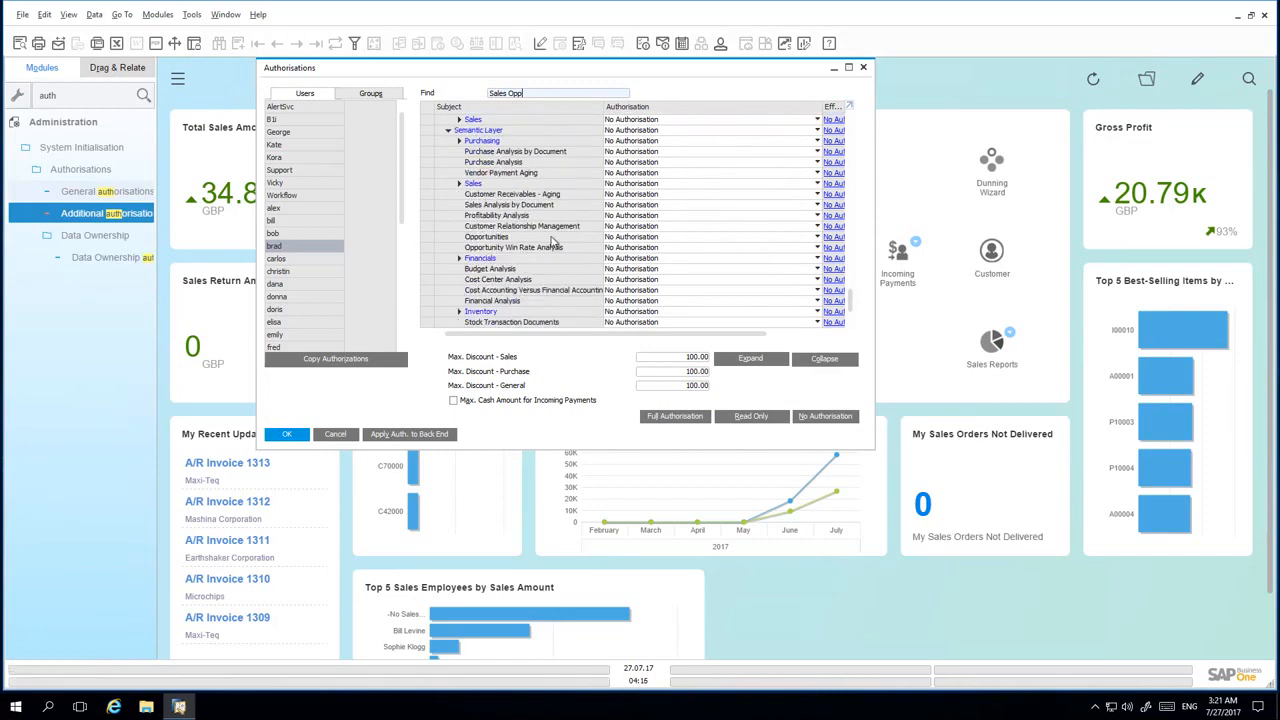
mouse_move(660, 243)
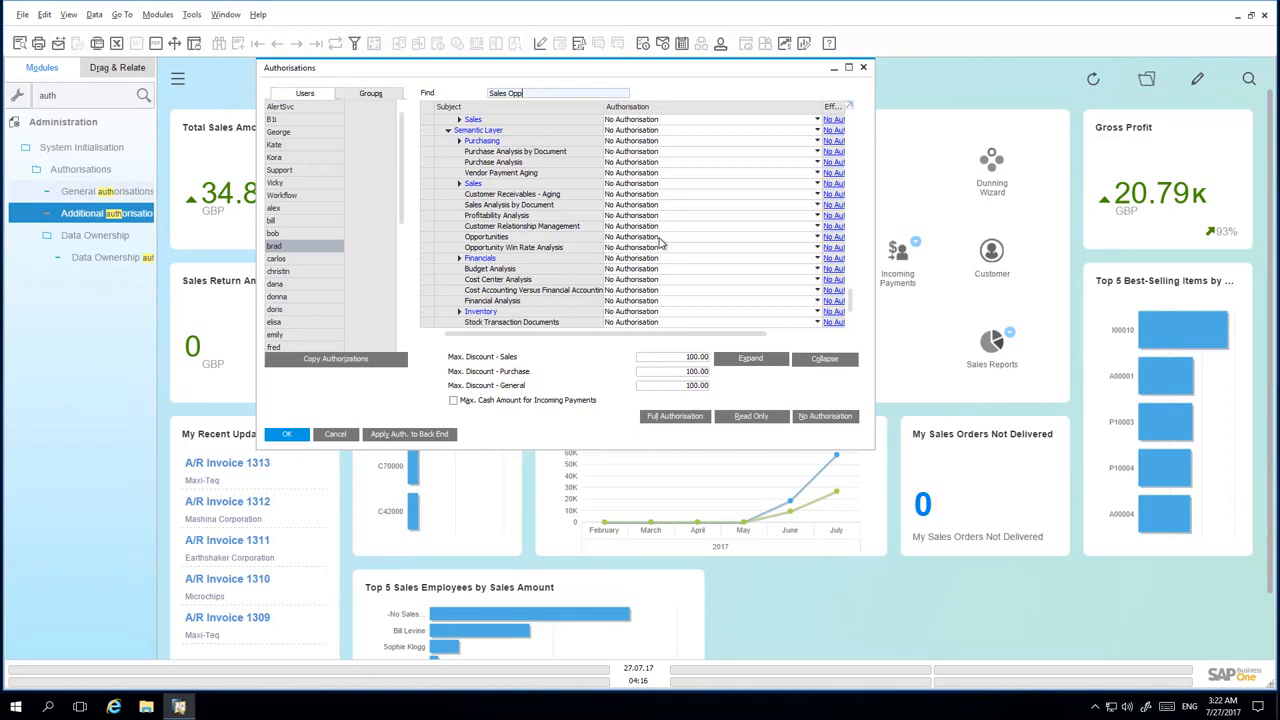
mouse_move(658, 243)
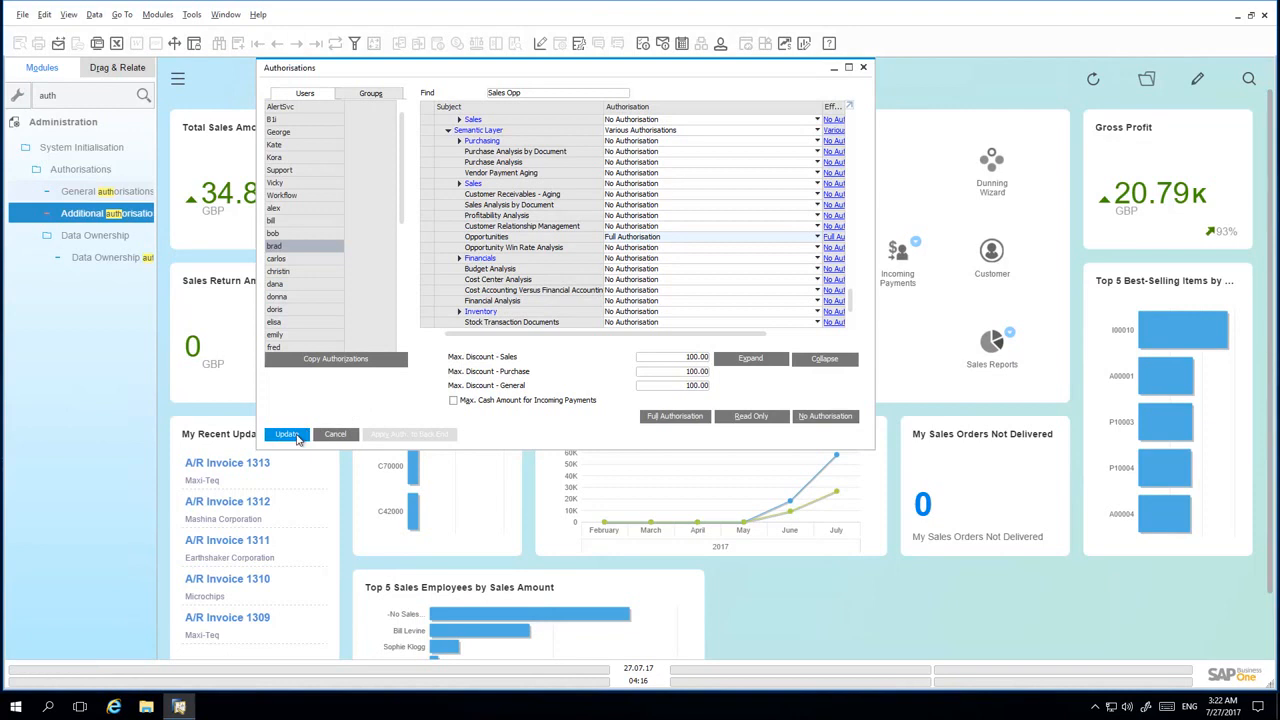
click(287, 434)
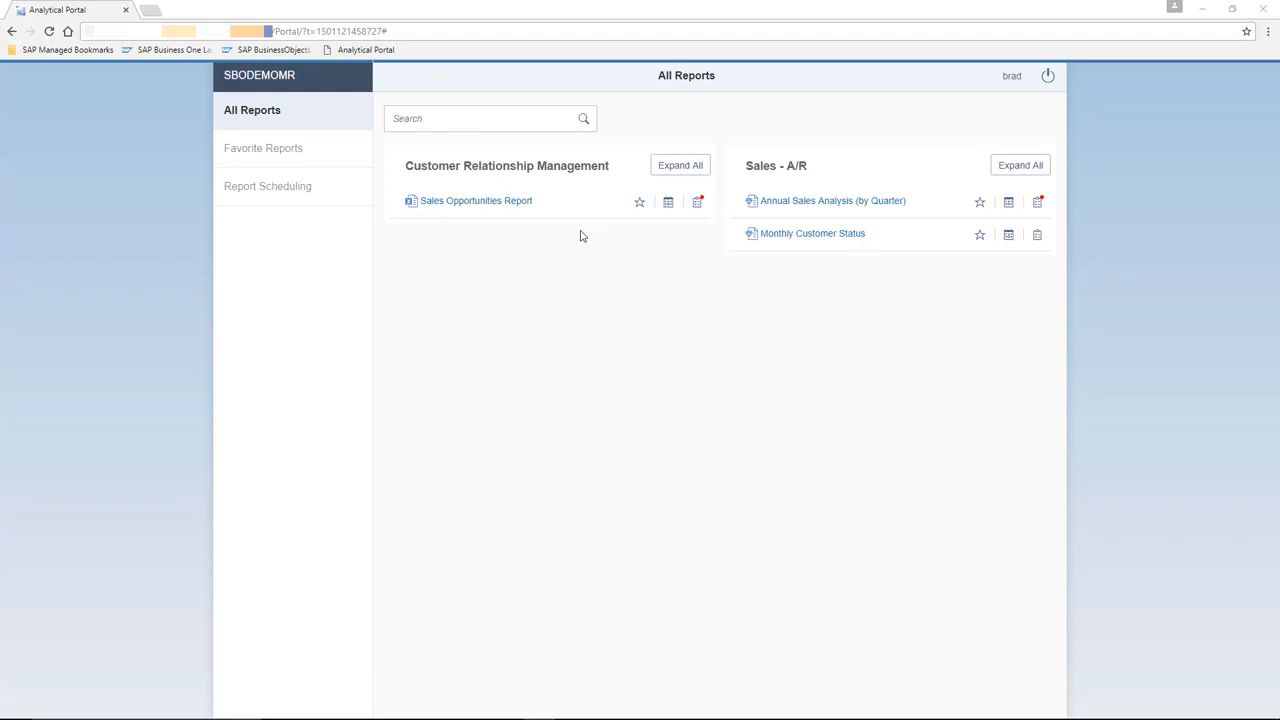
mouse_move(504, 220)
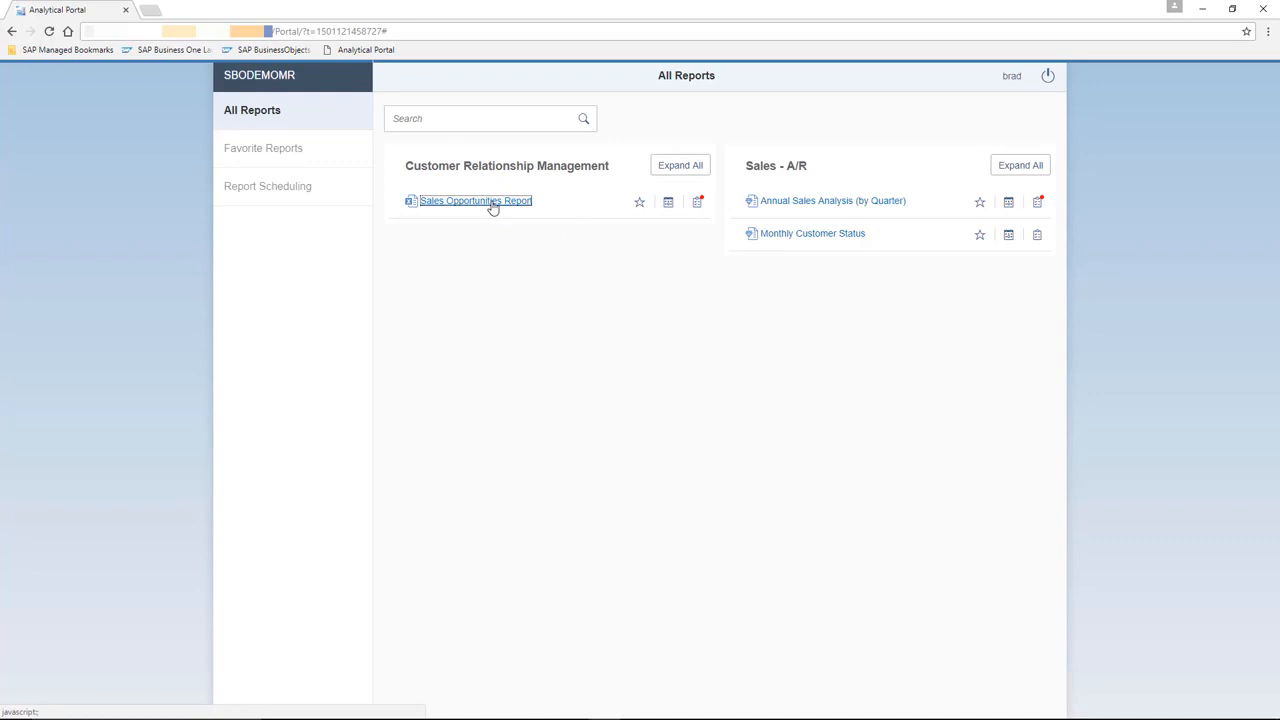
- Run the Sales Opportunities Report as Brad, now producing its column-headed output
click(475, 200)
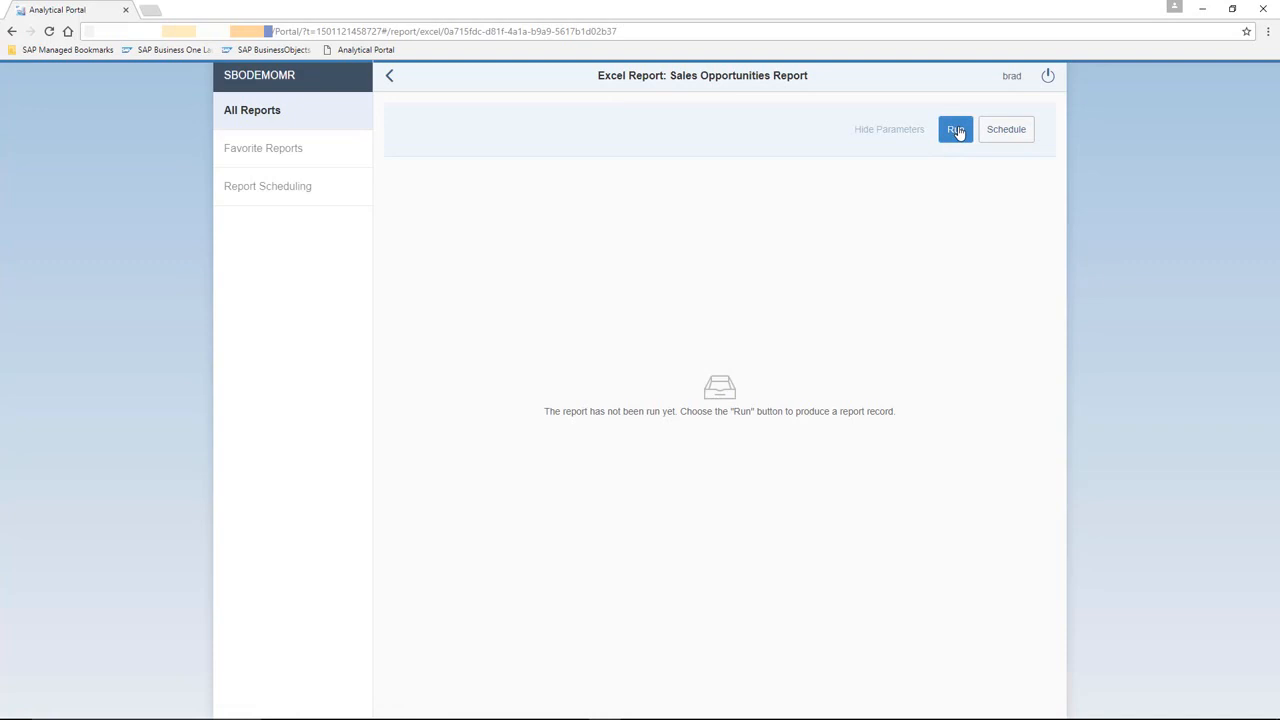
click(955, 129)
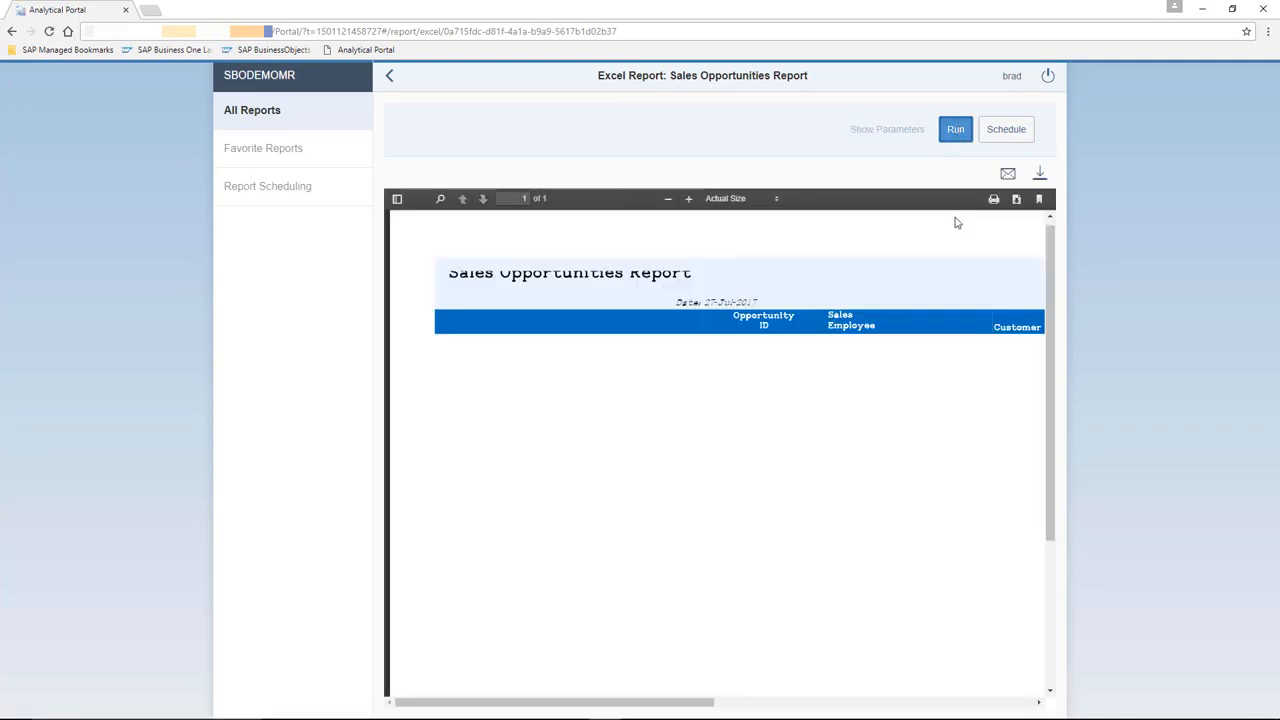